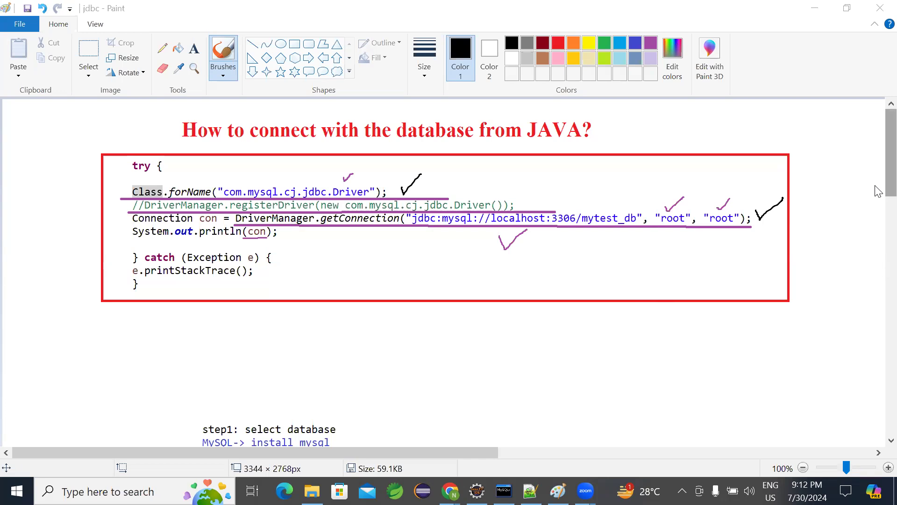
mouse_move(612, 184)
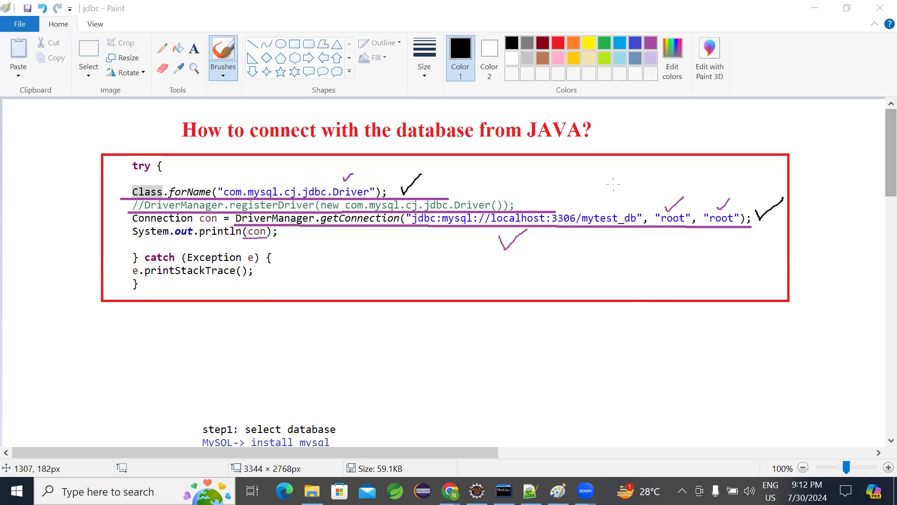
mouse_move(511, 193)
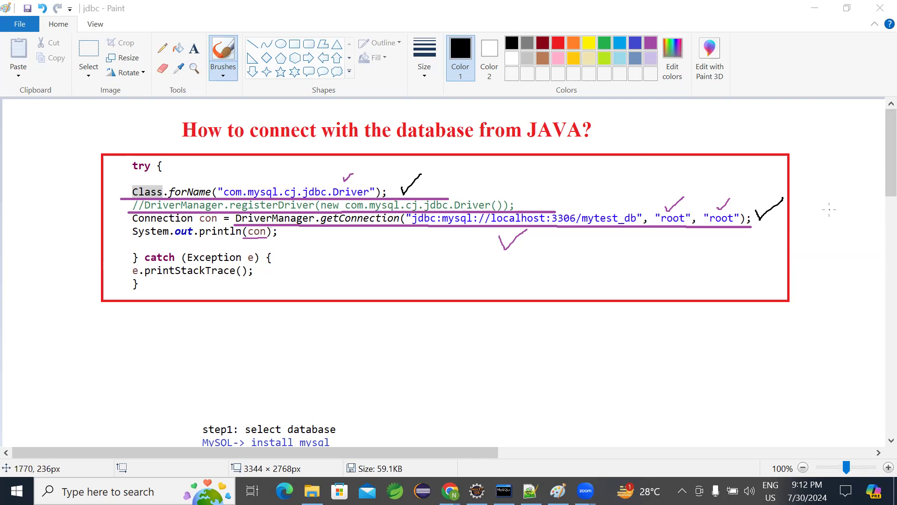
Scroll down to the MySQL install notes and draw a brace beside them.
scroll(down, 3)
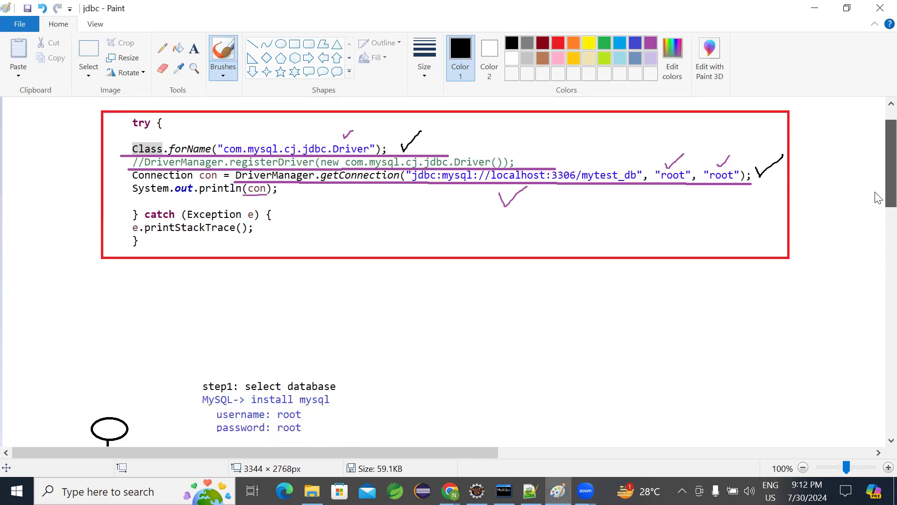
scroll(down, 3)
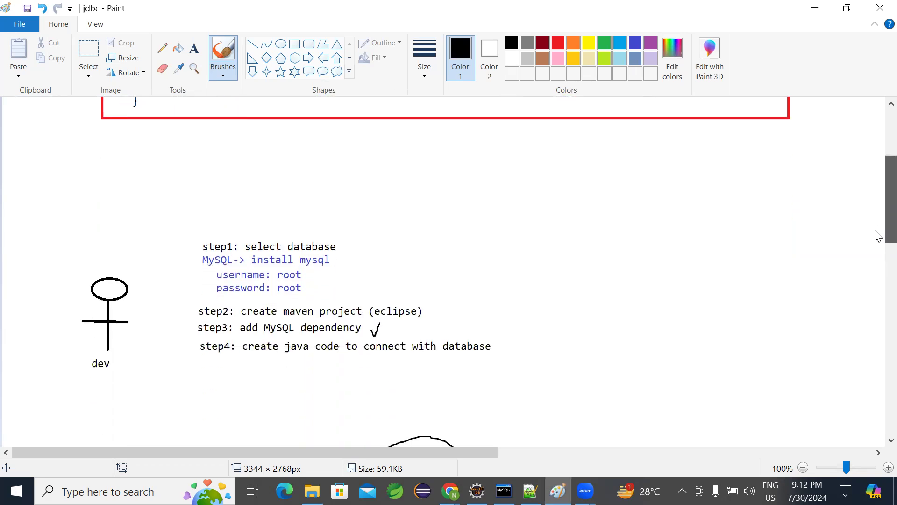
scroll(down, 3)
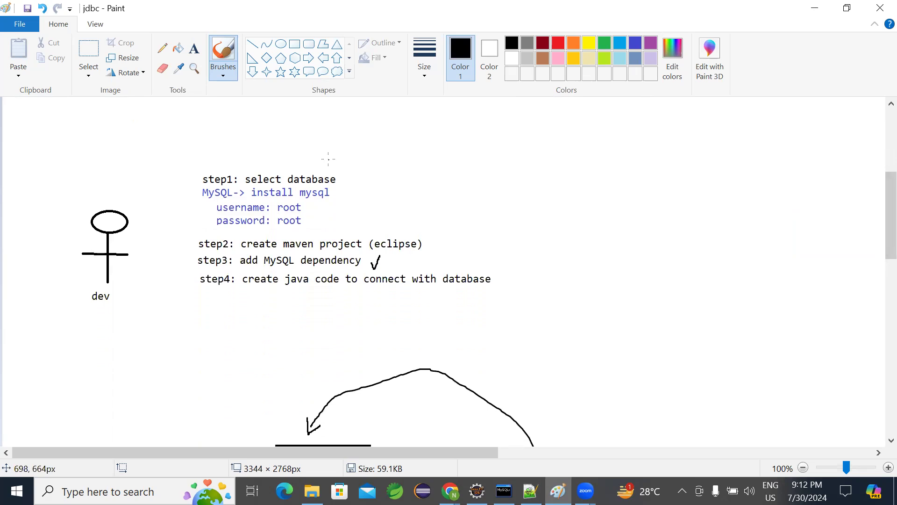
mouse_move(350, 194)
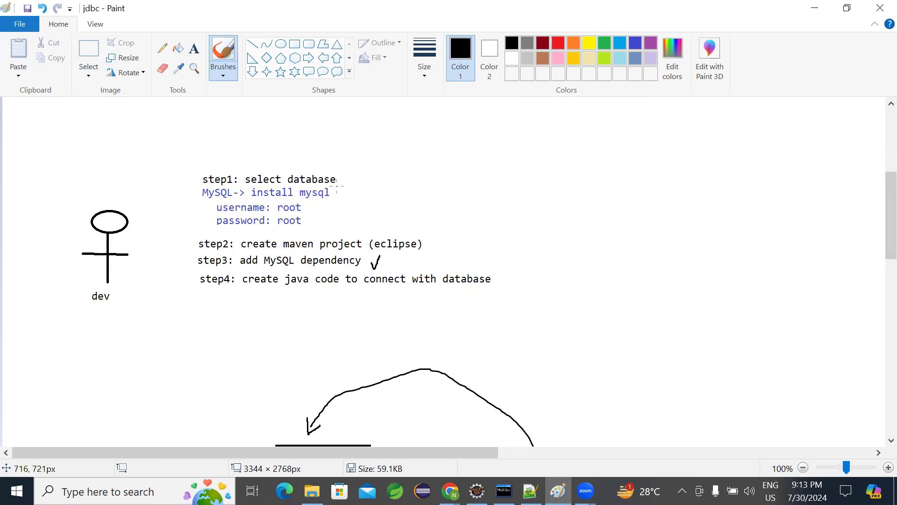
drag(337, 183, 326, 235)
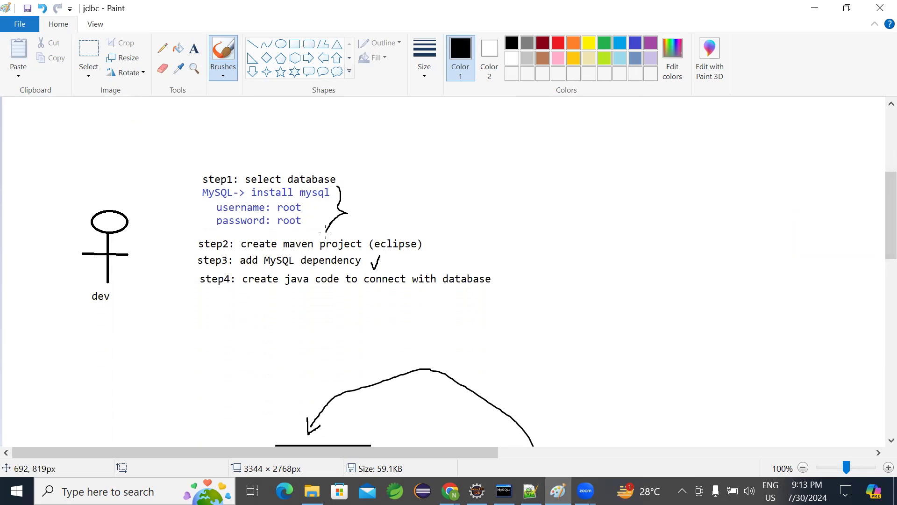
click(194, 51)
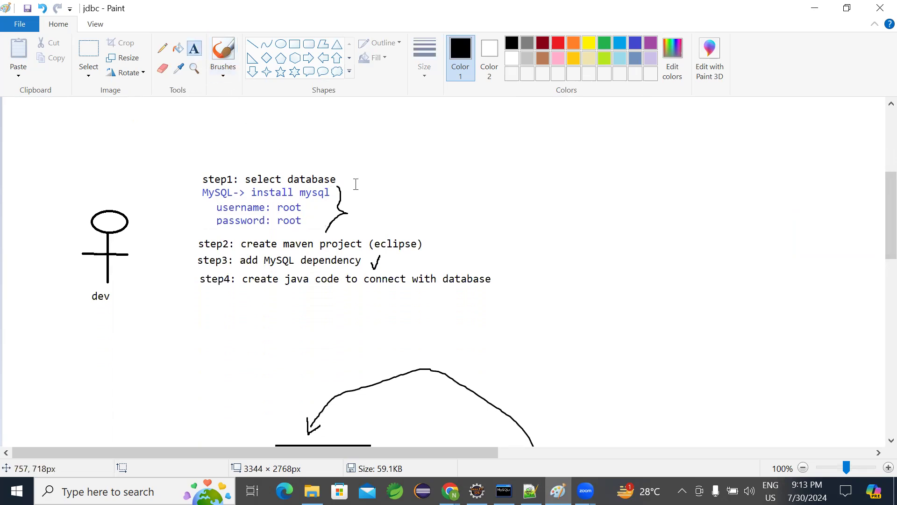
click(366, 190)
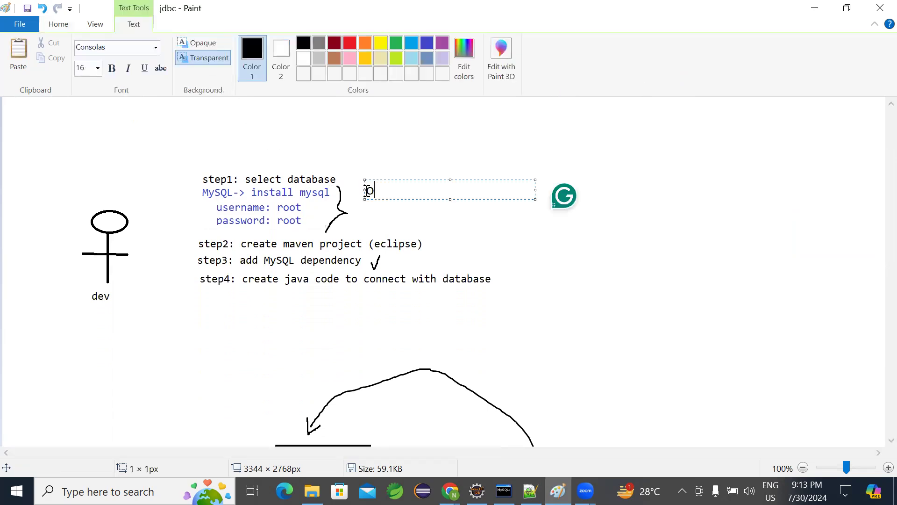
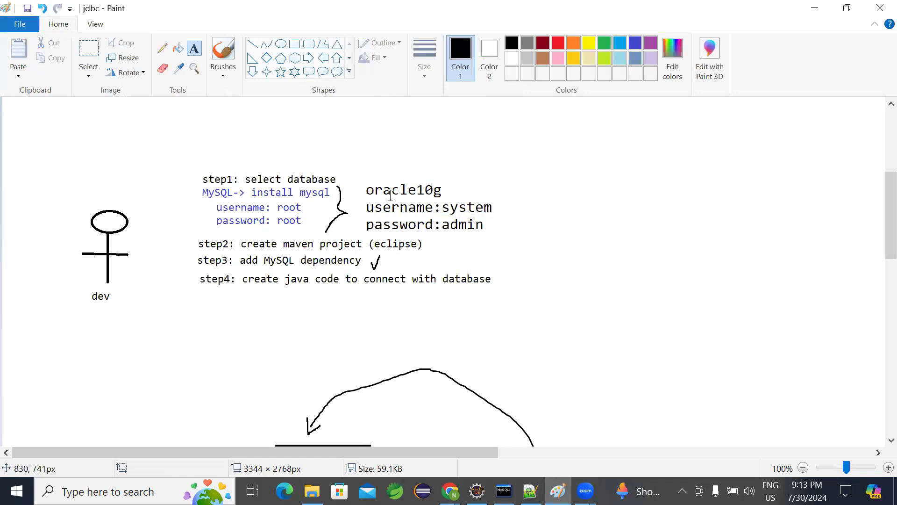
mouse_move(240, 39)
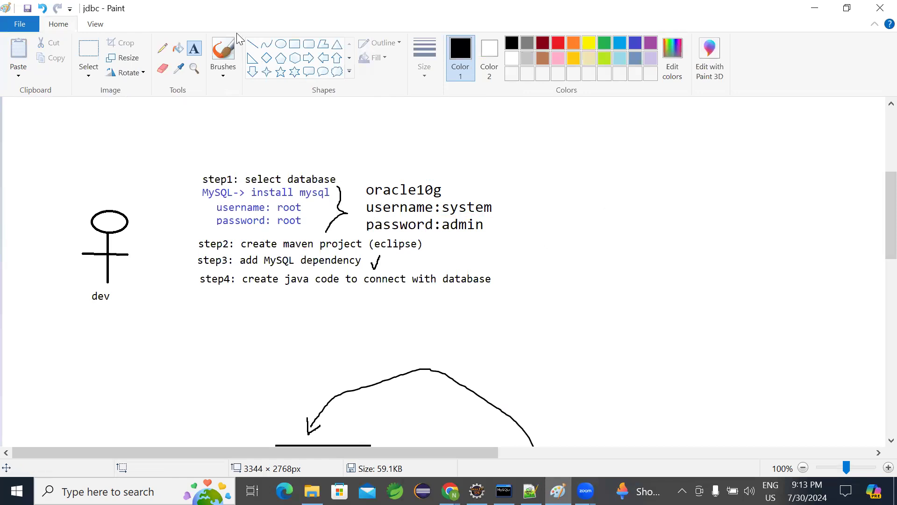
Draw a closing brace after the Oracle credentials and underline MySQL in step 3.
click(223, 51)
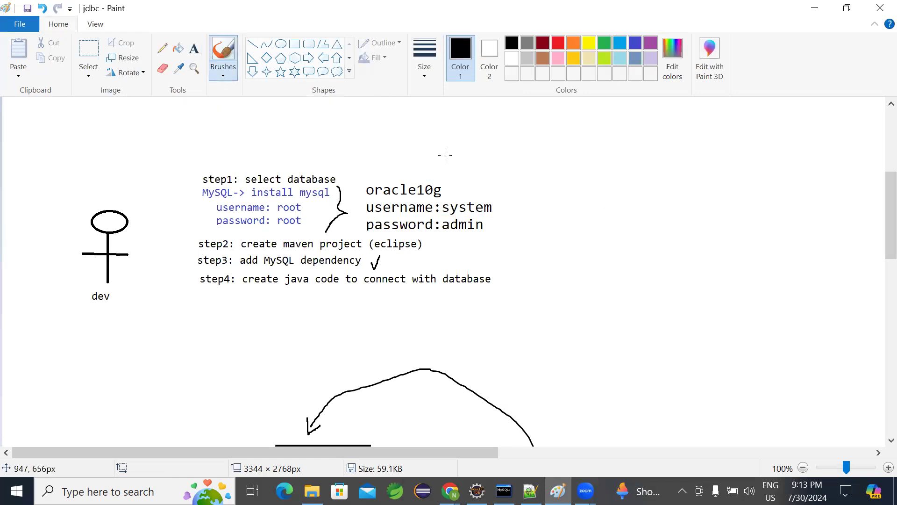
drag(494, 183, 495, 246)
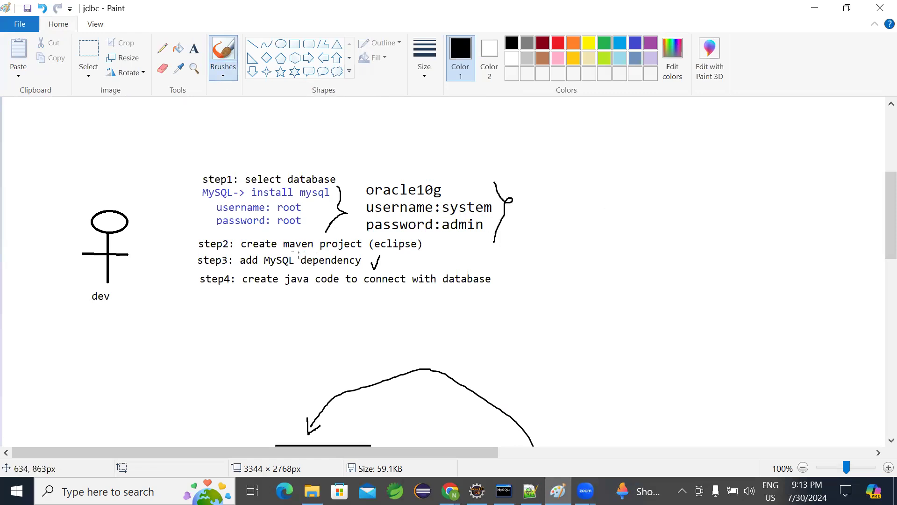
mouse_move(339, 246)
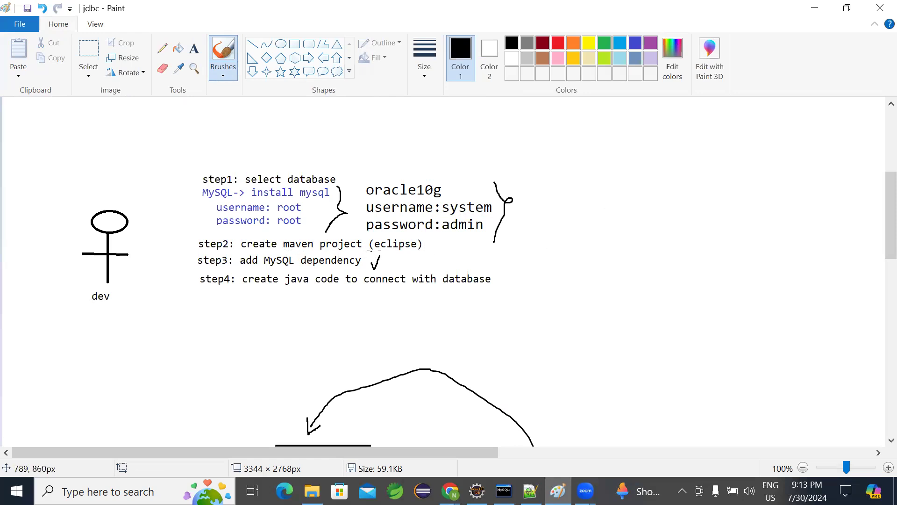
drag(371, 252, 417, 249)
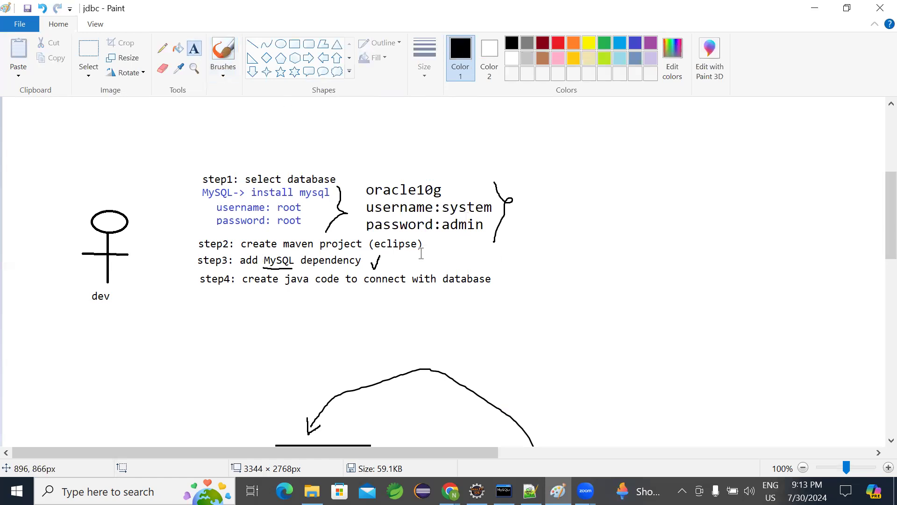
Write 'oracle' beside step 3 and draw a long horizontal stroke below it.
text(ora)
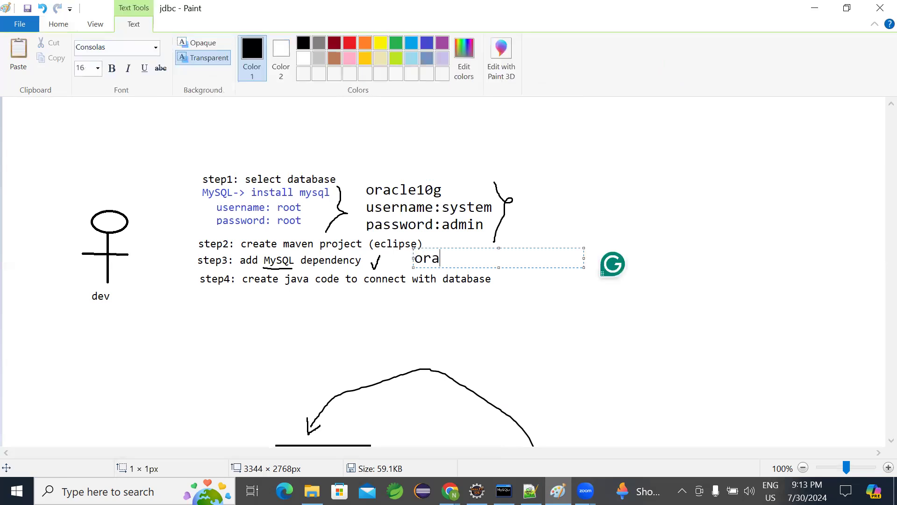
text(cle)
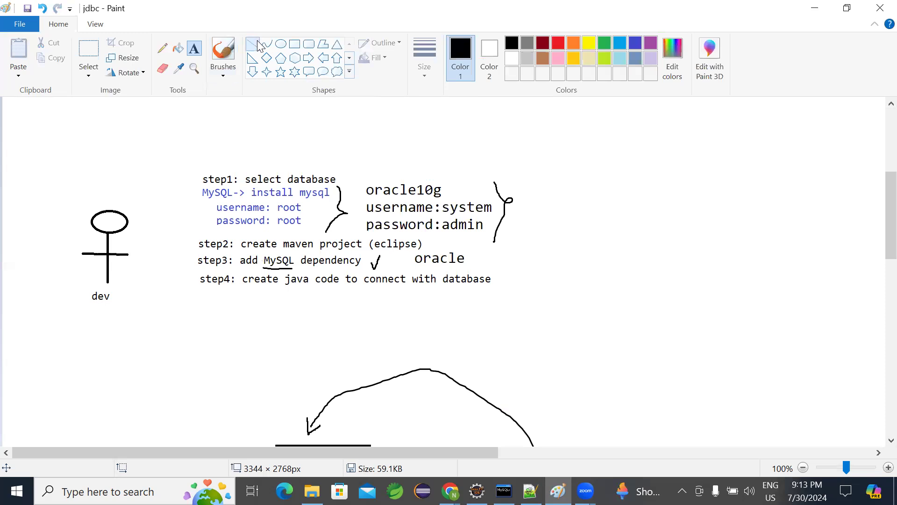
drag(239, 292, 508, 290)
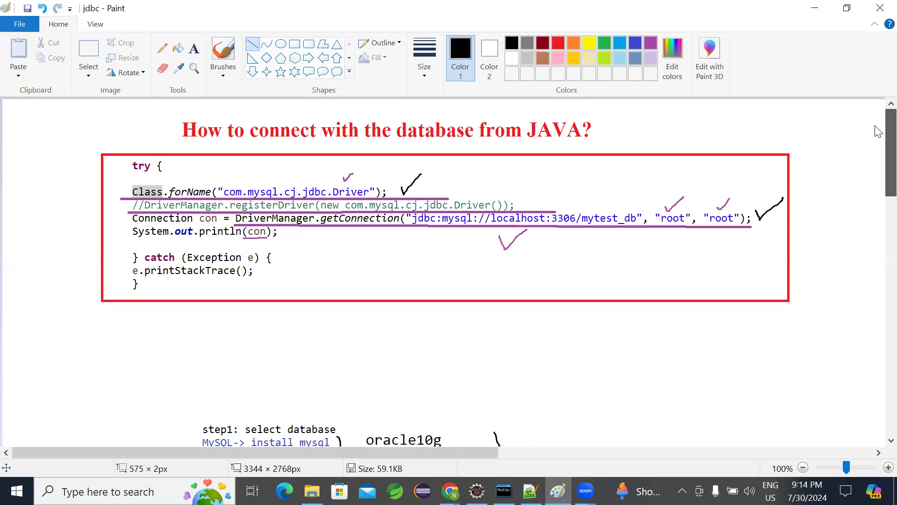
Label the Driver with class.forName("driver"); and DriverManager with getConnection();.
scroll(down, 3)
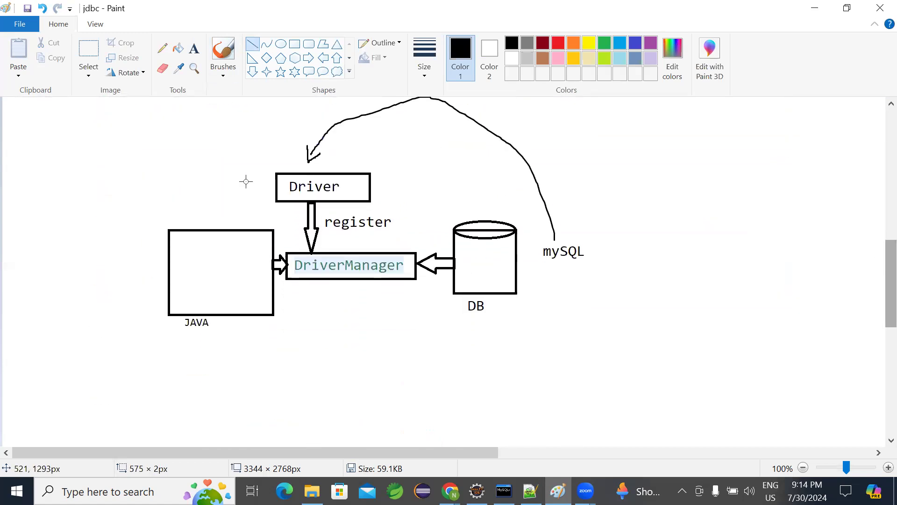
mouse_move(283, 269)
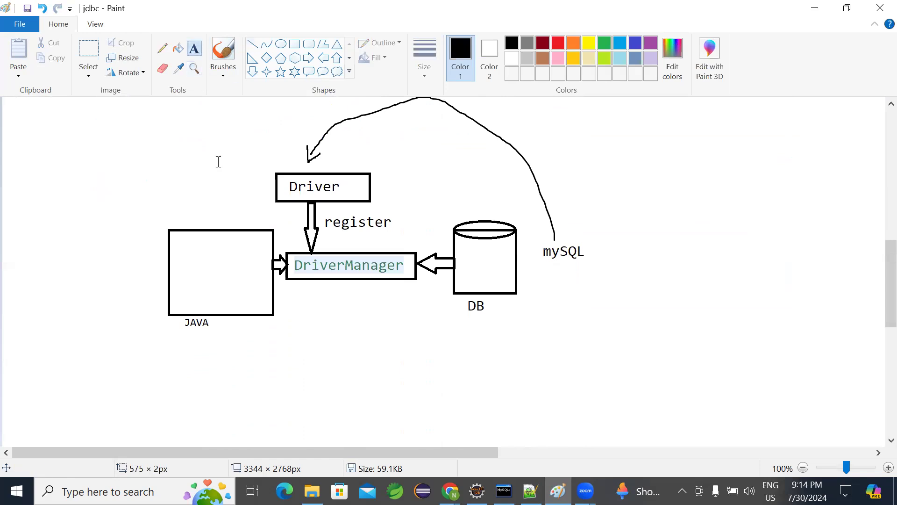
text(clas)
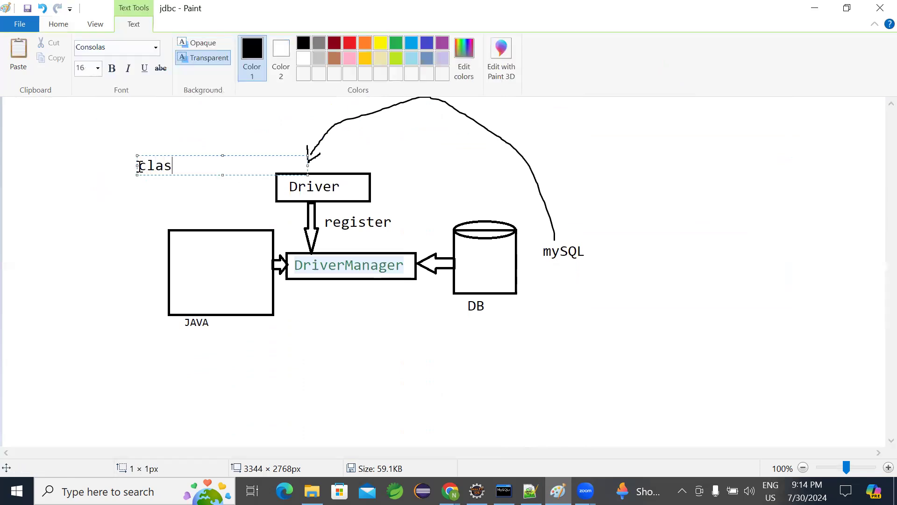
text(s.forName)
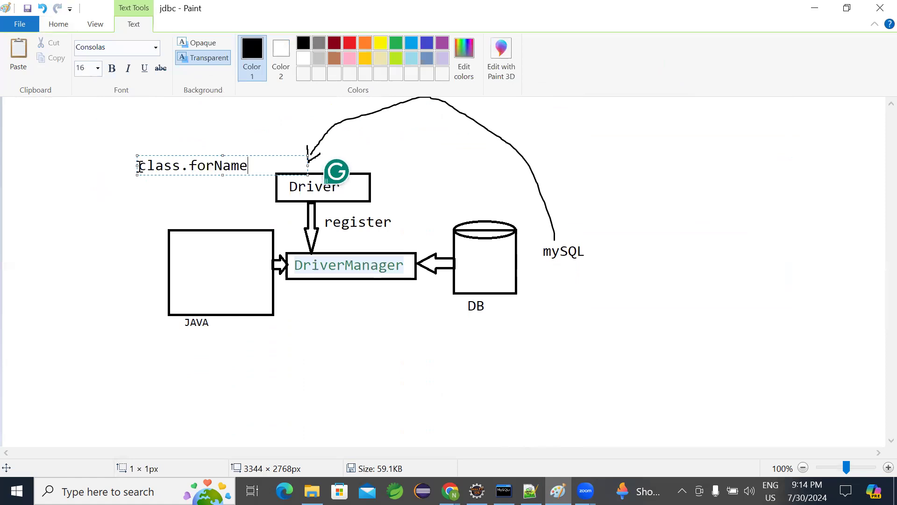
text(();)
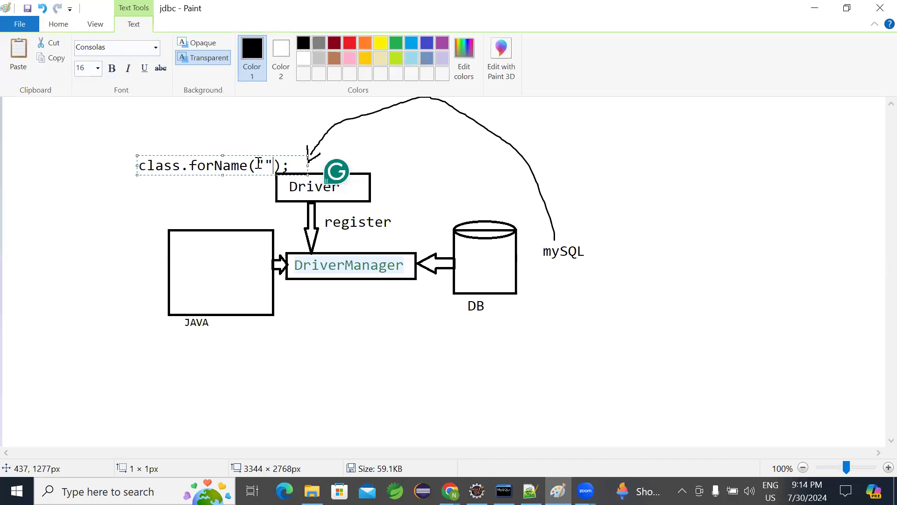
text(driver)
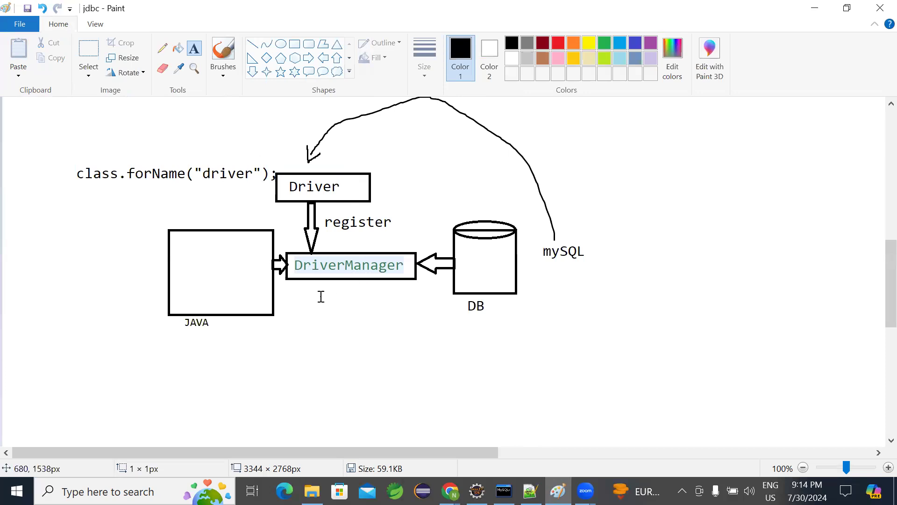
text(getConnection)
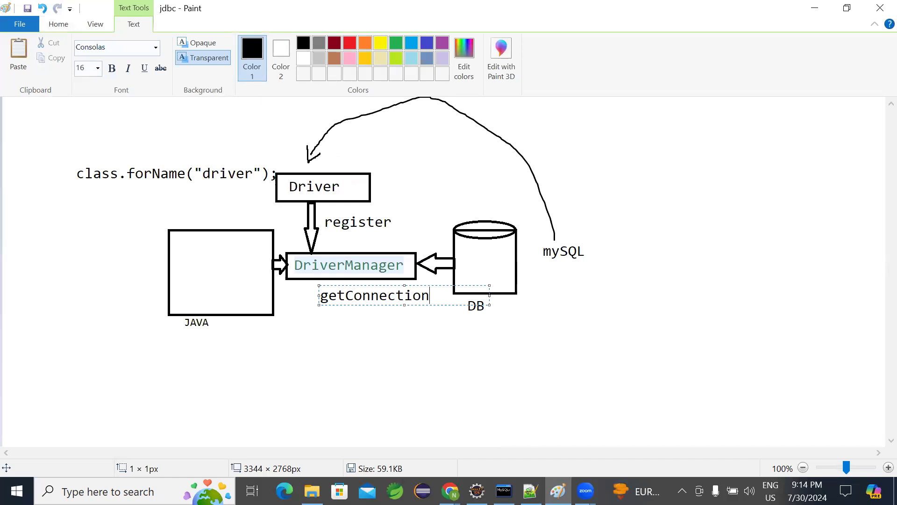
text(();)
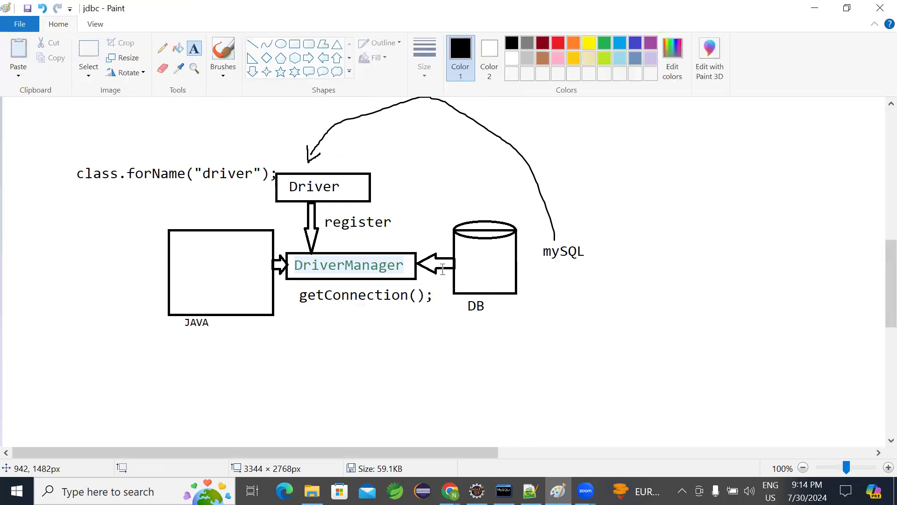
mouse_move(477, 253)
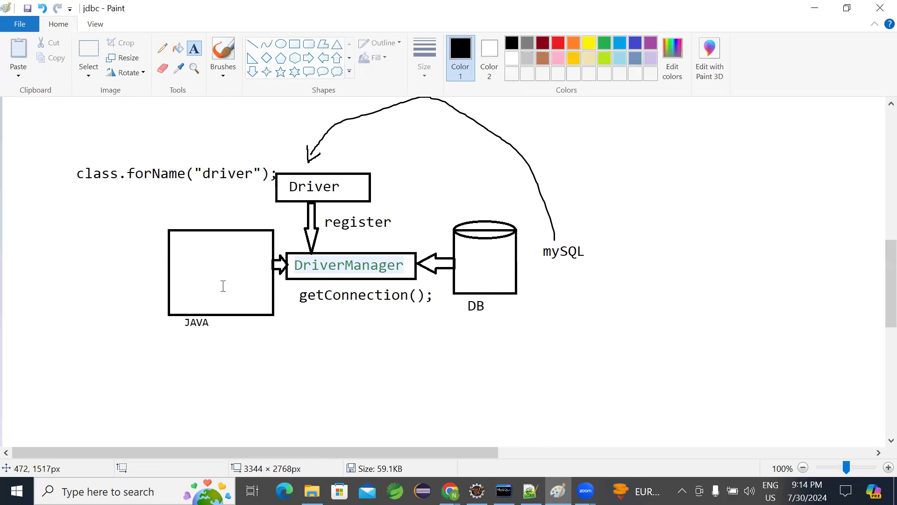
mouse_move(545, 269)
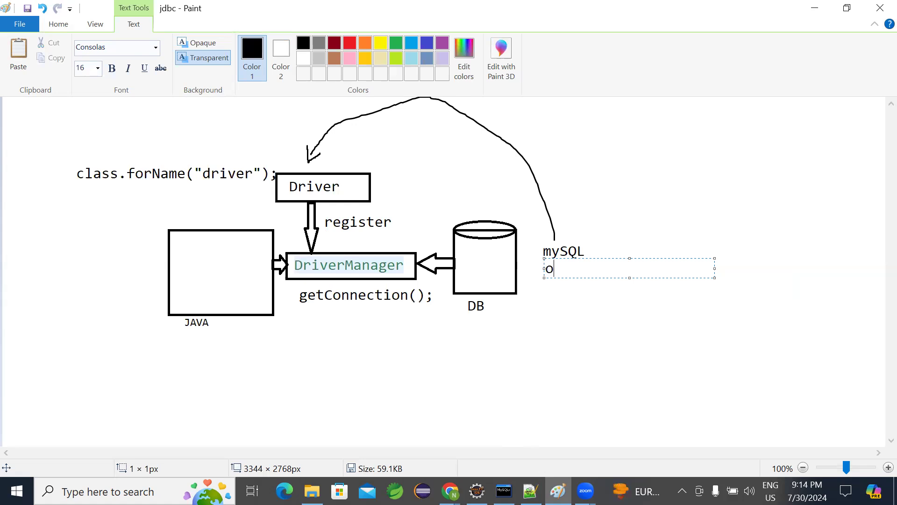
Add an 'oracle' label under mySQL with a brush-drawn arrow to class.forName.
text(racle)
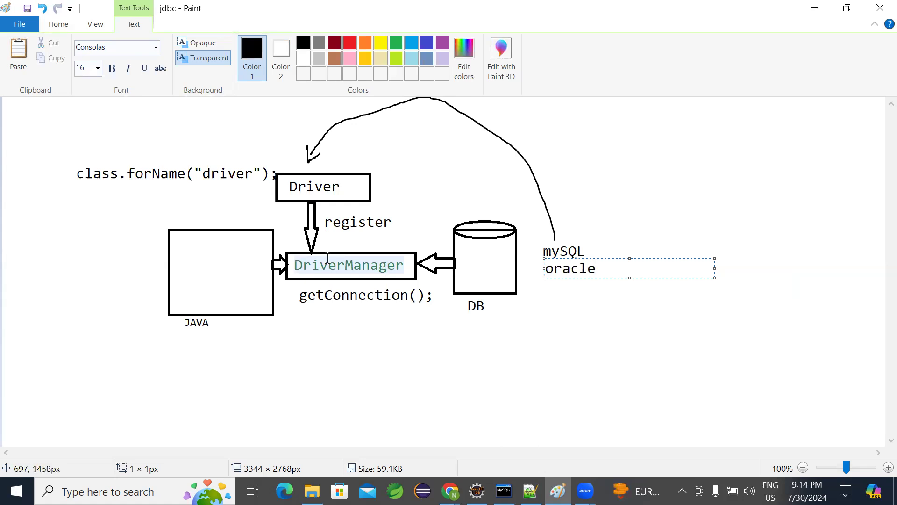
mouse_move(187, 191)
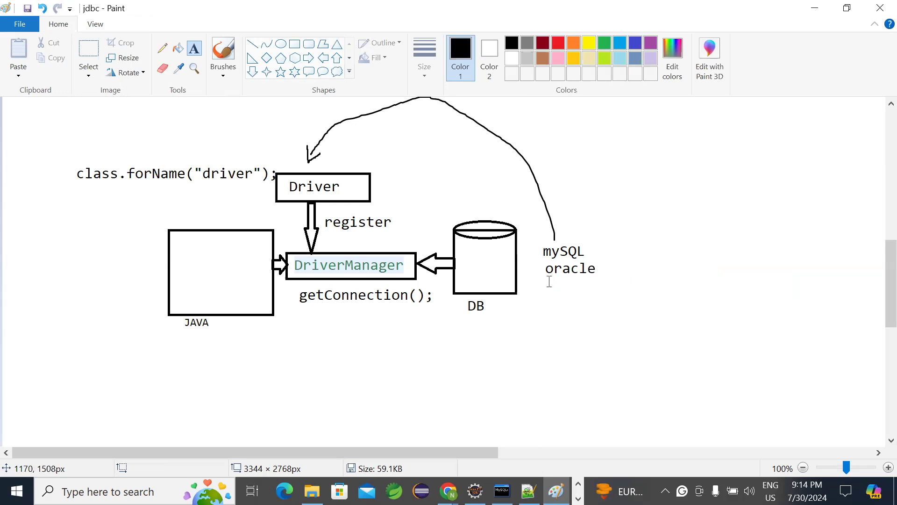
mouse_move(319, 171)
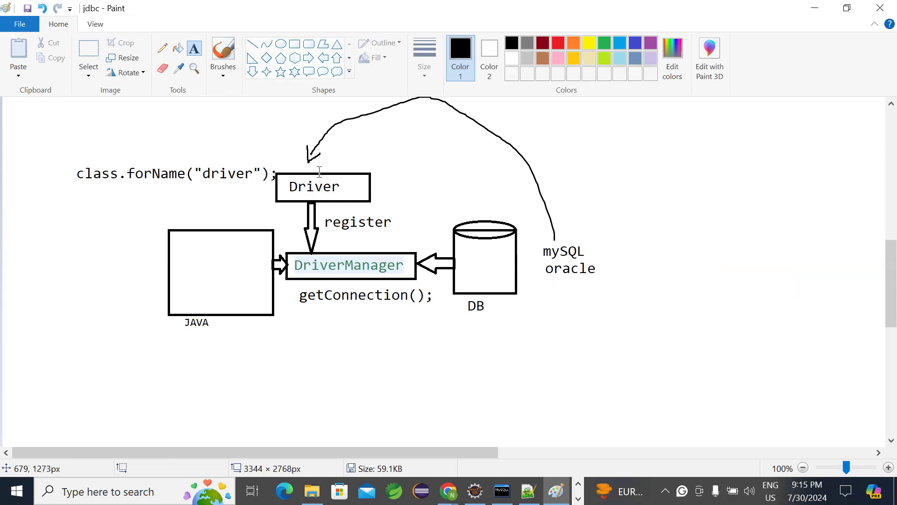
click(222, 55)
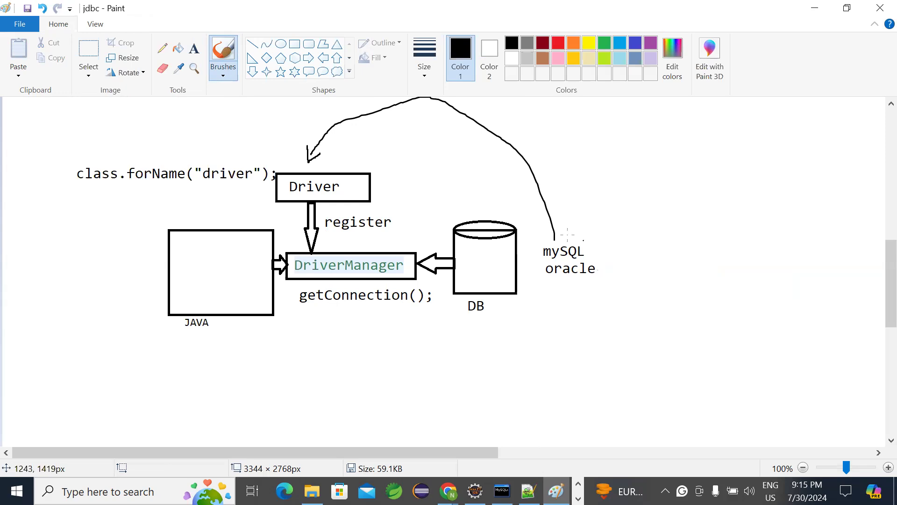
mouse_move(571, 250)
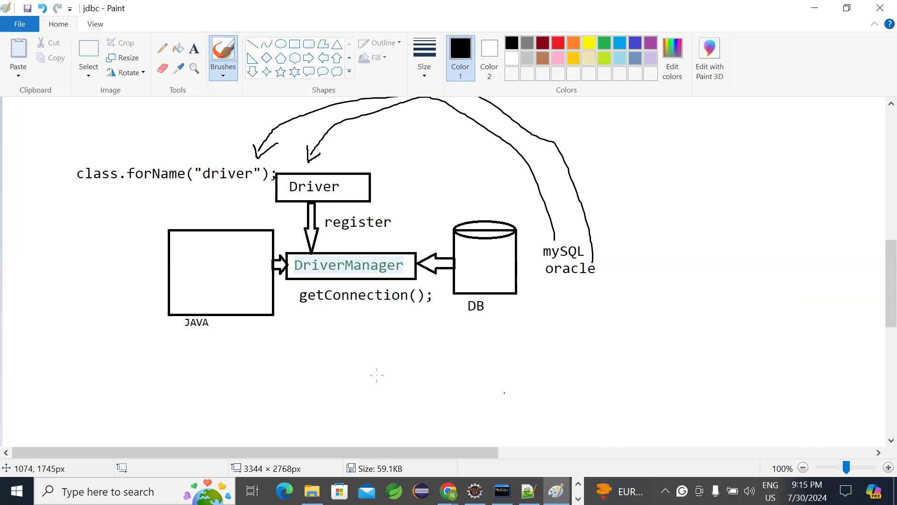
click(474, 490)
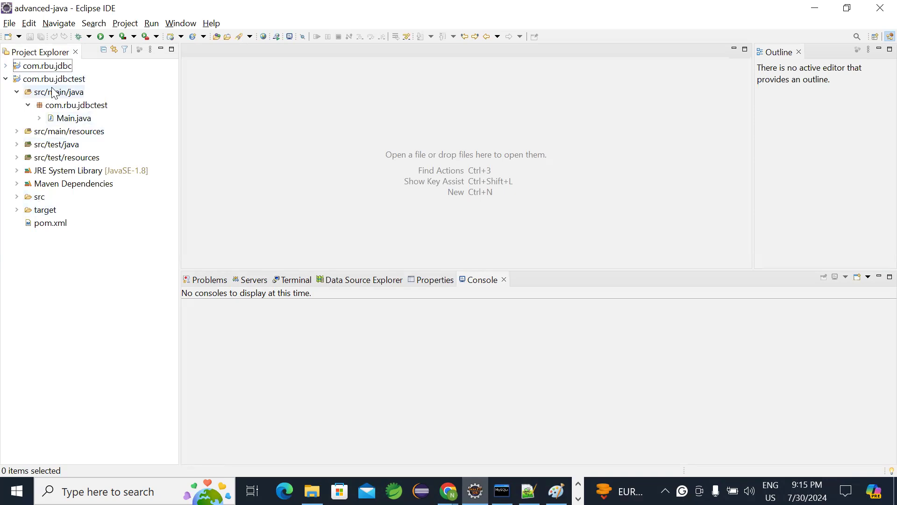
Open jdbctest's pom.xml, review Main.java's student query code, then bring up File > New.
click(51, 223)
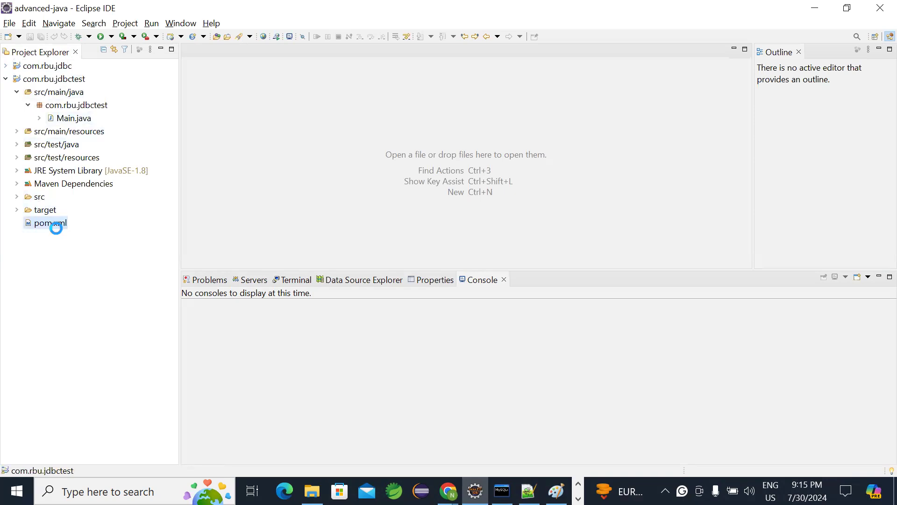
double_click(50, 223)
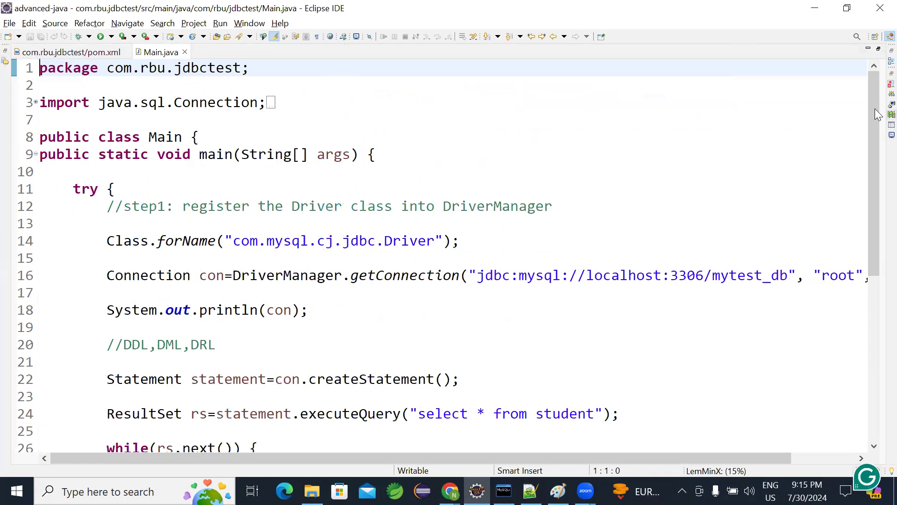
scroll(down, 3)
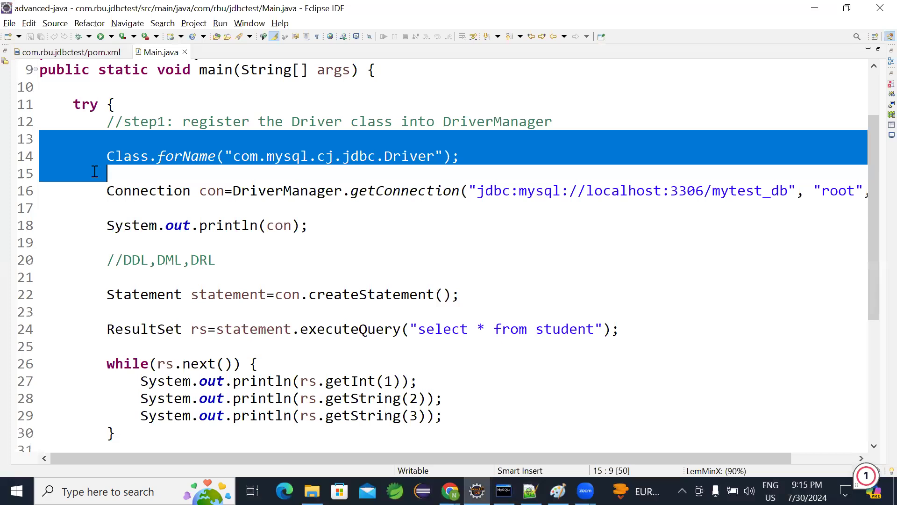
click(166, 173)
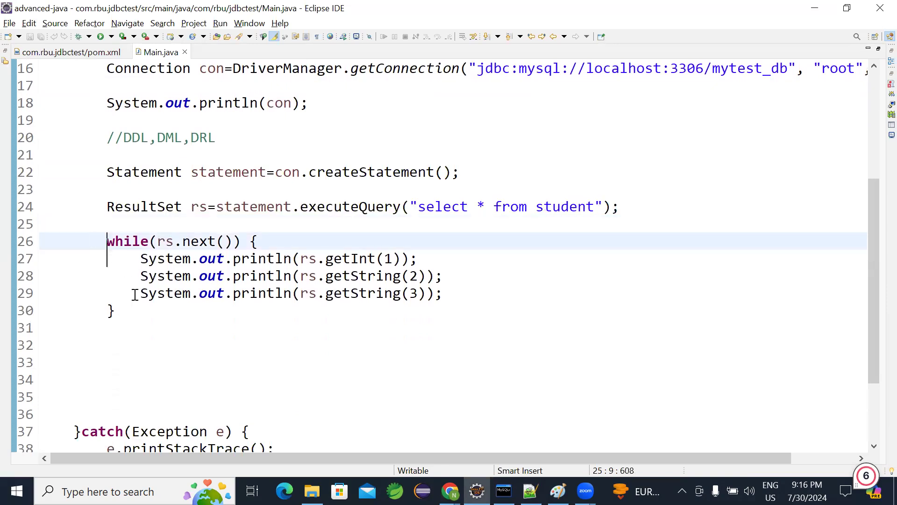
drag(106, 241, 114, 309)
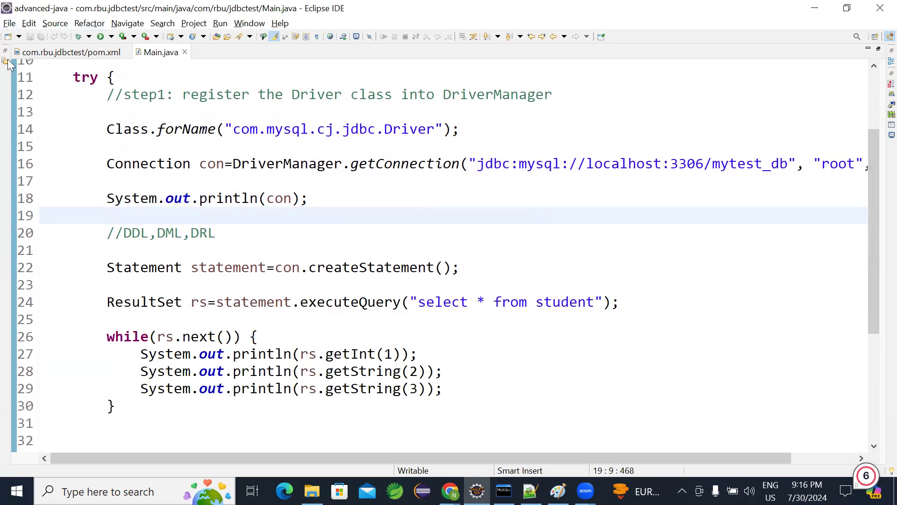
click(6, 62)
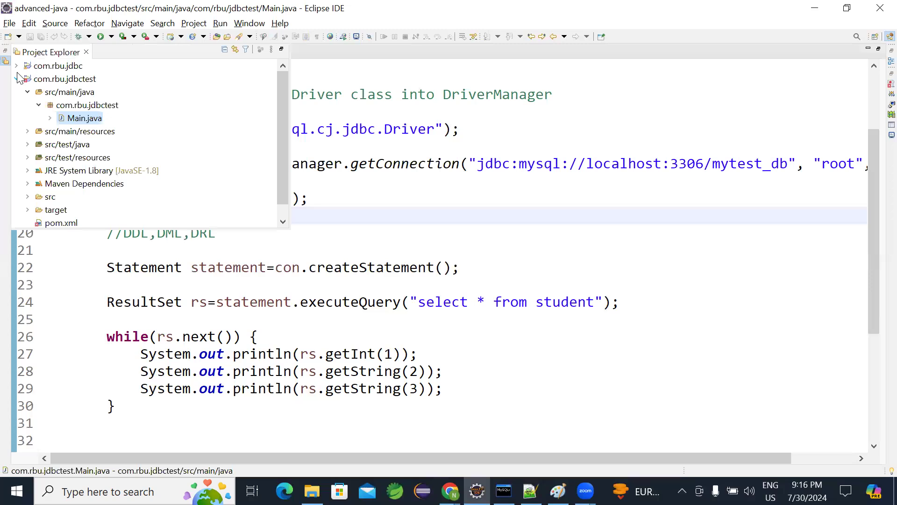
click(9, 23)
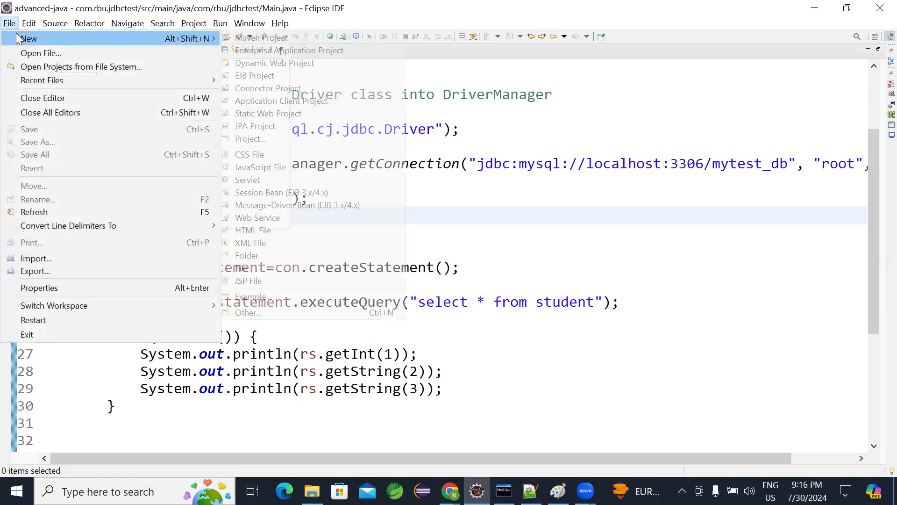
Create a simple Maven project with Artifact Id com.rbu.jdbc.oracle, named jdbc-oracle.
click(260, 38)
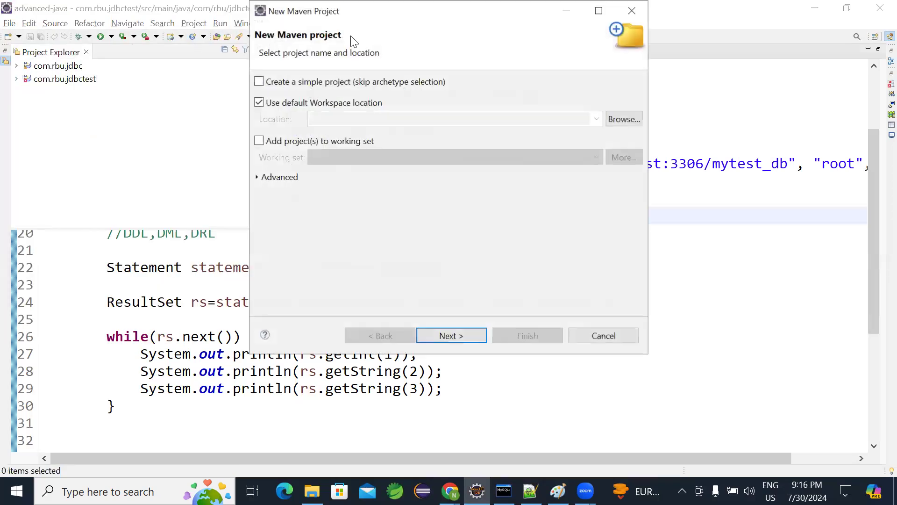
click(259, 82)
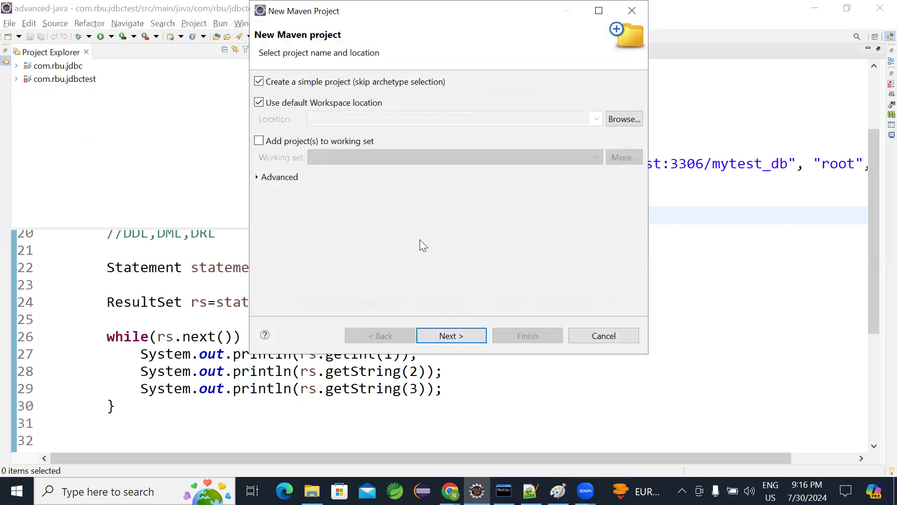
click(450, 335)
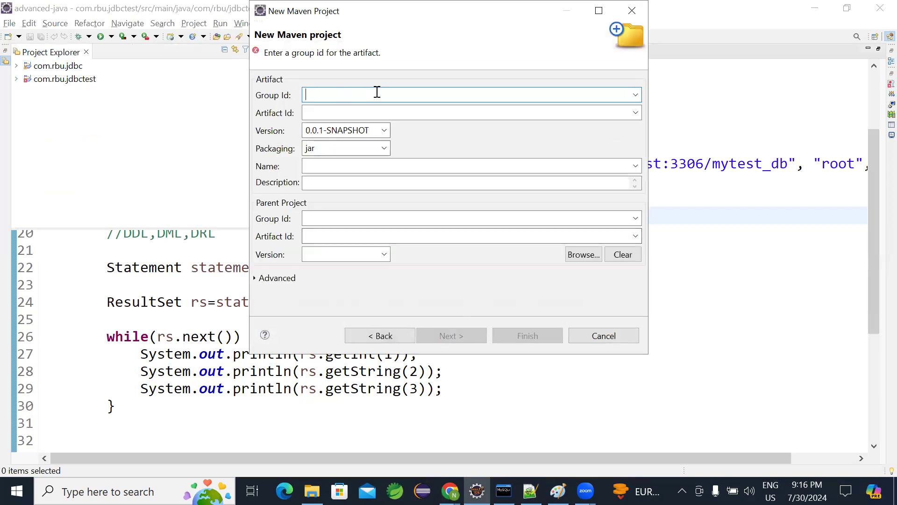
text(com.rbu.)
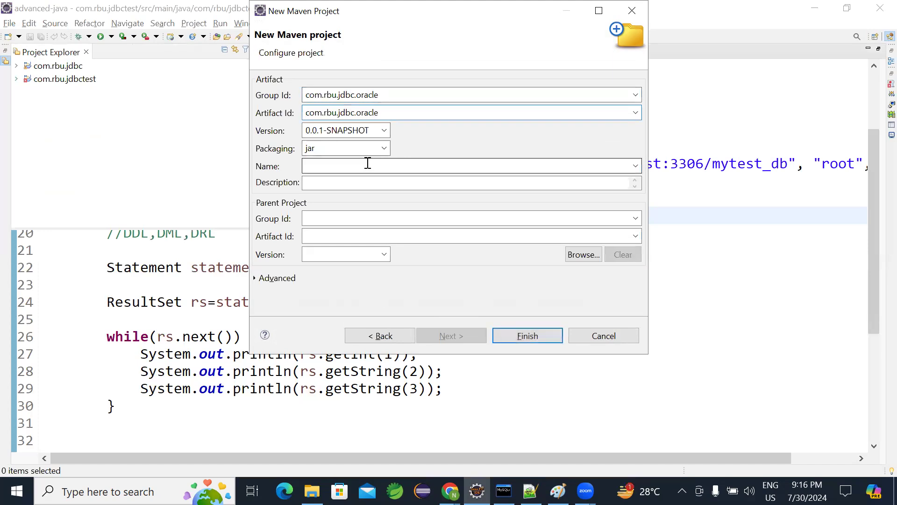
text(jdbc-oracle)
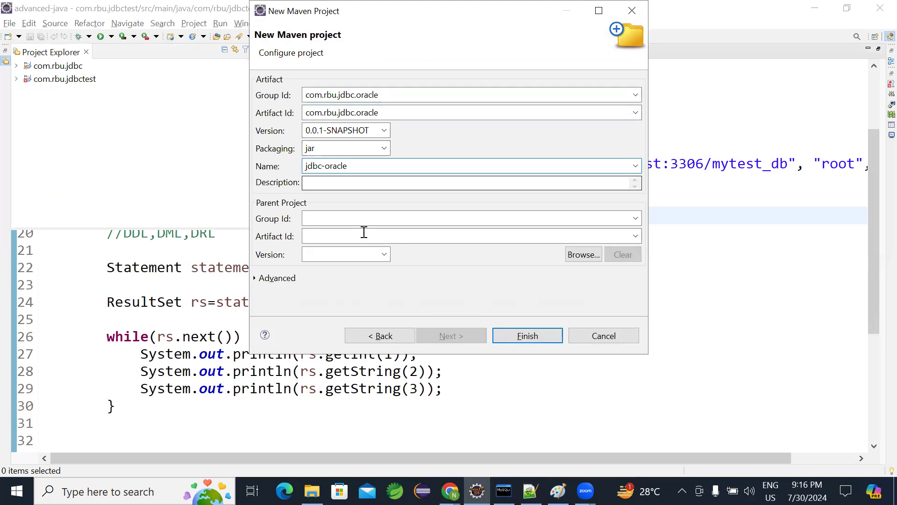
click(526, 335)
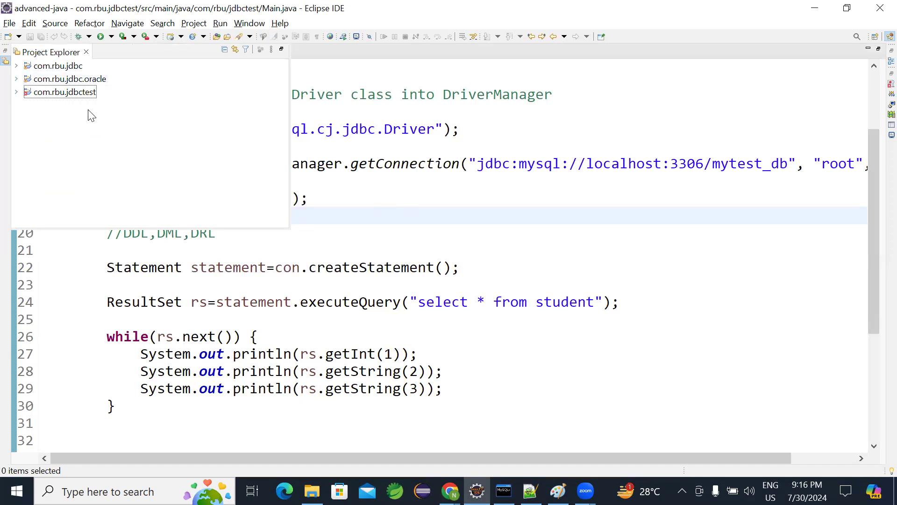
mouse_move(23, 80)
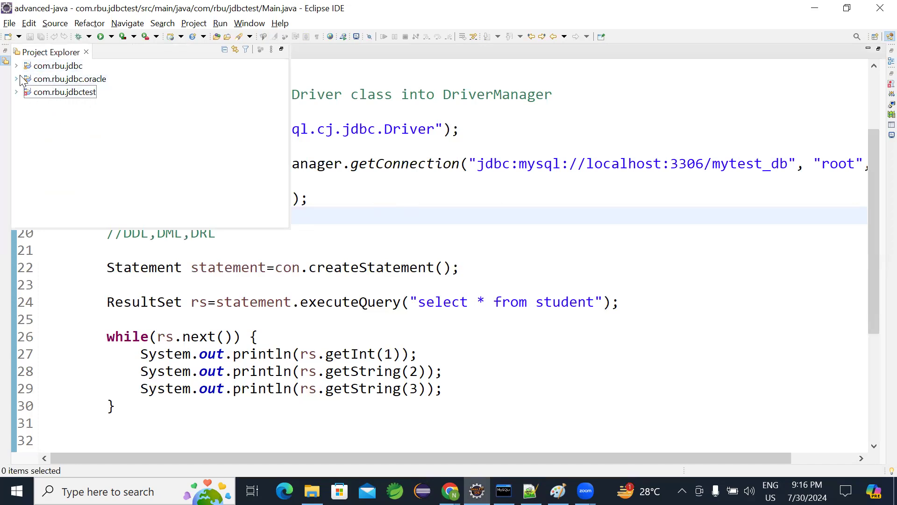
Open com.rbu.jdbc.oracle's pom.xml and add a <dependency> entry inside <dependencies>.
click(16, 78)
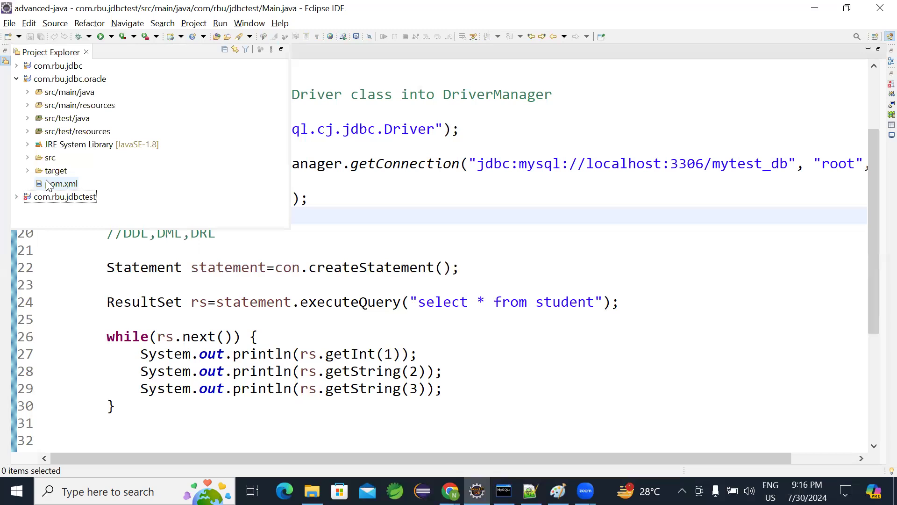
double_click(63, 183)
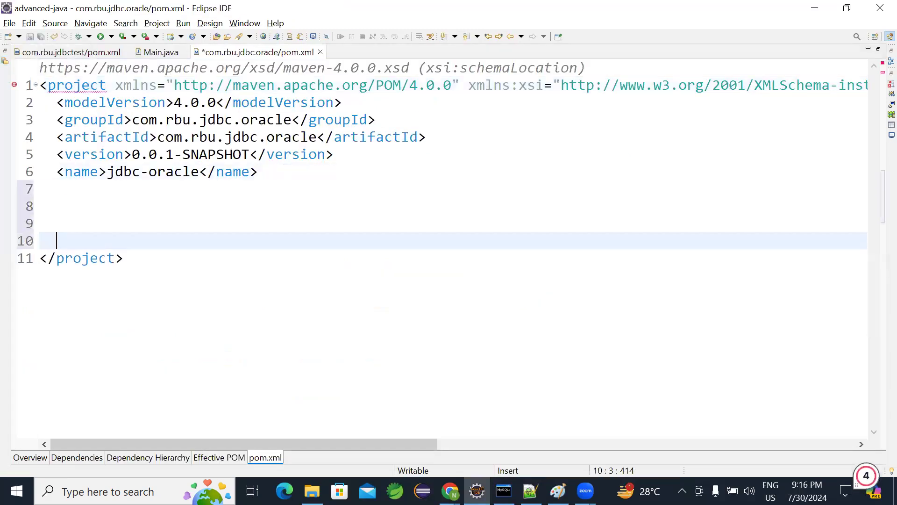
text(<dependen)
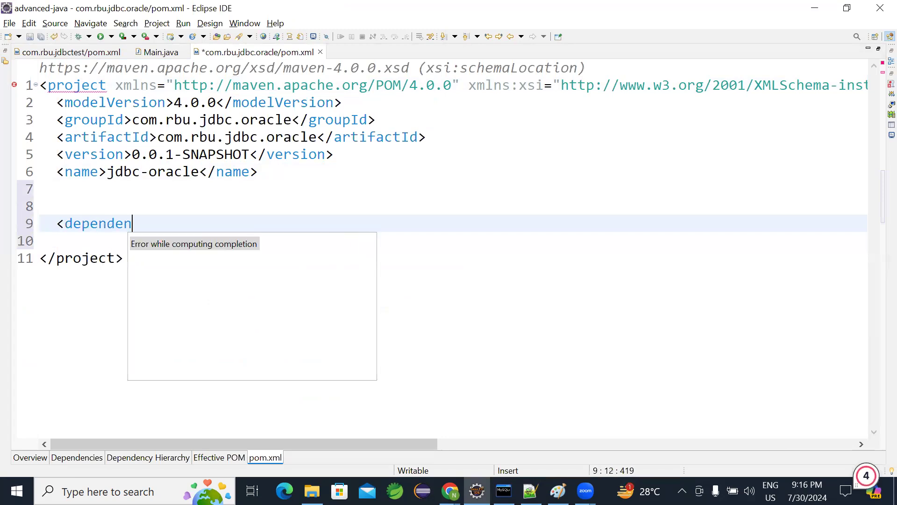
text(cy)
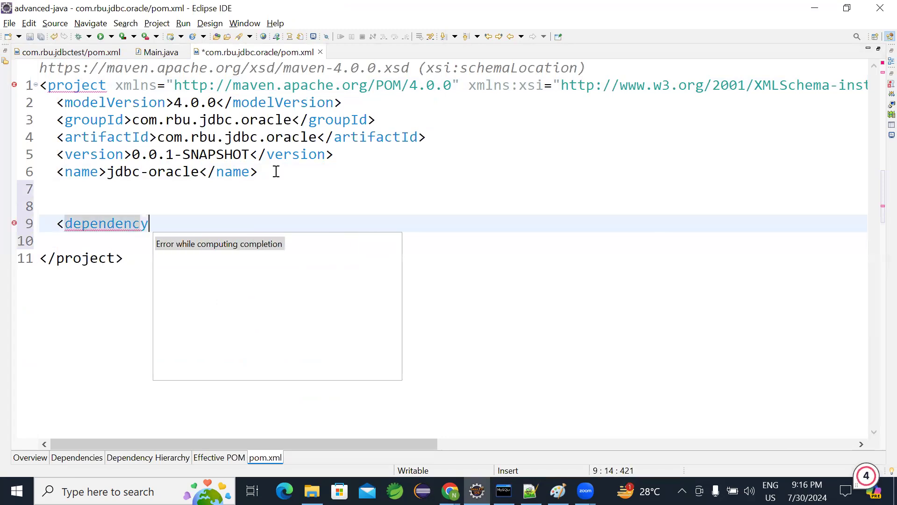
key(BackSpace)
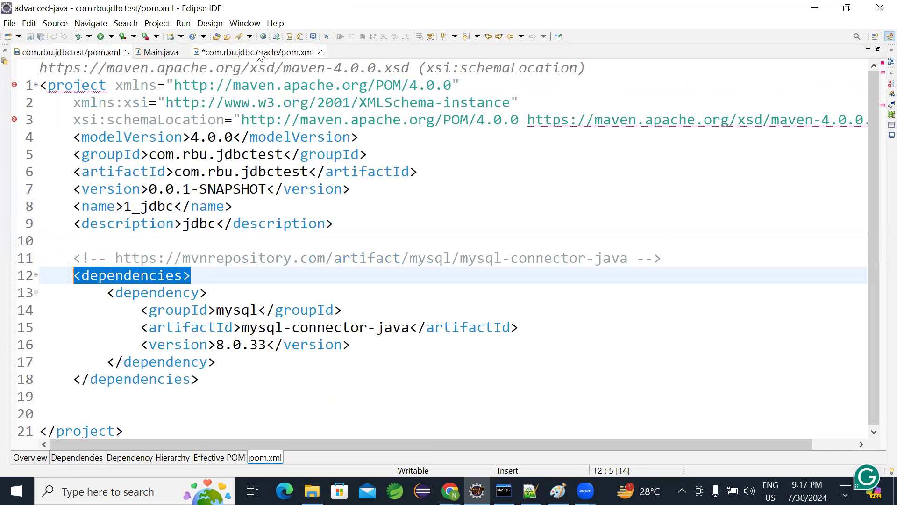
click(258, 51)
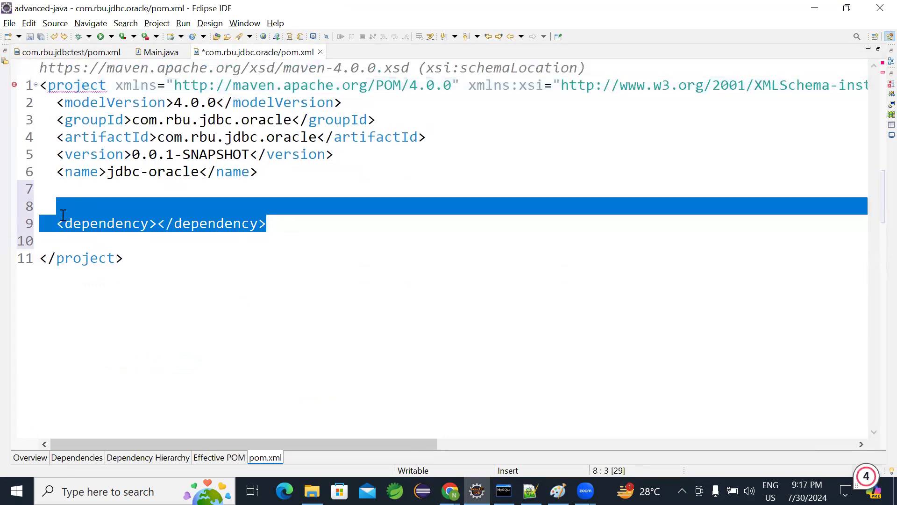
text(dependencies)
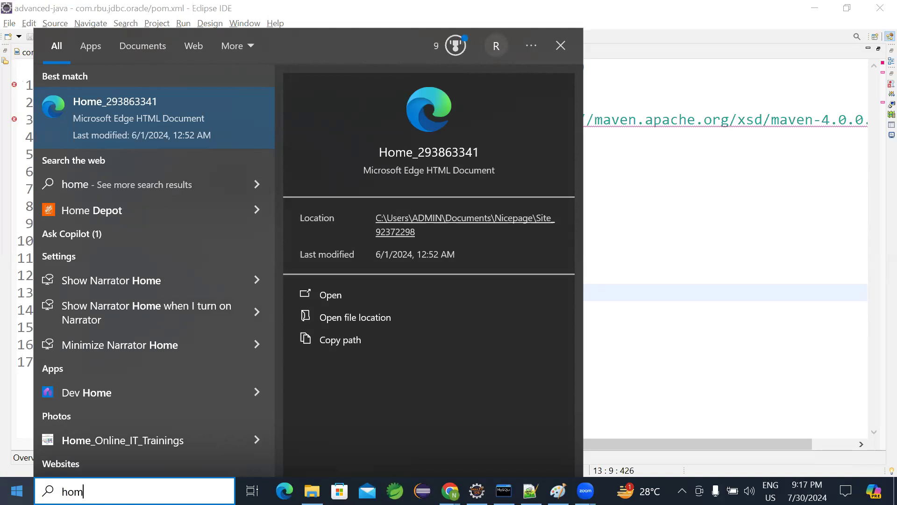
Find and open the Oracle database home page through Windows search.
key(Backspace)
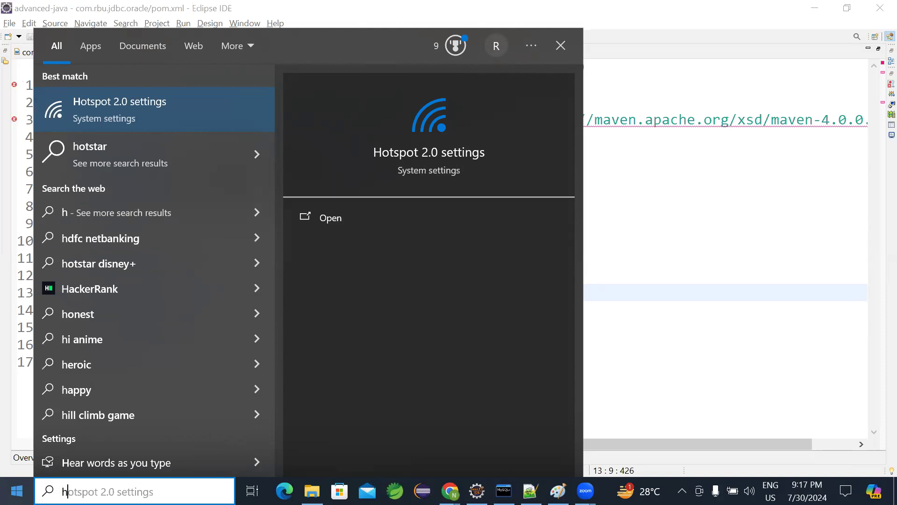
text(ho)
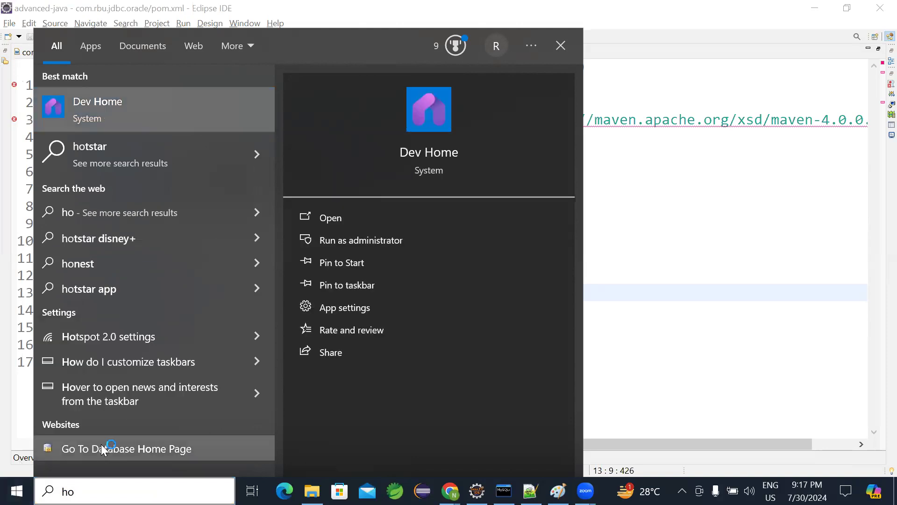
click(126, 448)
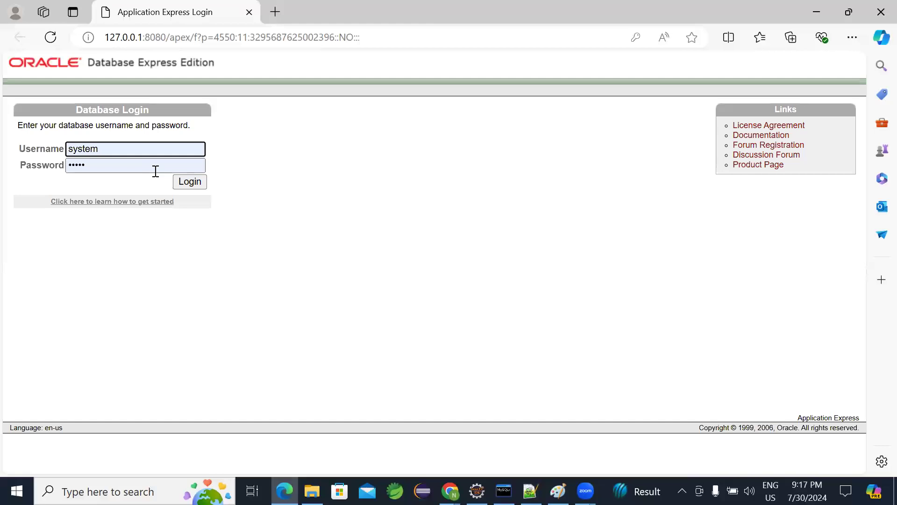
Log in as SYSTEM and go to the SQL commands area.
click(189, 181)
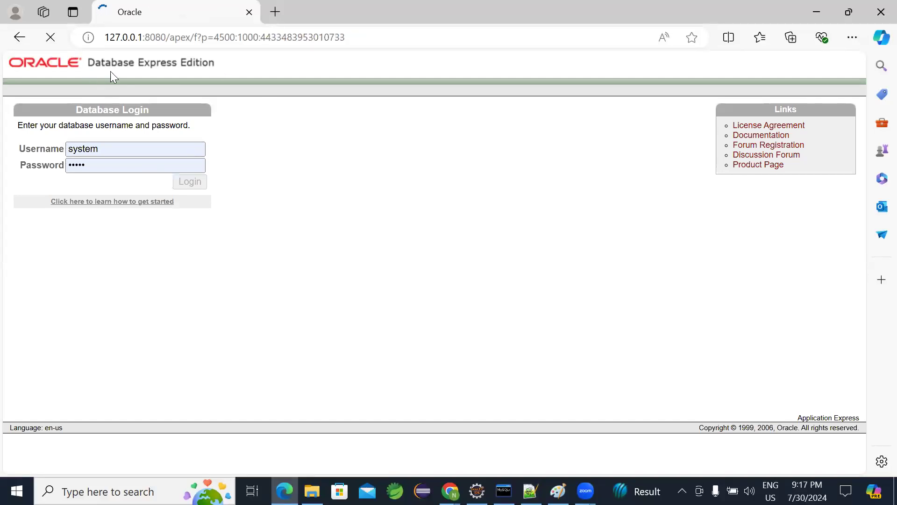
click(189, 181)
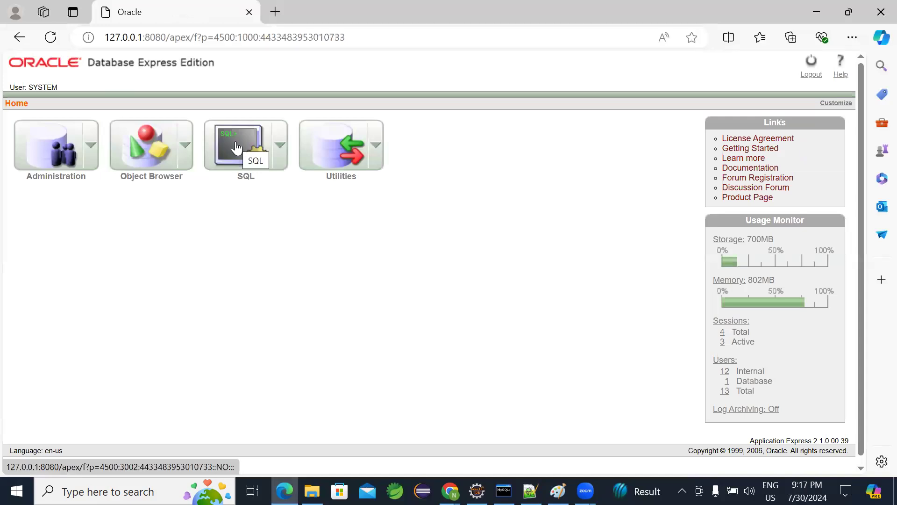
click(246, 143)
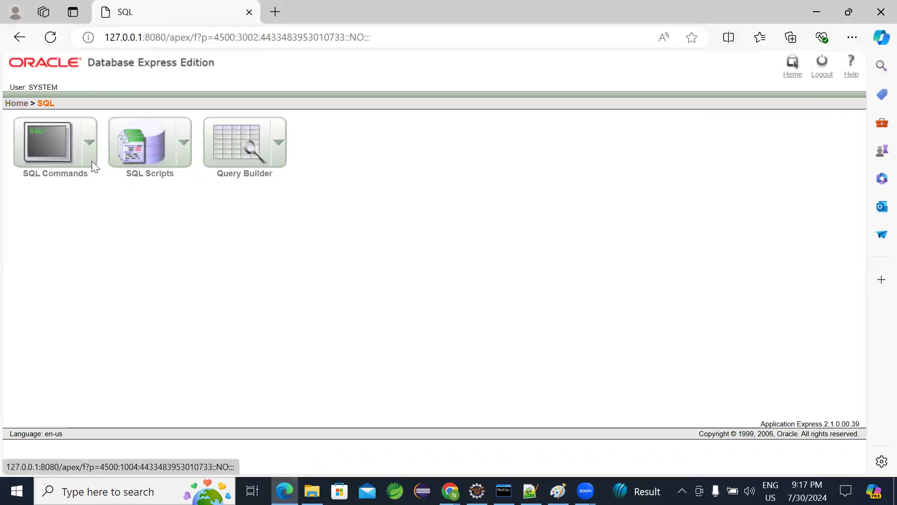
click(55, 141)
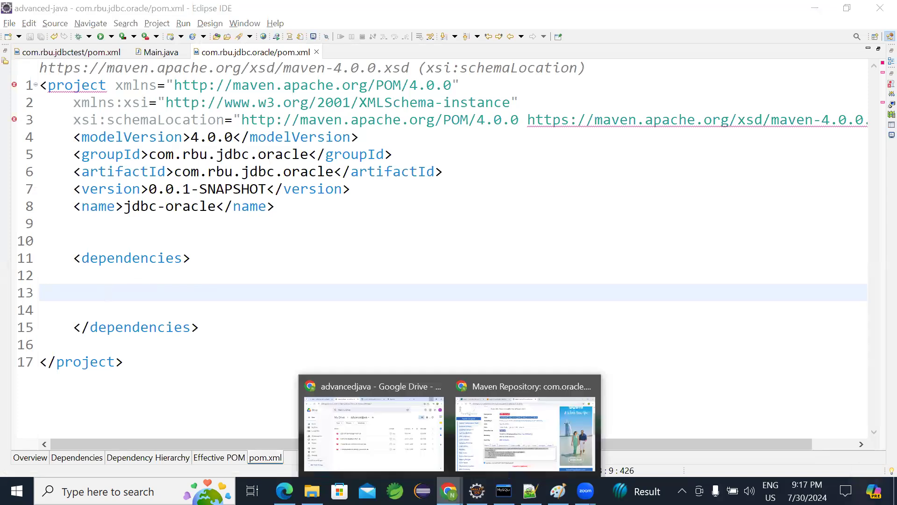
Search MVN Repository for 'oracle 10g' and note the JDK8/JDK11 compatibility line.
click(524, 387)
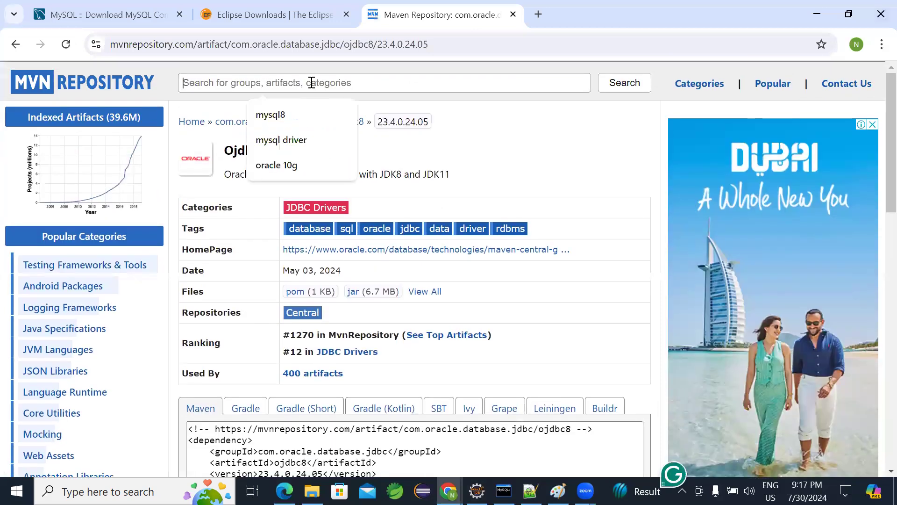
text(oracle 10g)
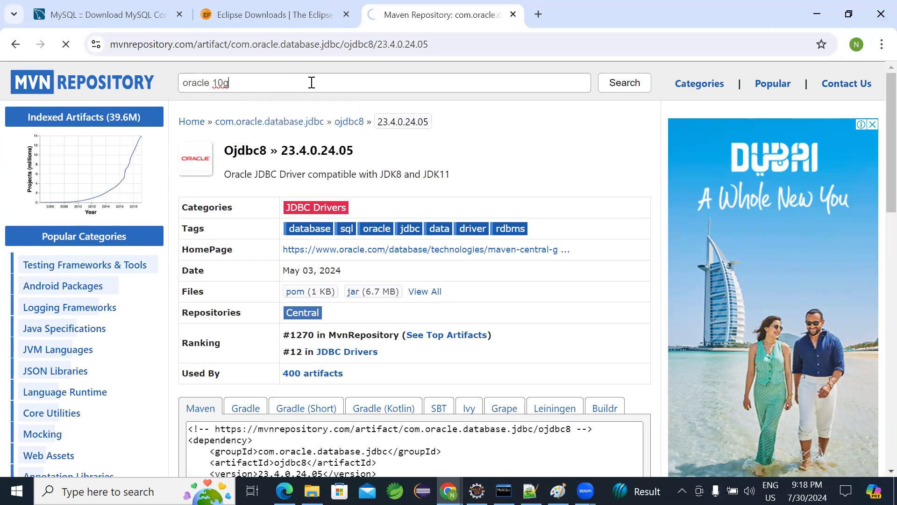
click(624, 82)
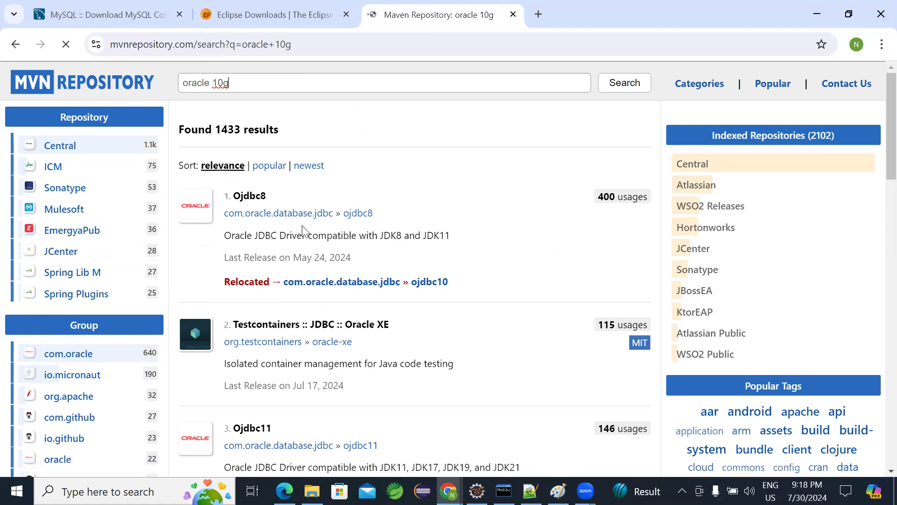
drag(382, 235, 449, 235)
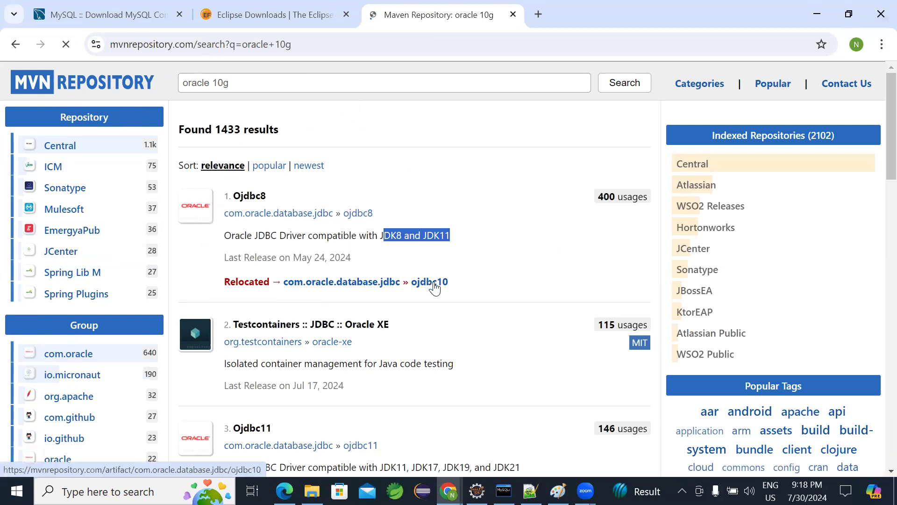
mouse_move(436, 293)
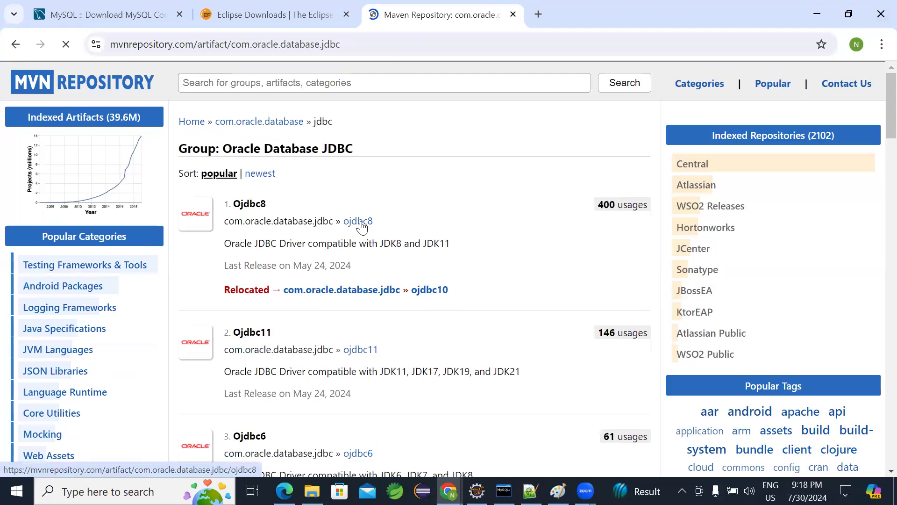
Open ojdbc8 version 23.4.0.24.05 and copy its Maven dependency snippet.
click(357, 221)
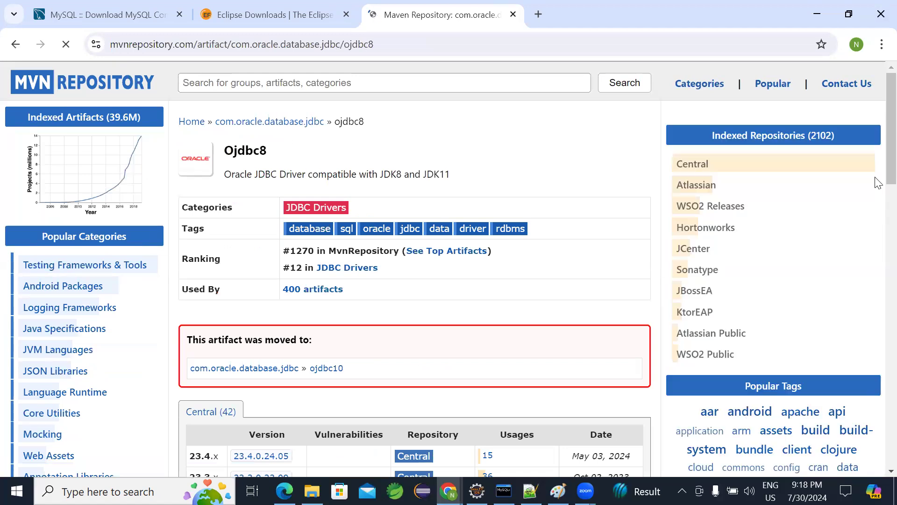
scroll(down, 3)
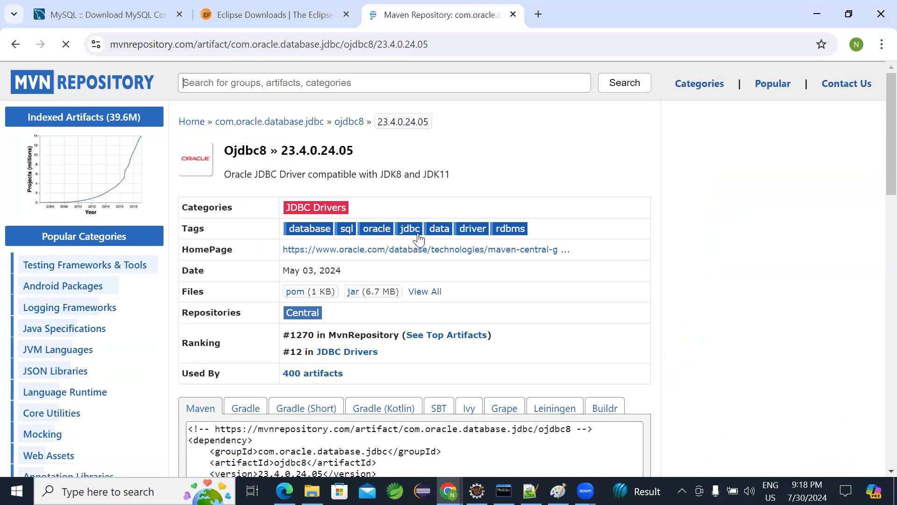
scroll(down, 3)
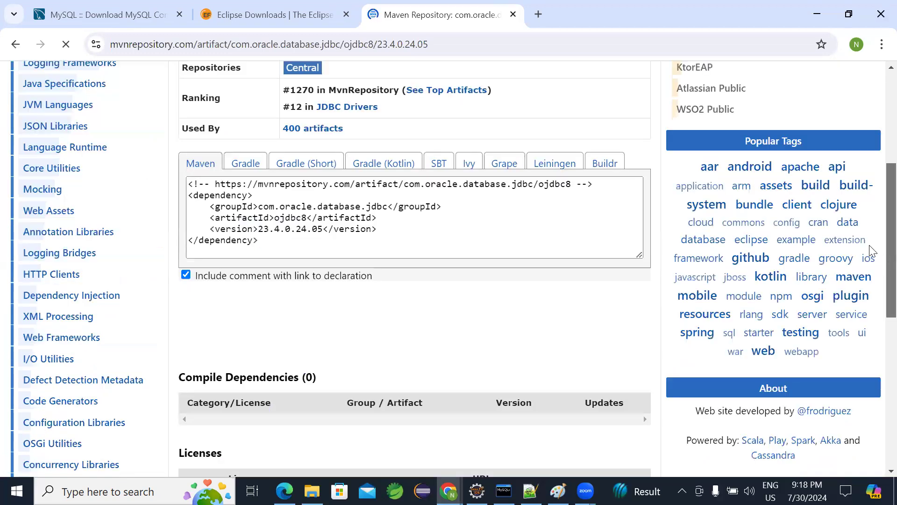
click(401, 217)
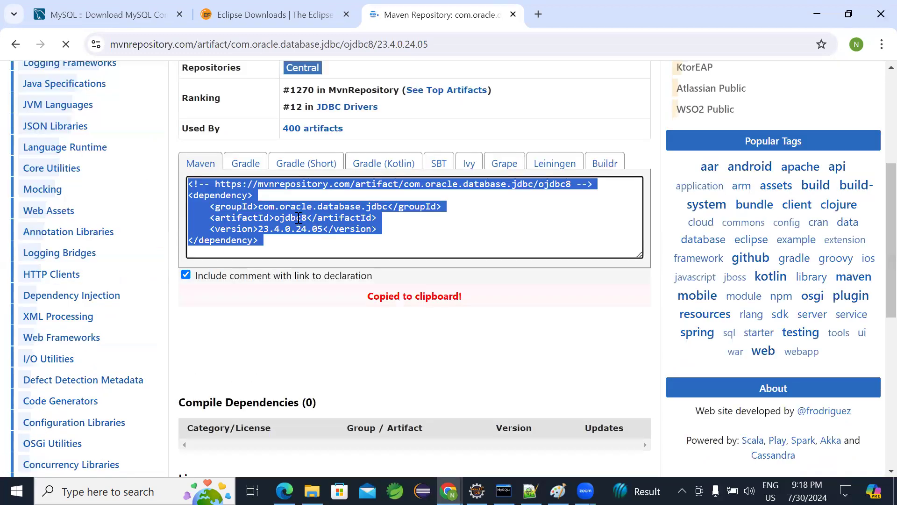
mouse_move(136, 234)
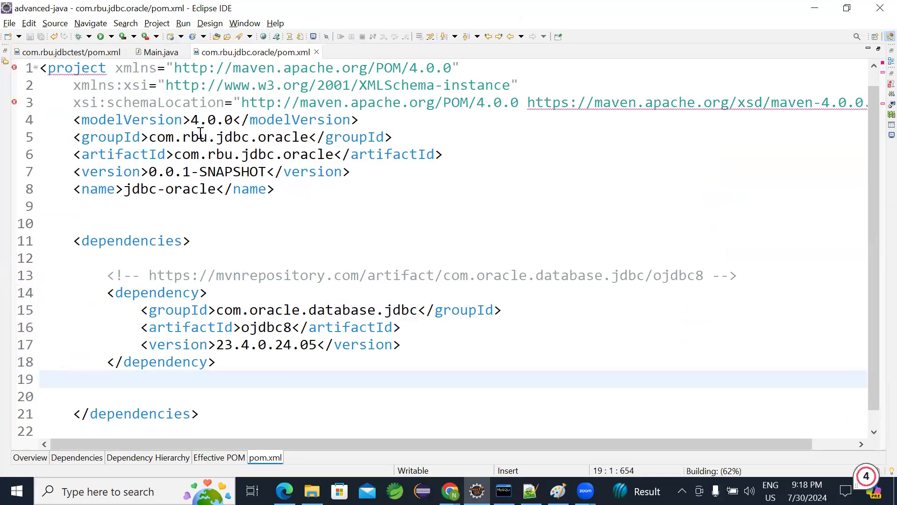
Paste ojdbc8 into pom.xml, add package com.rbu.jdbc.oracle, and start a Main class there.
right_click(257, 51)
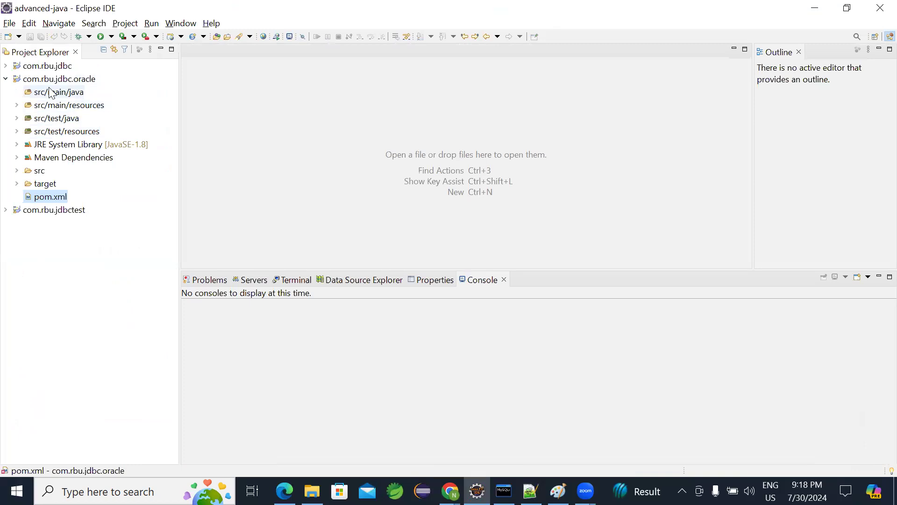
right_click(58, 92)
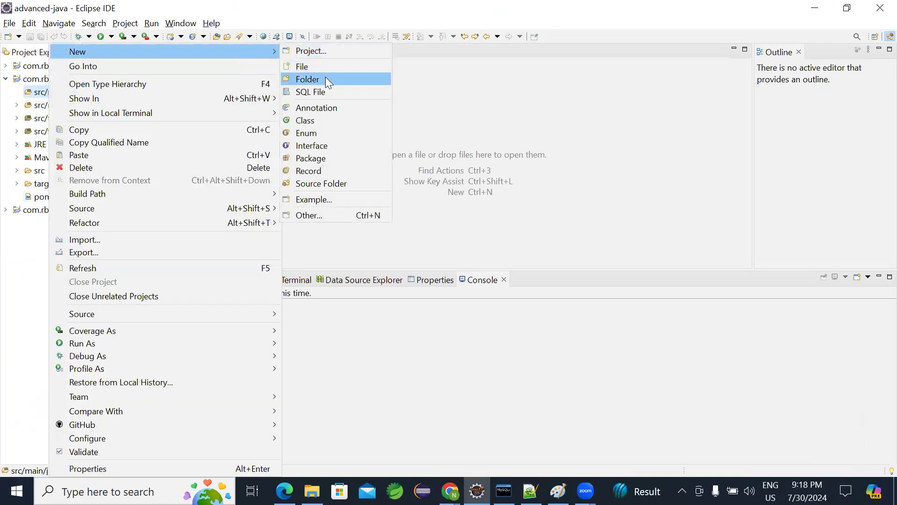
click(310, 158)
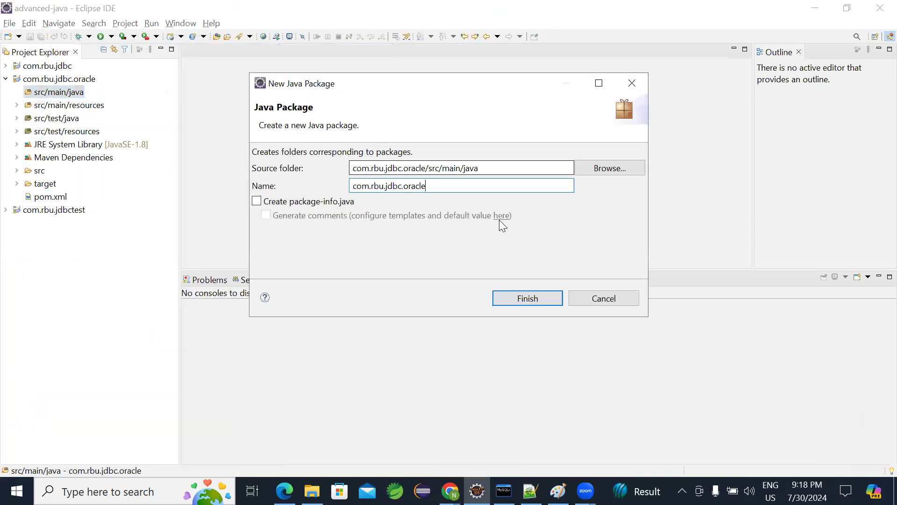
click(525, 298)
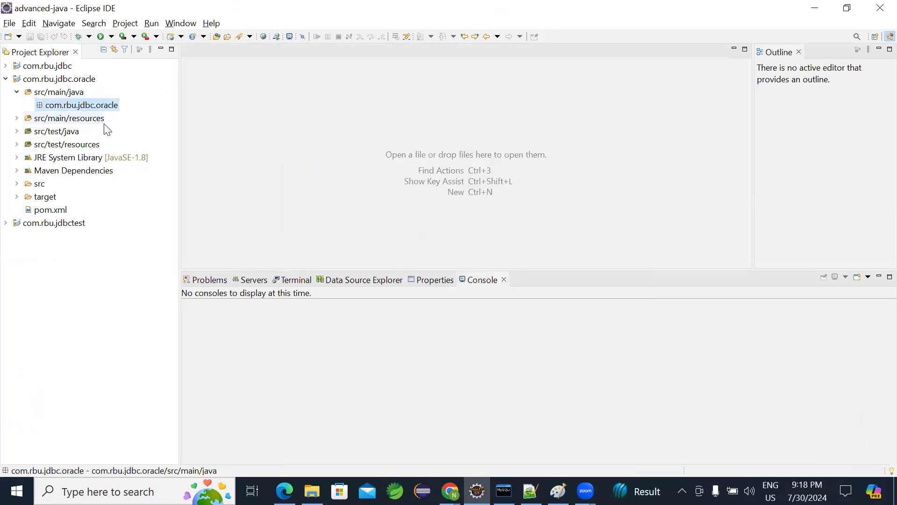
right_click(81, 104)
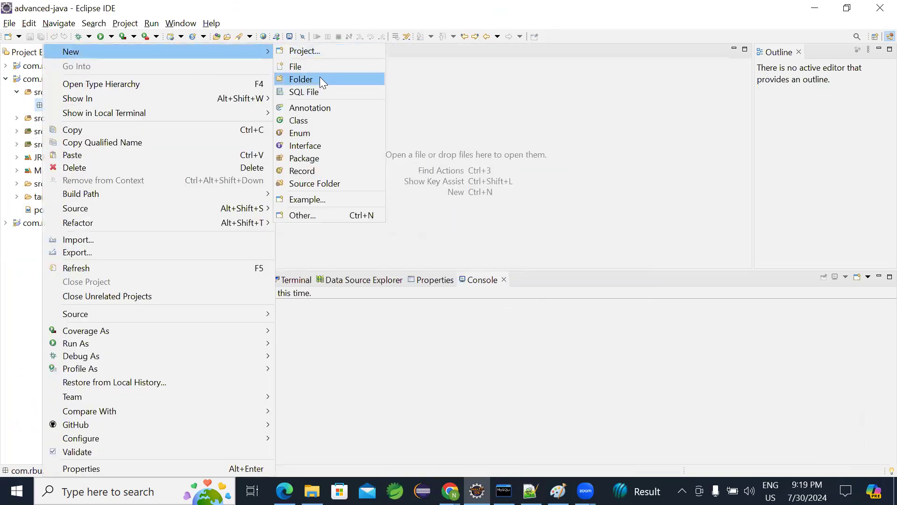
click(298, 120)
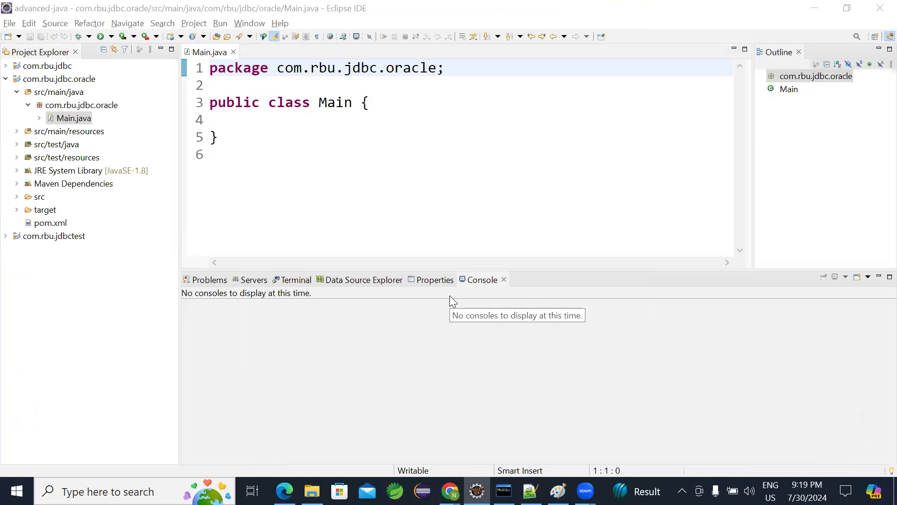
Add step comments for loading and registering the Oracle driver and begin Class.forName.
click(366, 102)
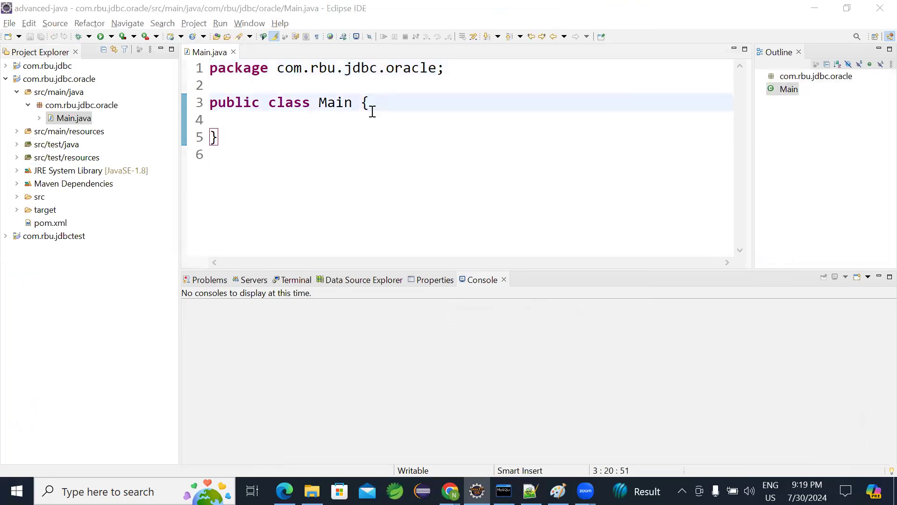
text(main(String[] args) {)
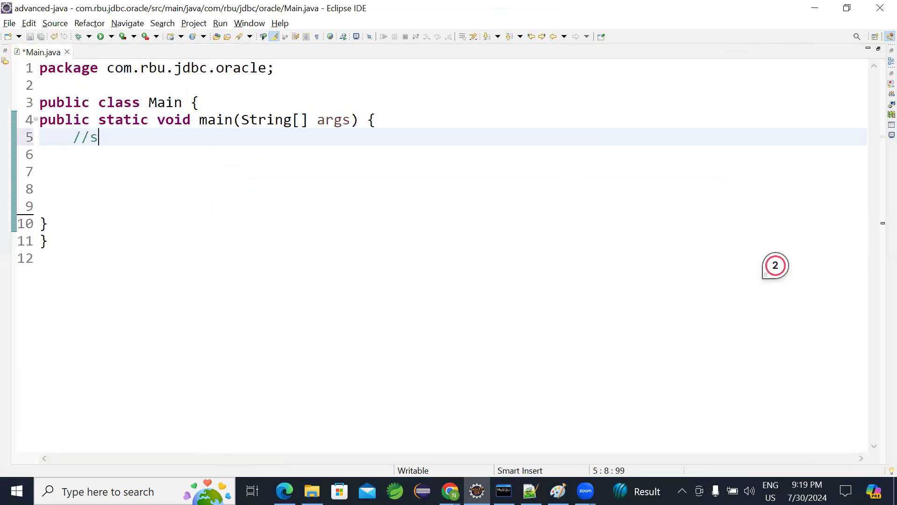
text(tep1: load)
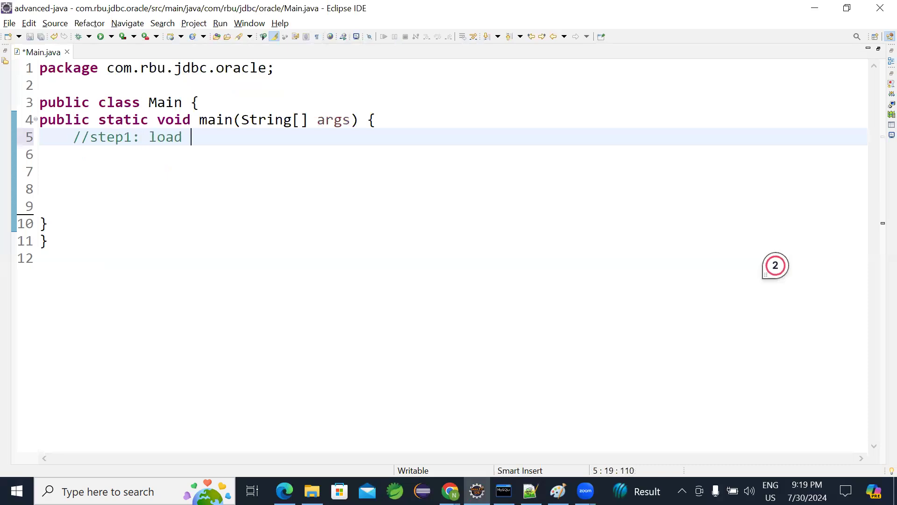
text(oracle dri)
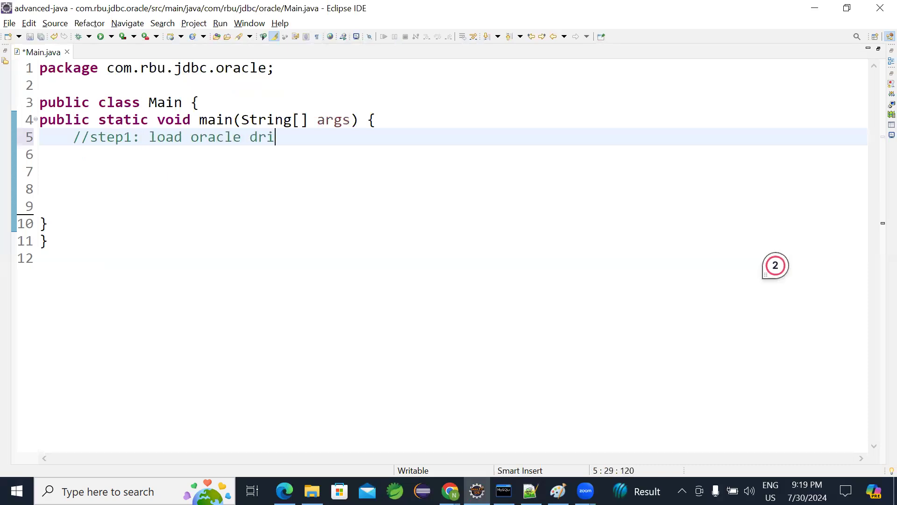
text(vre)
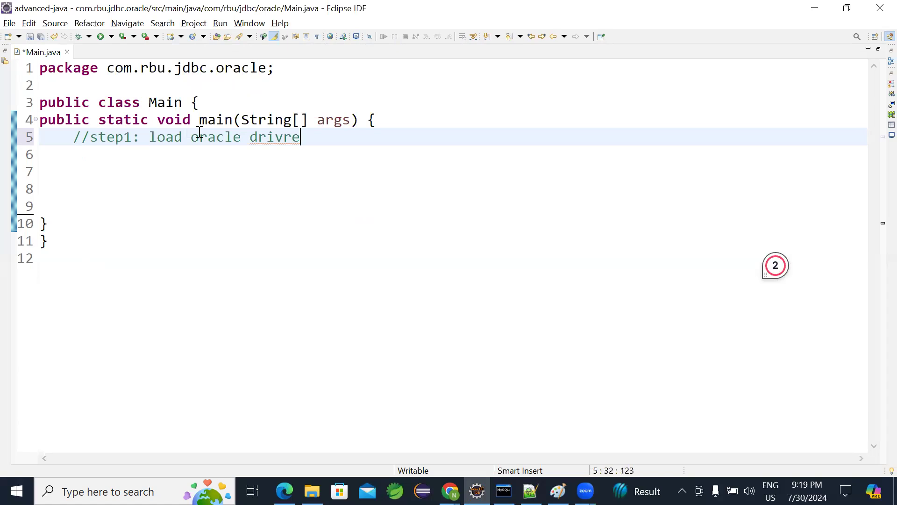
text(reg)
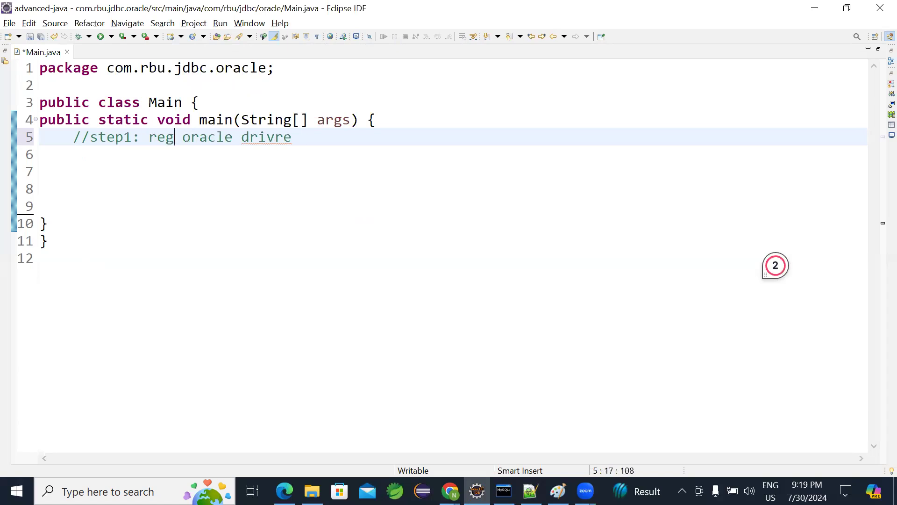
text(ister)
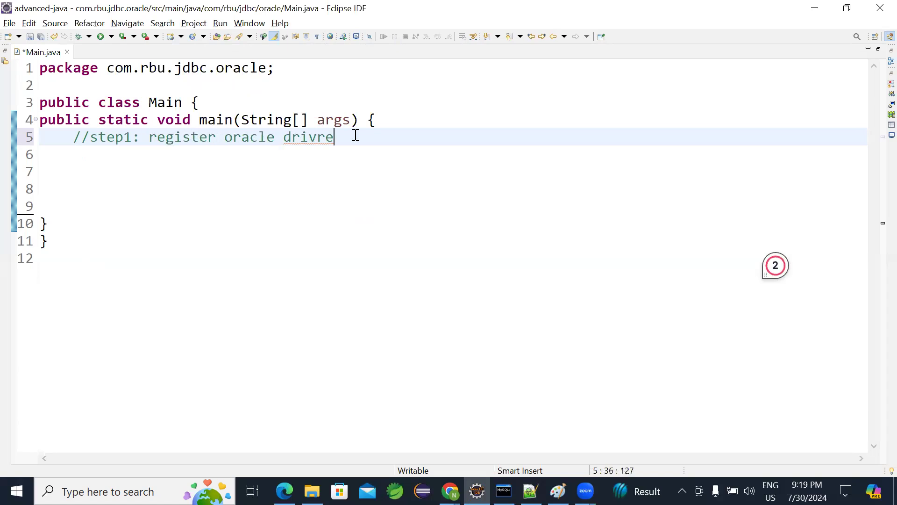
text(driver)
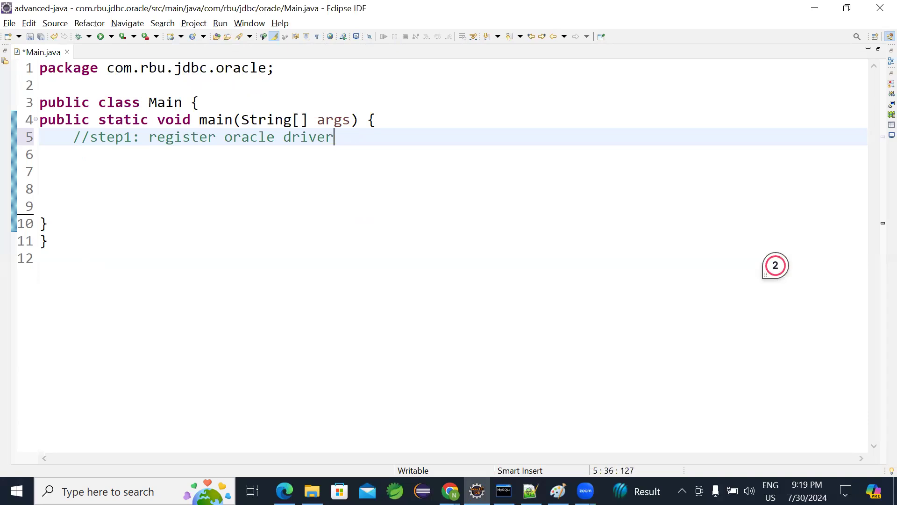
text(Clss.f)
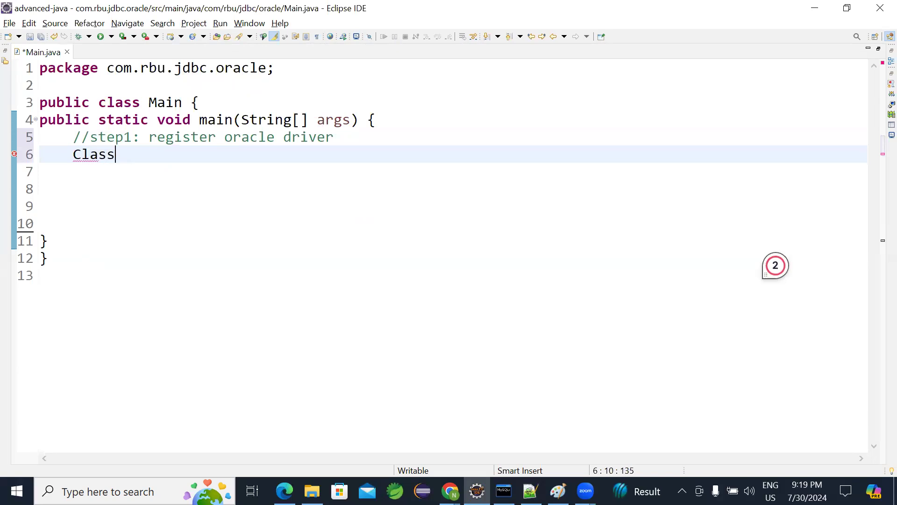
text(.forName(null)
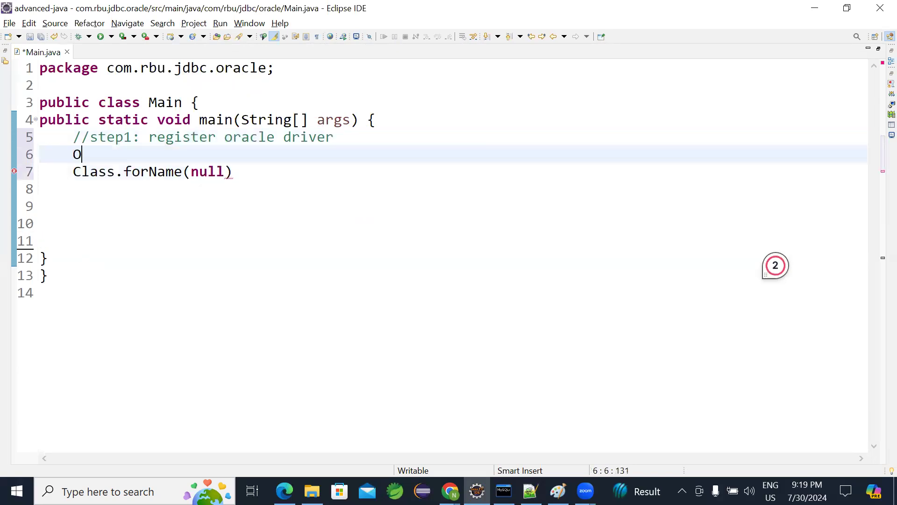
text(racleDriver)
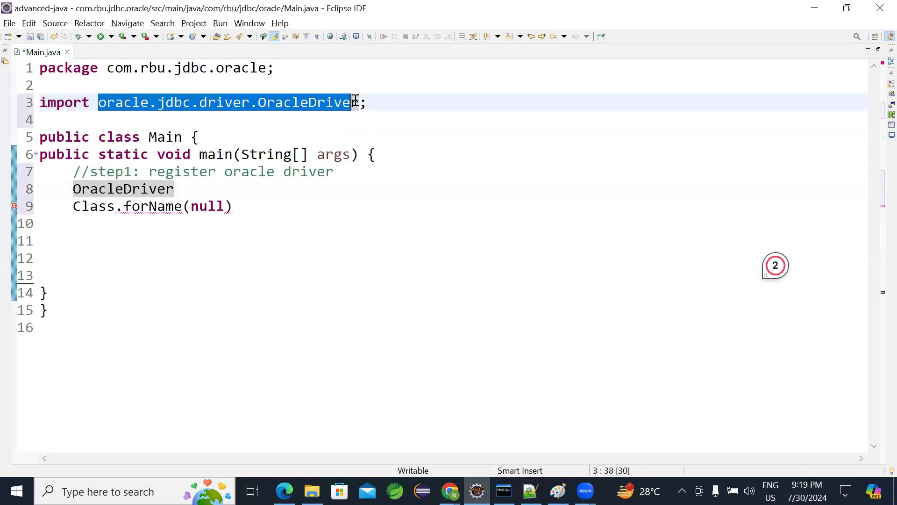
Confirm the ojdbc8 jar appears under the project's Maven Dependencies.
double_click(207, 206)
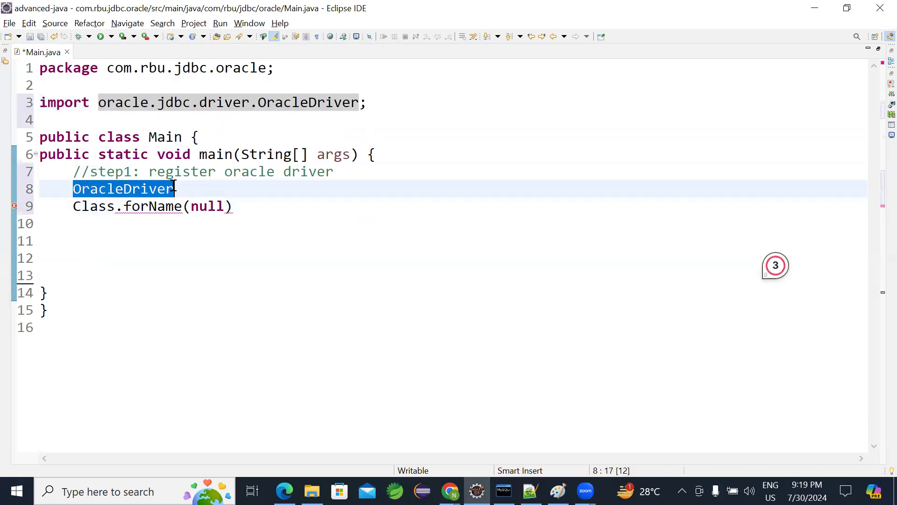
click(6, 61)
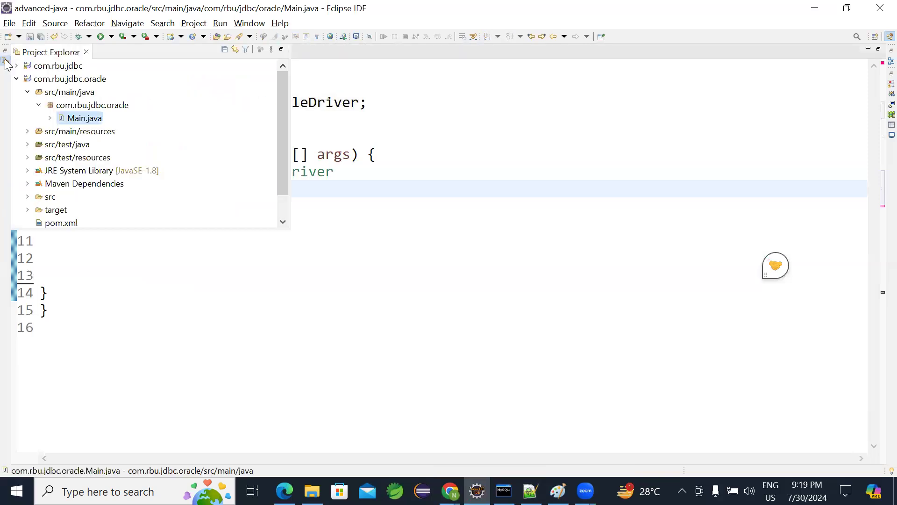
scroll(down, 3)
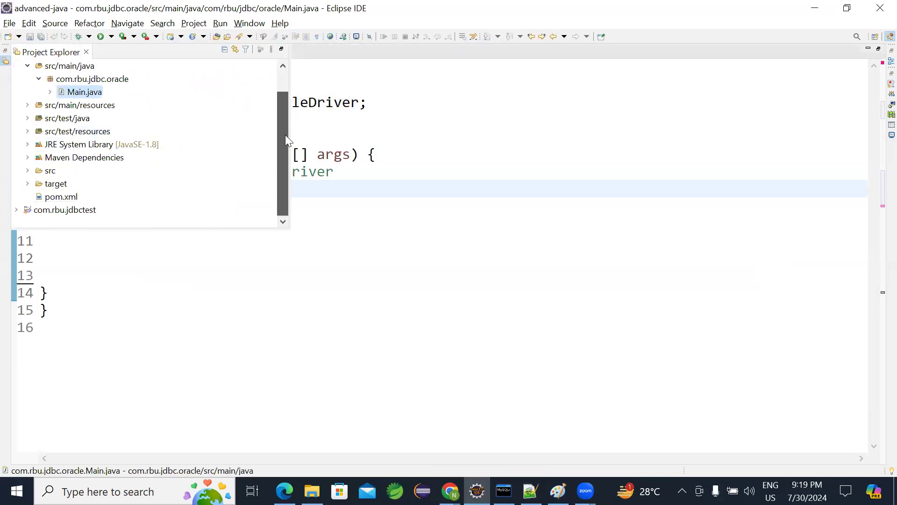
click(27, 157)
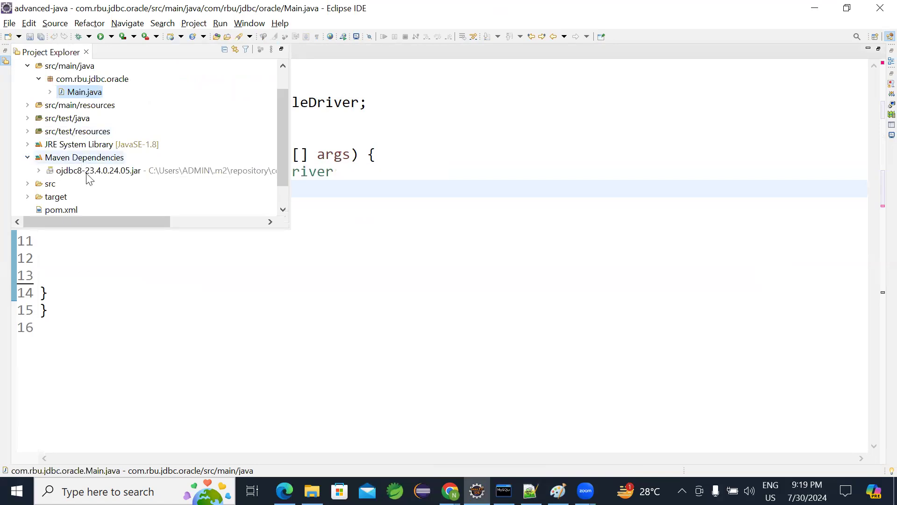
click(98, 171)
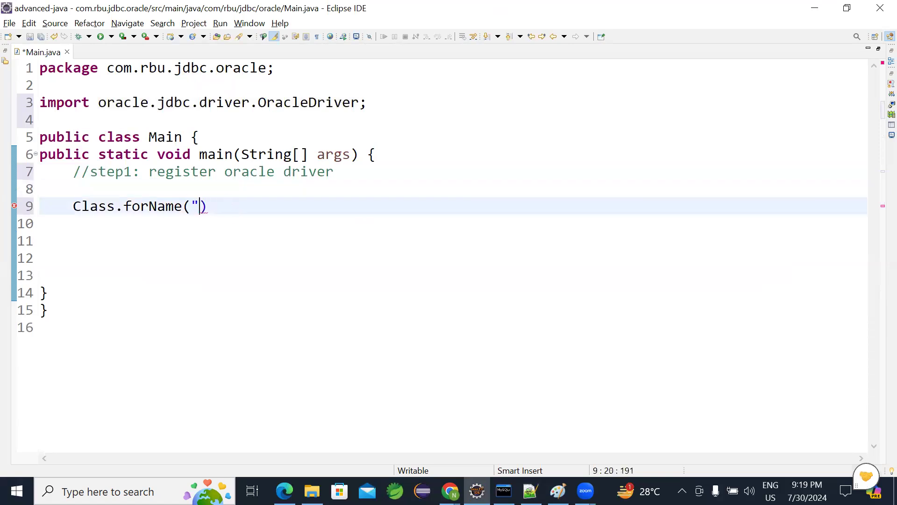
Register oracle.jdbc.driver.OracleDriver, drop the unused import, and declare main throws Exception.
text(oracle.jdbc.driver.OracleDriver")
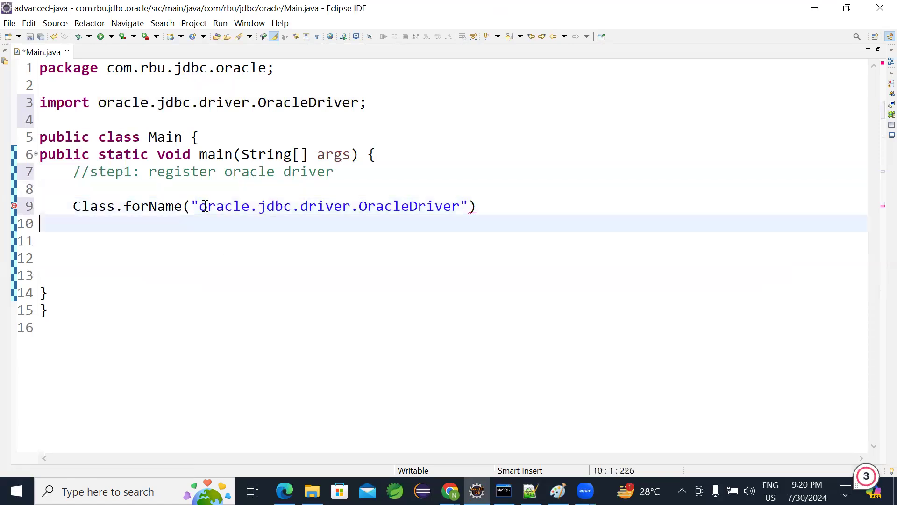
text(;)
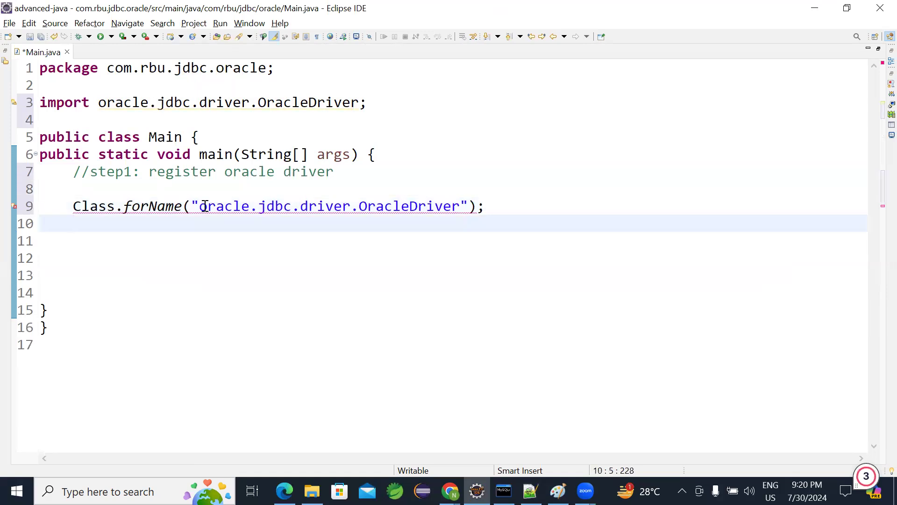
key(ctrl+shift+o)
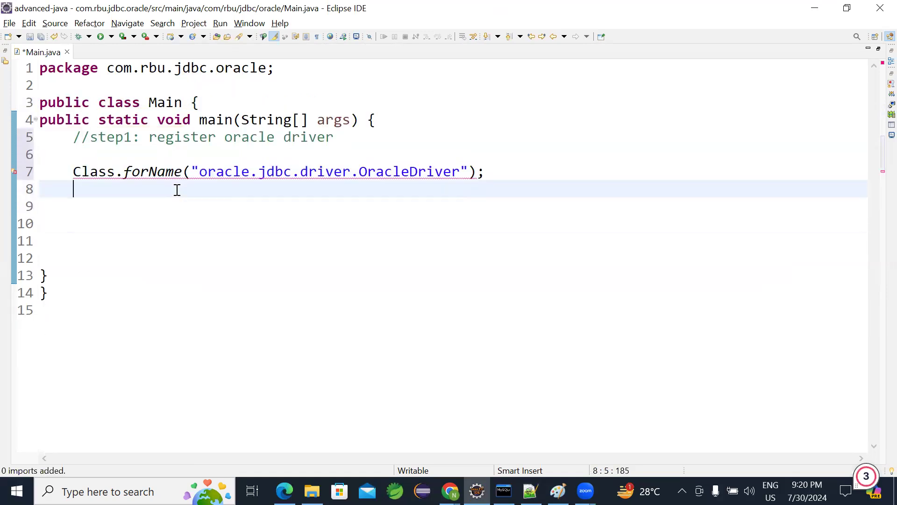
text(try)
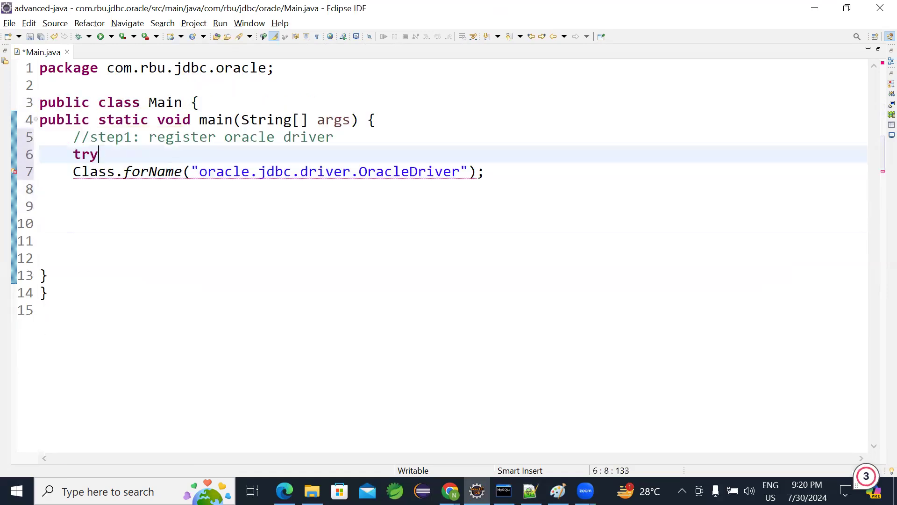
key(BackSpace)
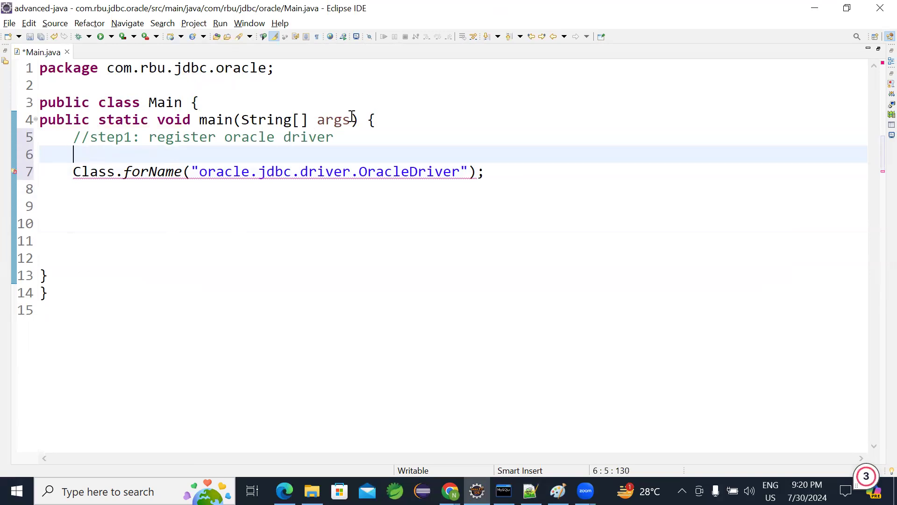
text(throws Ex)
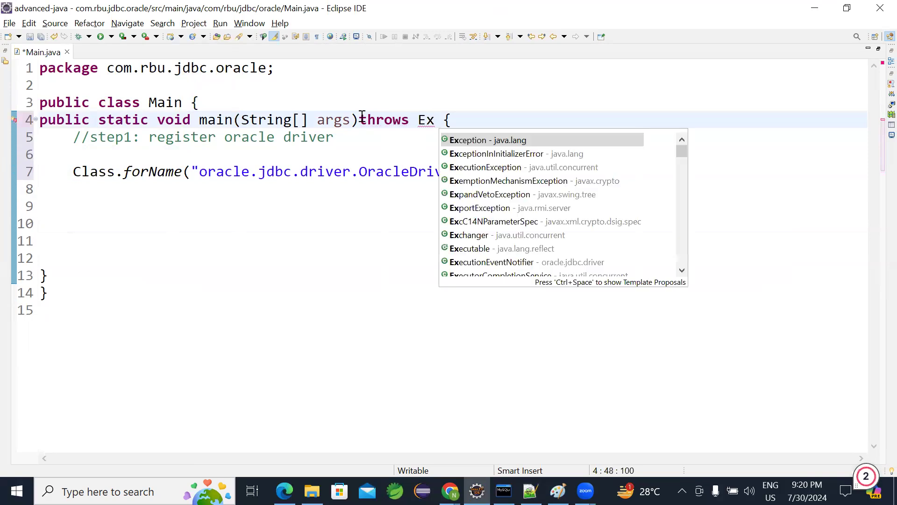
click(487, 140)
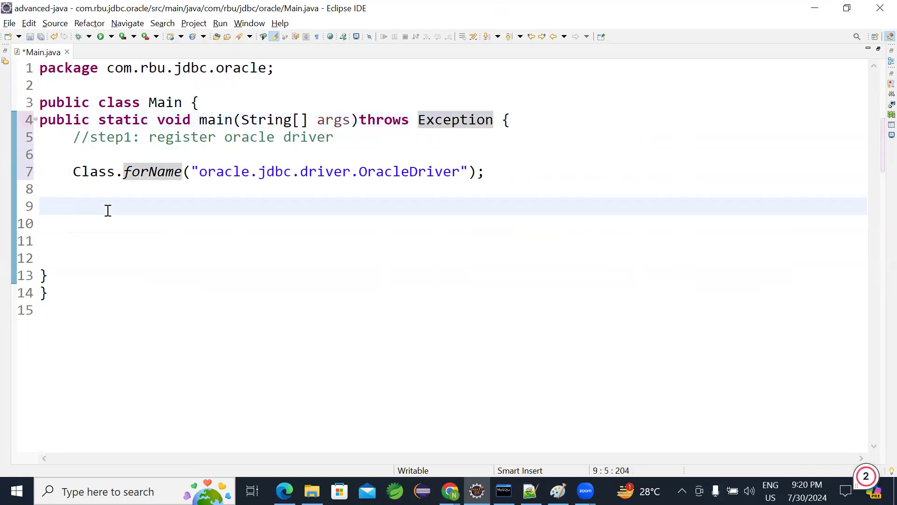
Write Connection con = DriverManager.getConnection using the url, user and password overload.
text(Connect)
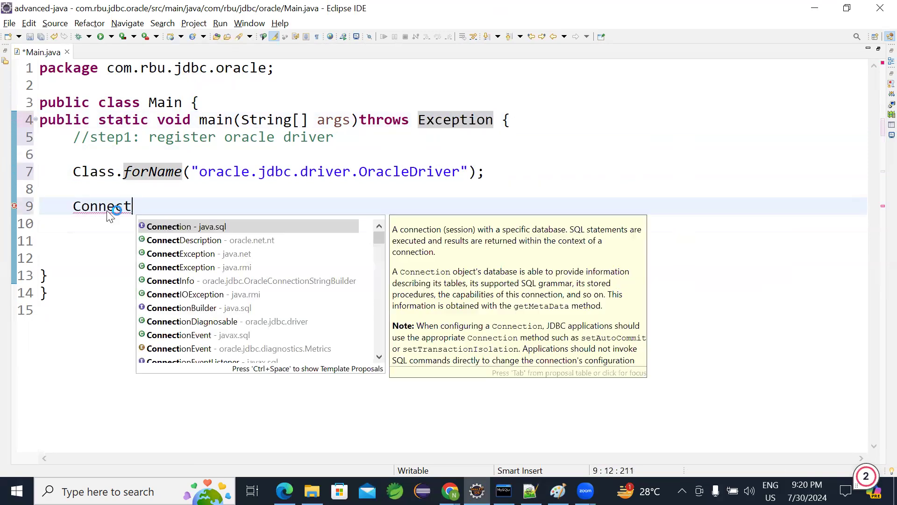
text(con=Dri)
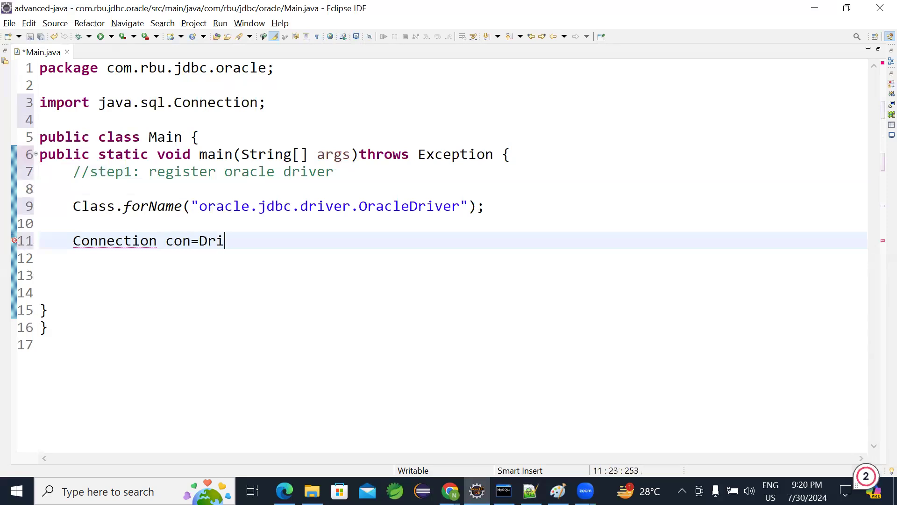
text(verManager)
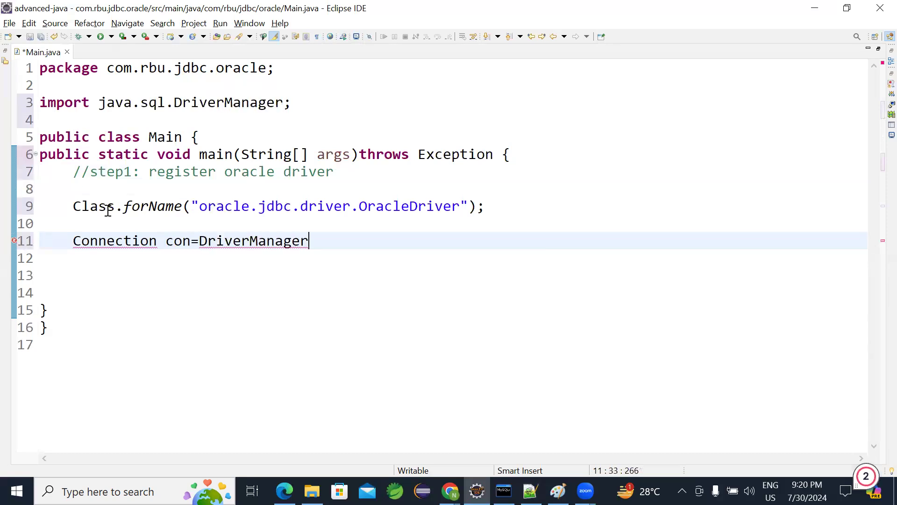
text(.getConn)
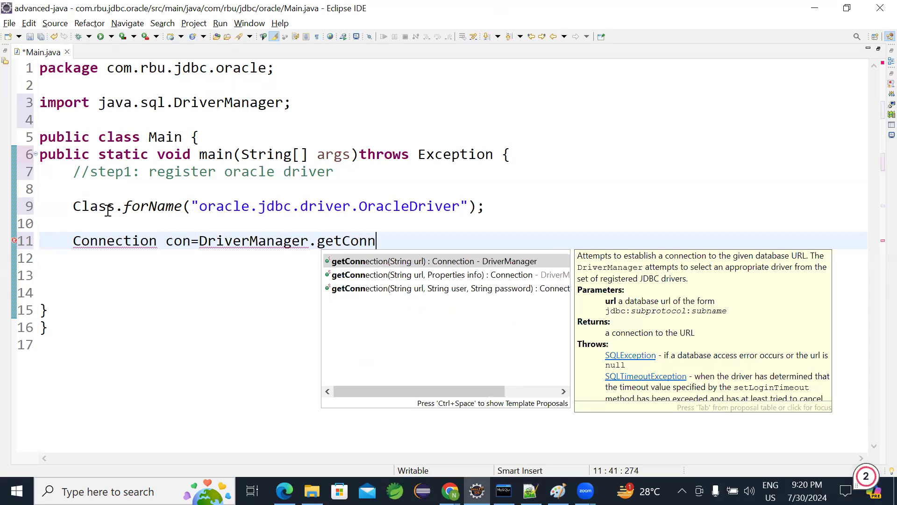
click(445, 287)
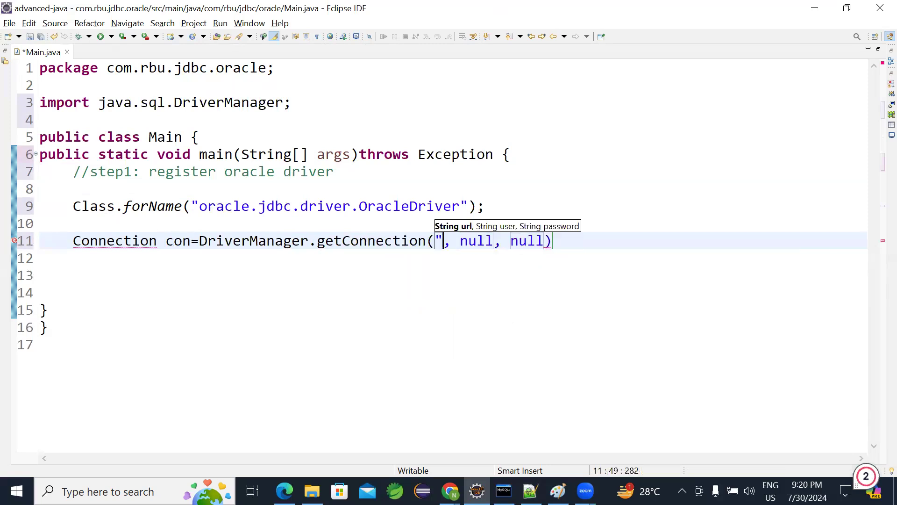
text(jdbc)
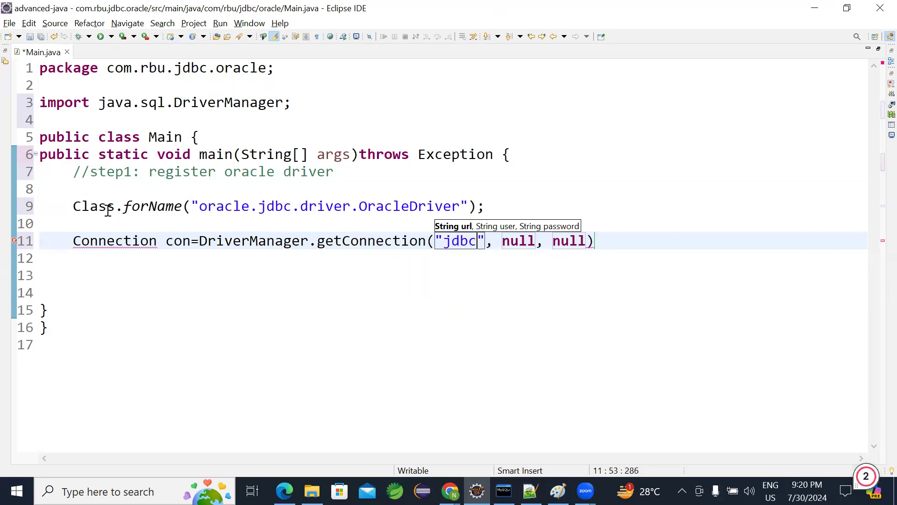
text(:oracle)
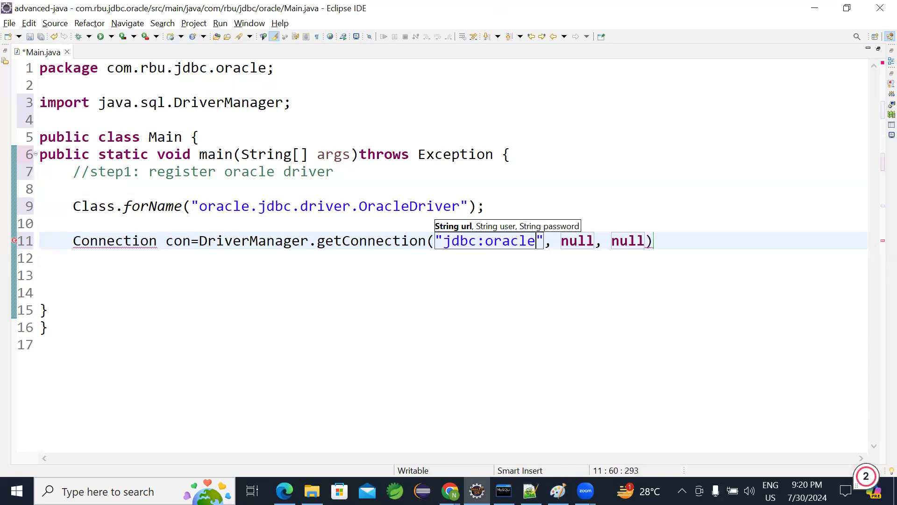
text(:thin:)
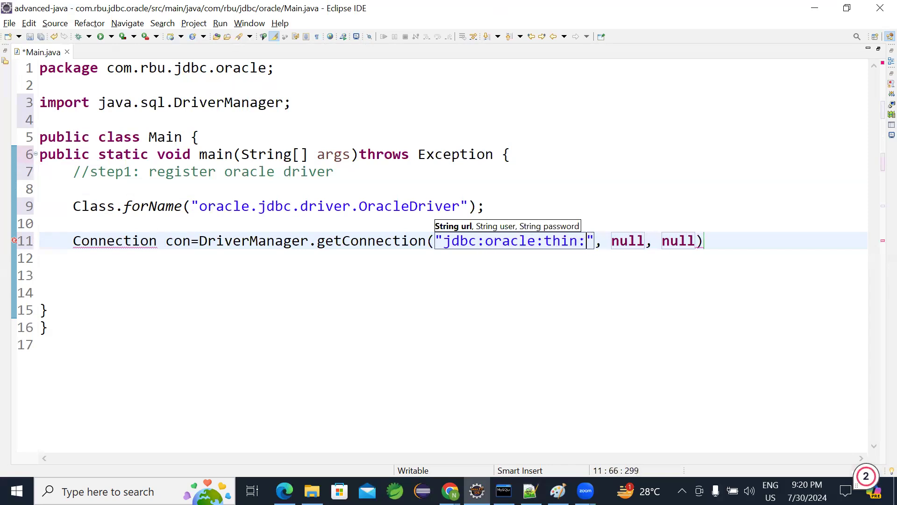
text(@localhost)
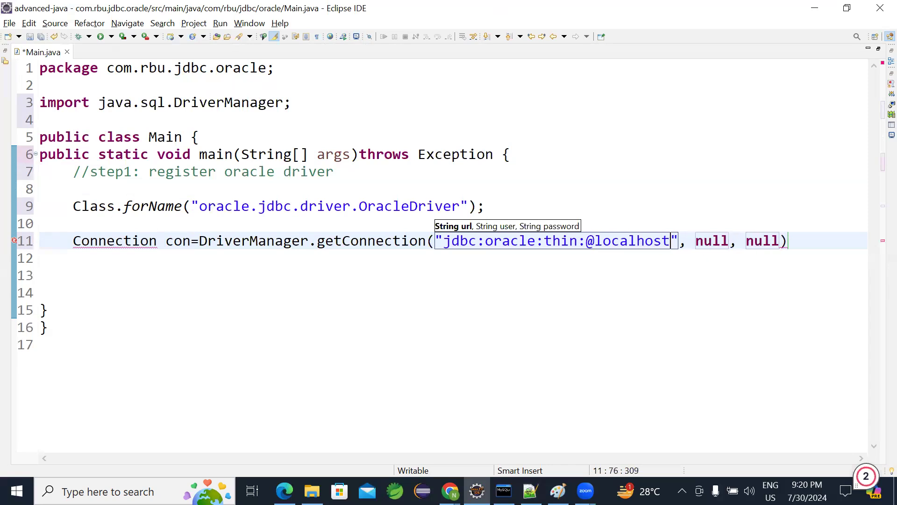
text(:152)
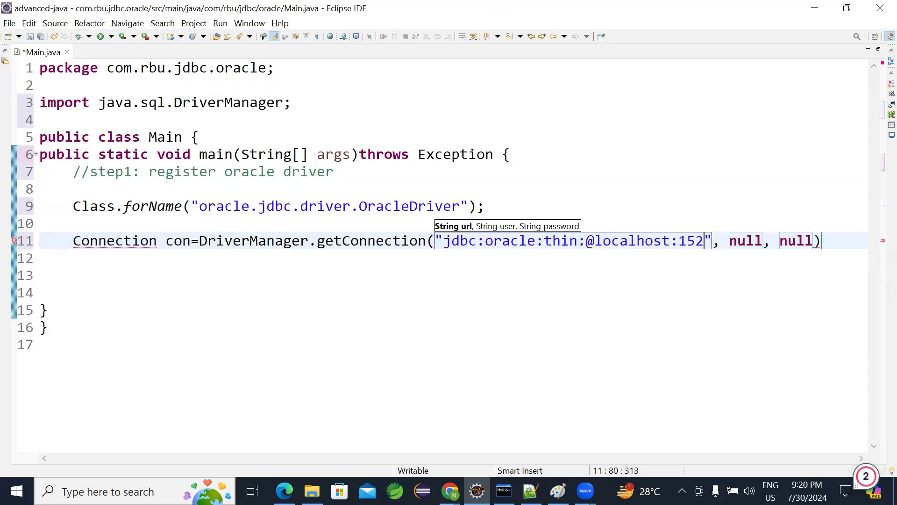
text(1:)
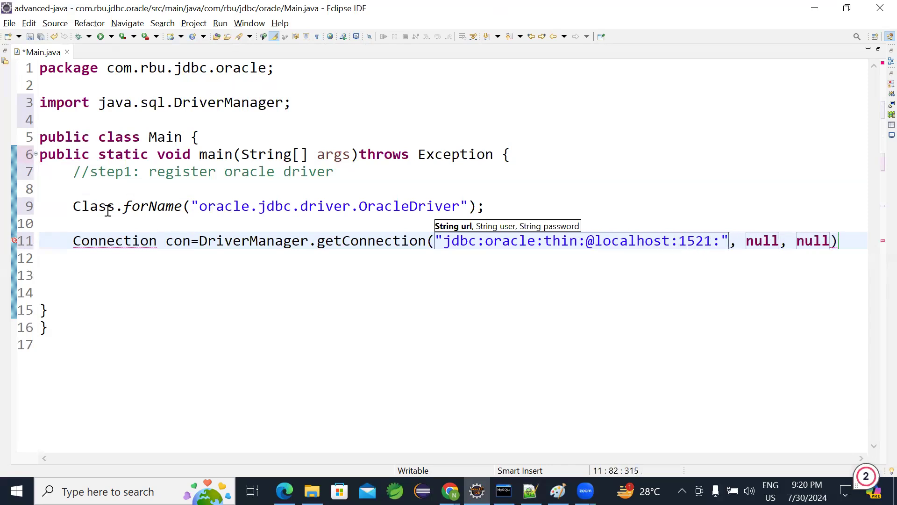
text(xe)
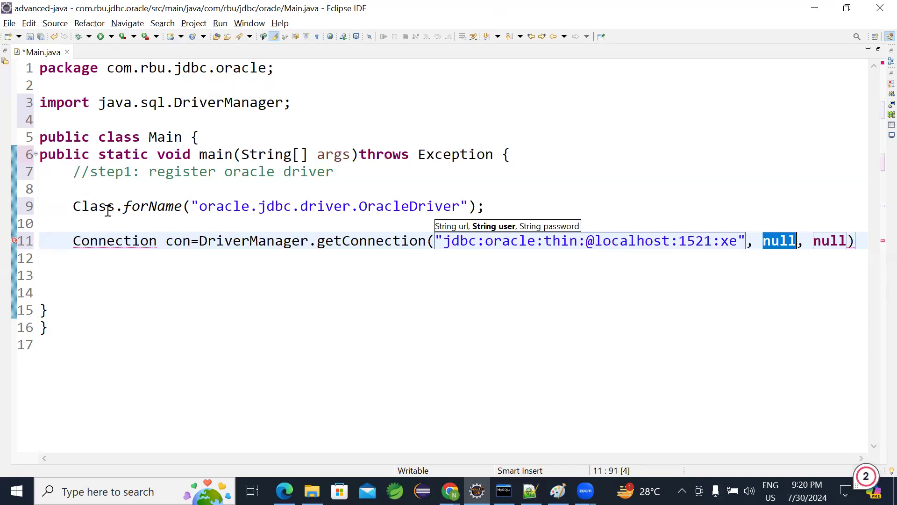
text("")
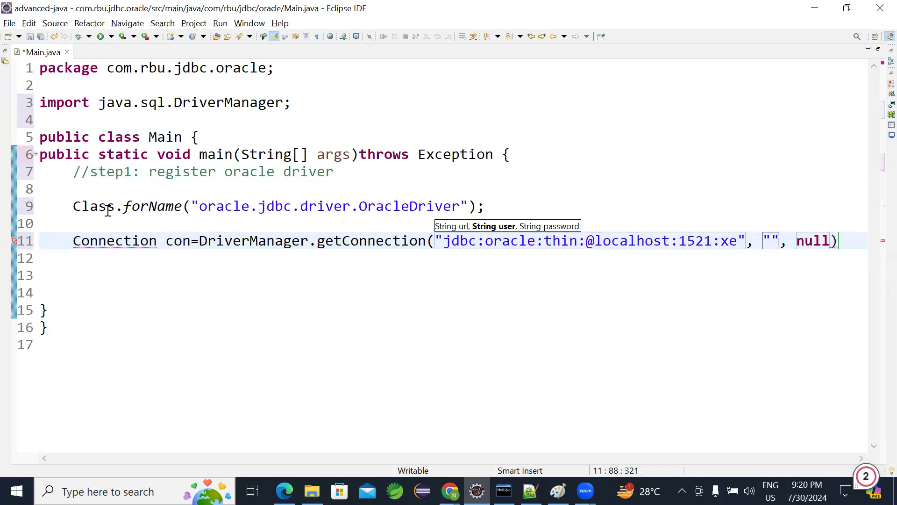
text(system)
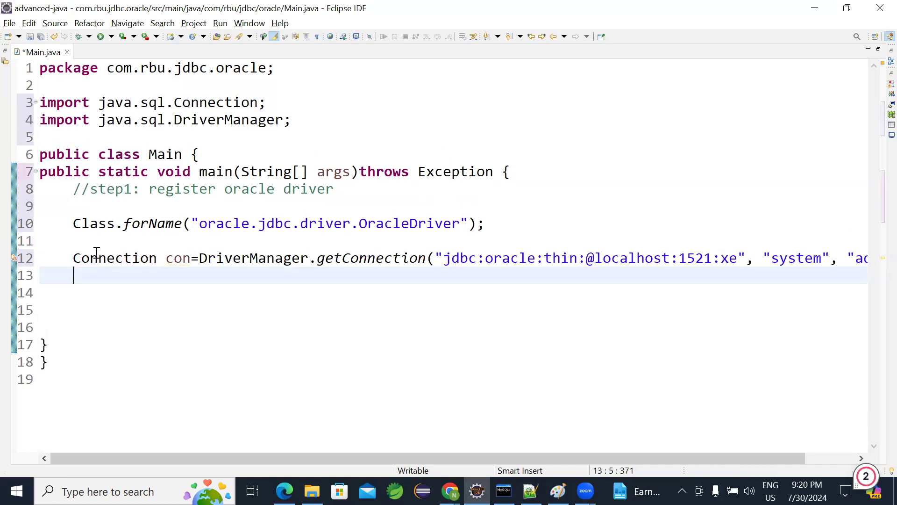
Expand syso into System.out.println(con) and save Main.java.
text(Syso)
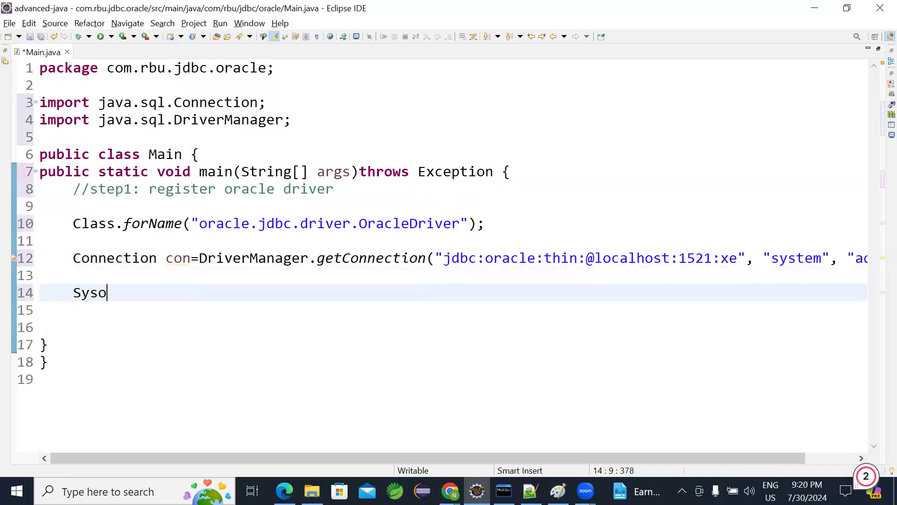
key(ctrl+space)
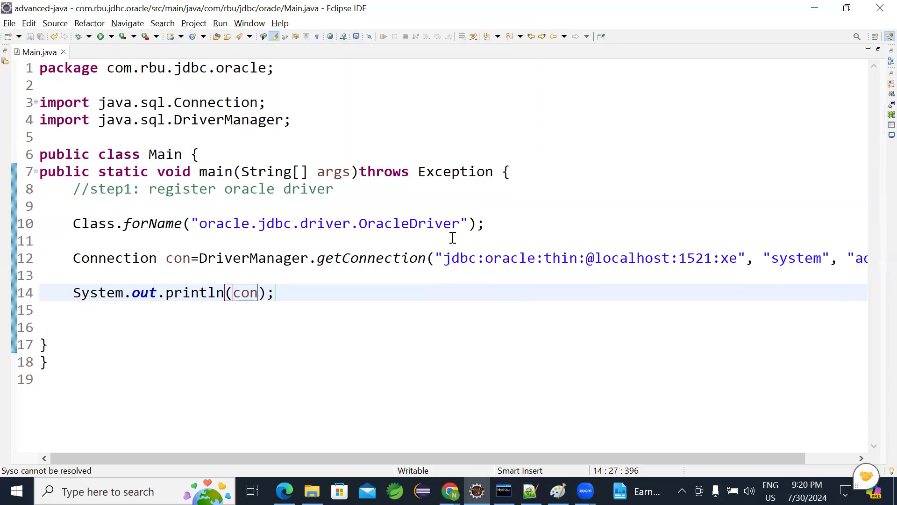
click(117, 36)
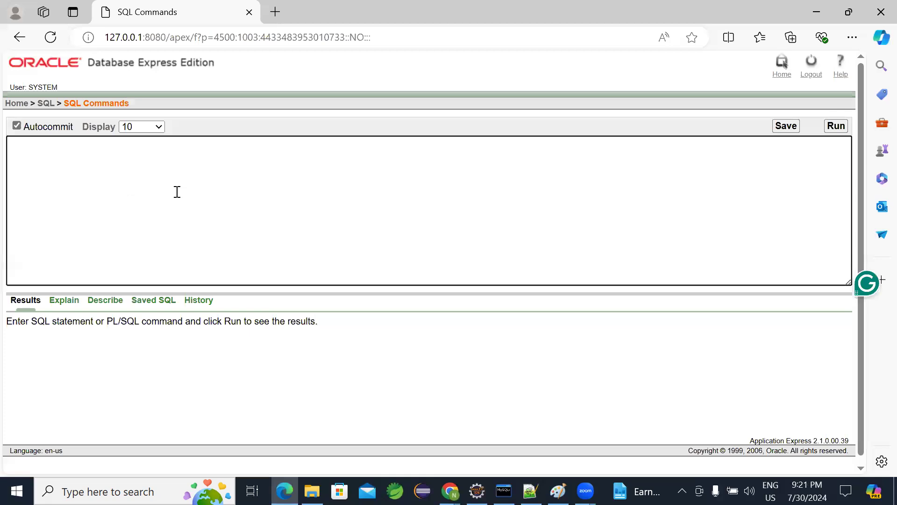
Run select * from STUDENT and zoom the page in to read the error.
text(select * from)
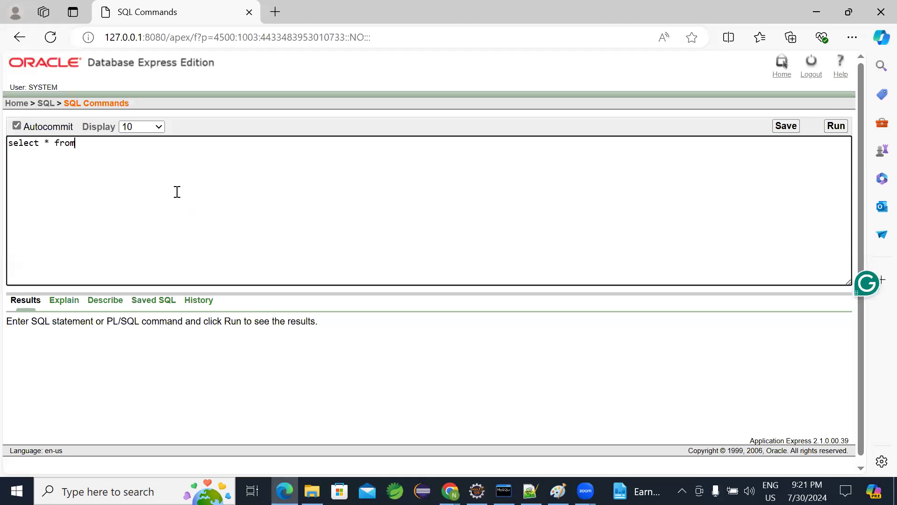
text(STUDENT;)
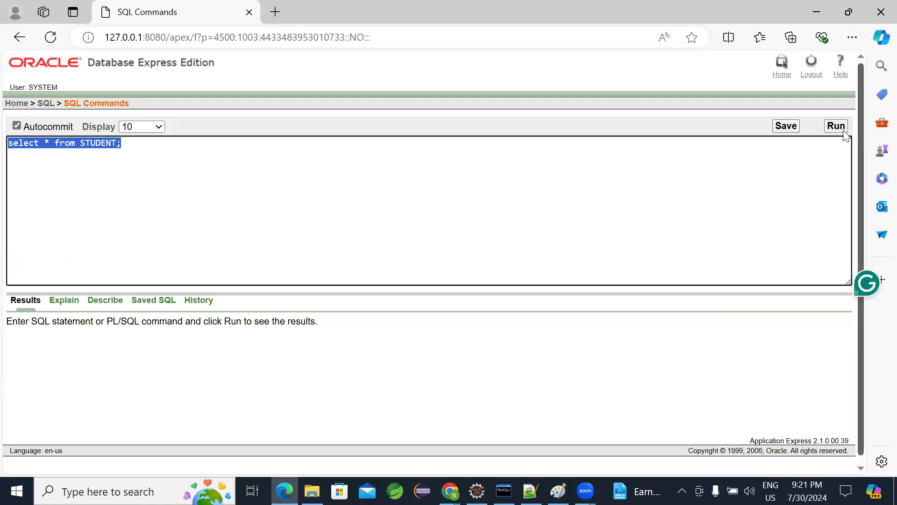
click(835, 126)
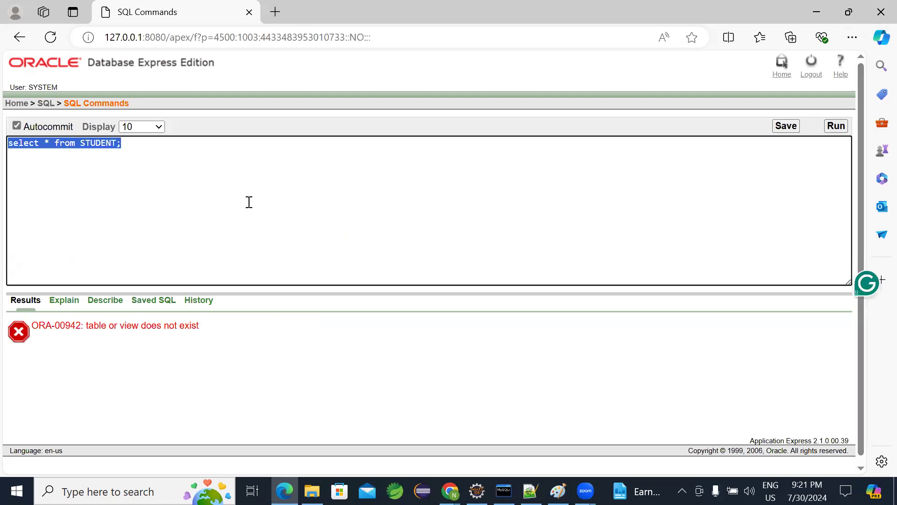
key(ctrl+plus)
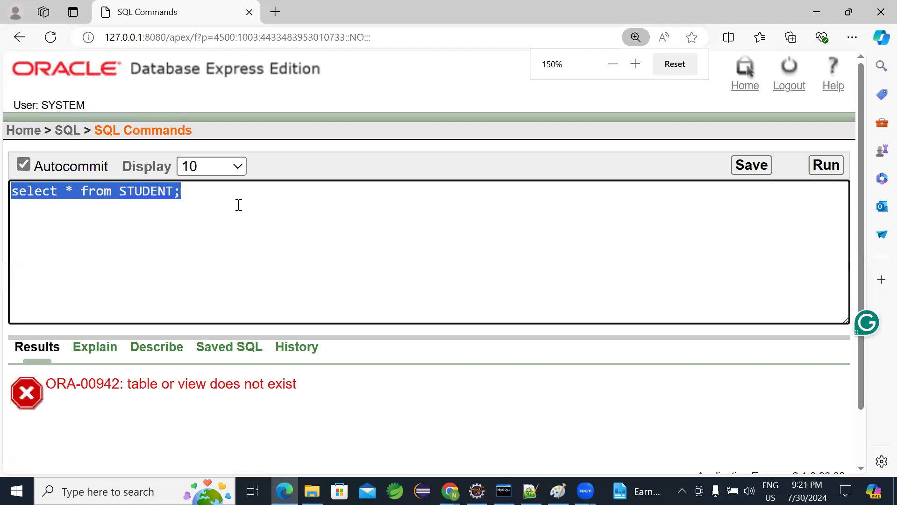
Write create table student with id, name and email columns, changing int to number.
text(create table stud)
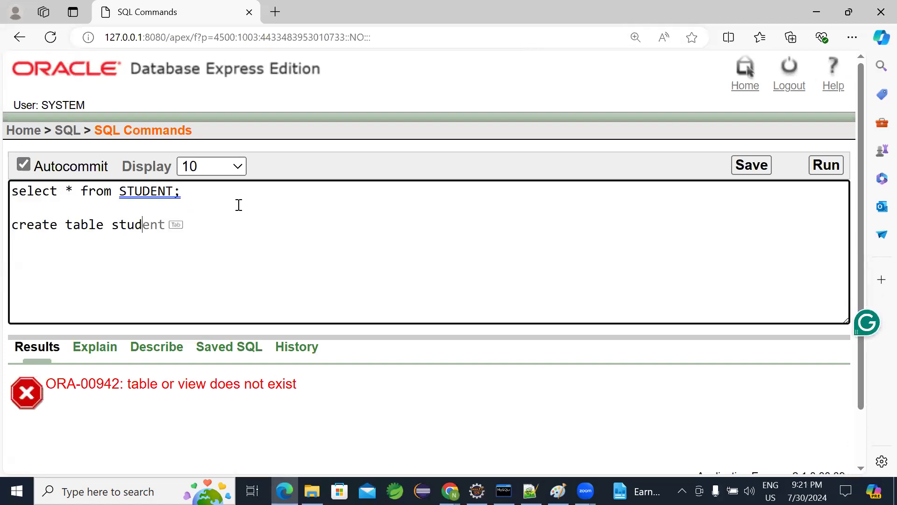
text(()
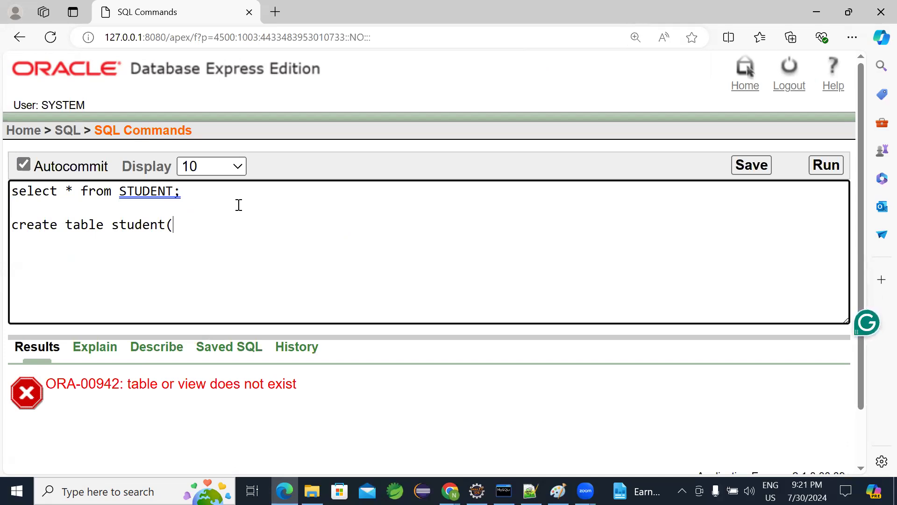
text(id int)
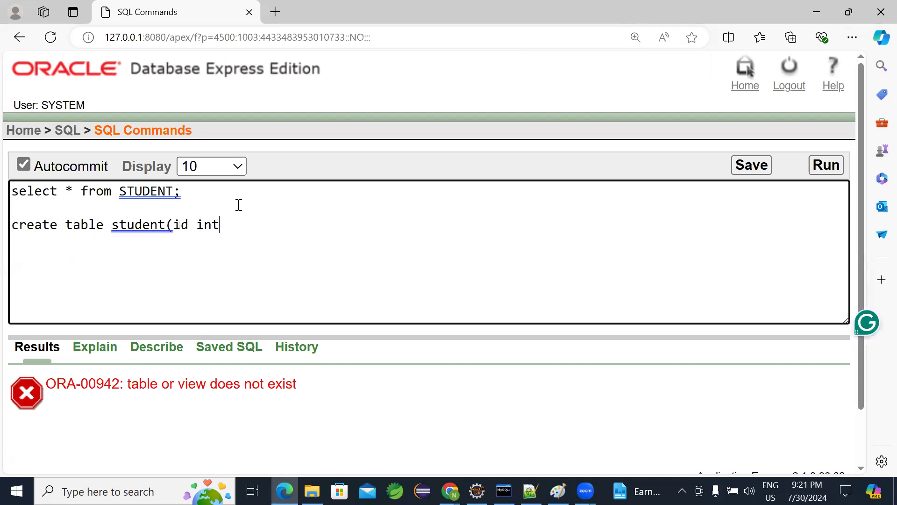
text(,name varchar(200),e)
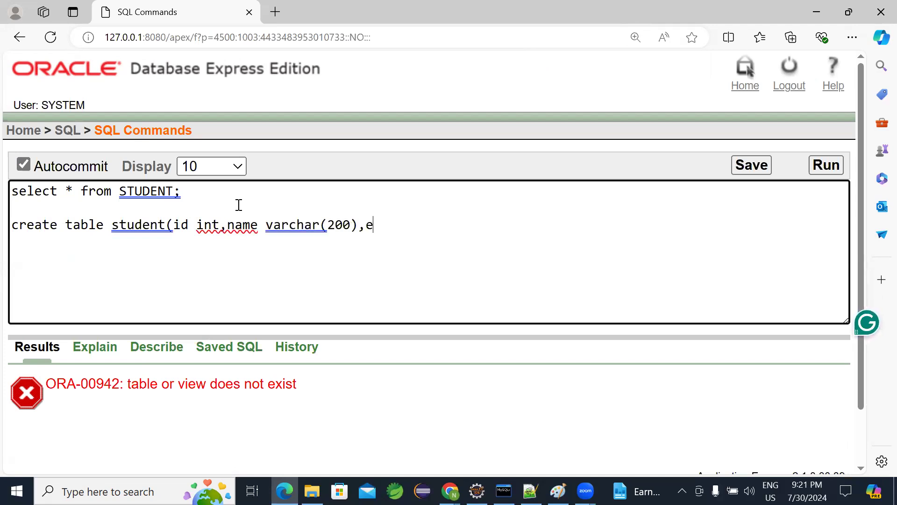
text(mail v)
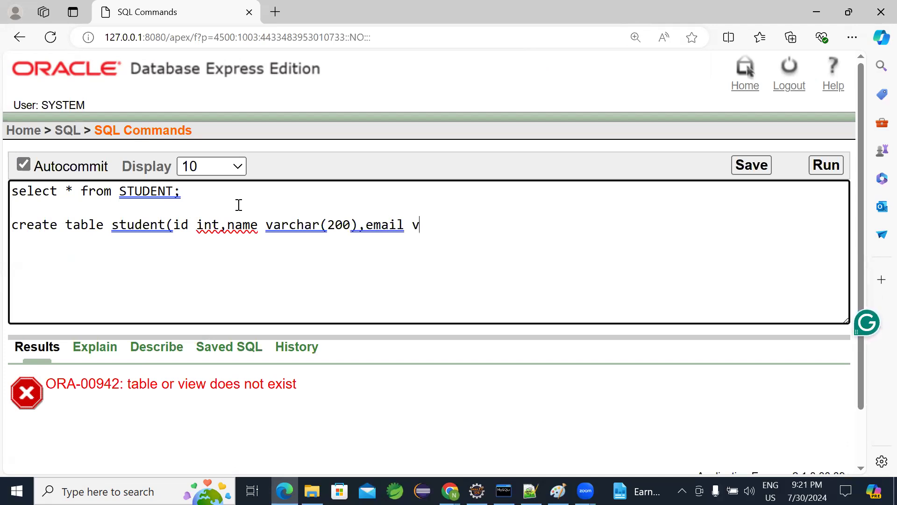
text(archar2)
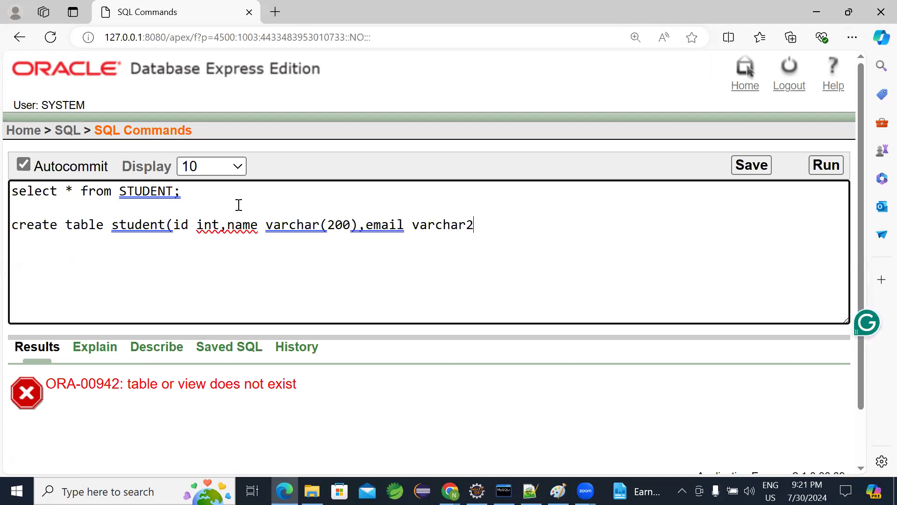
text((2000));)
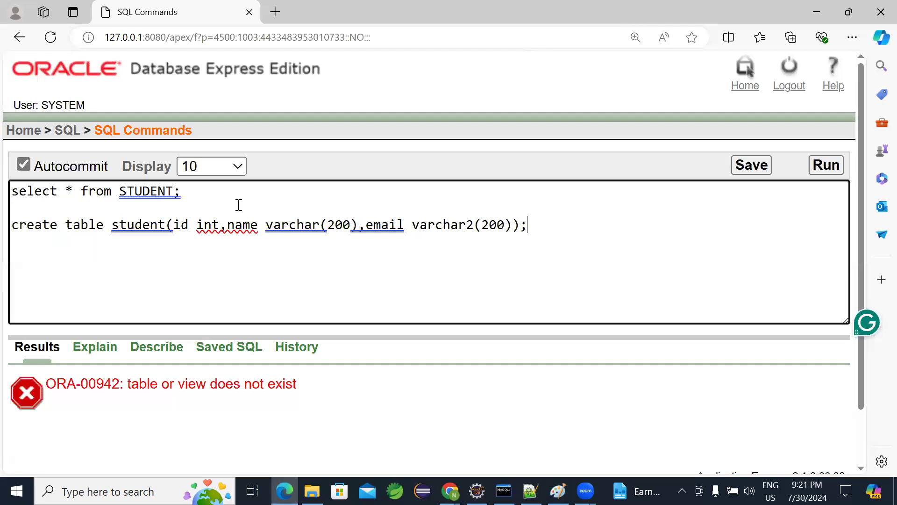
click(295, 225)
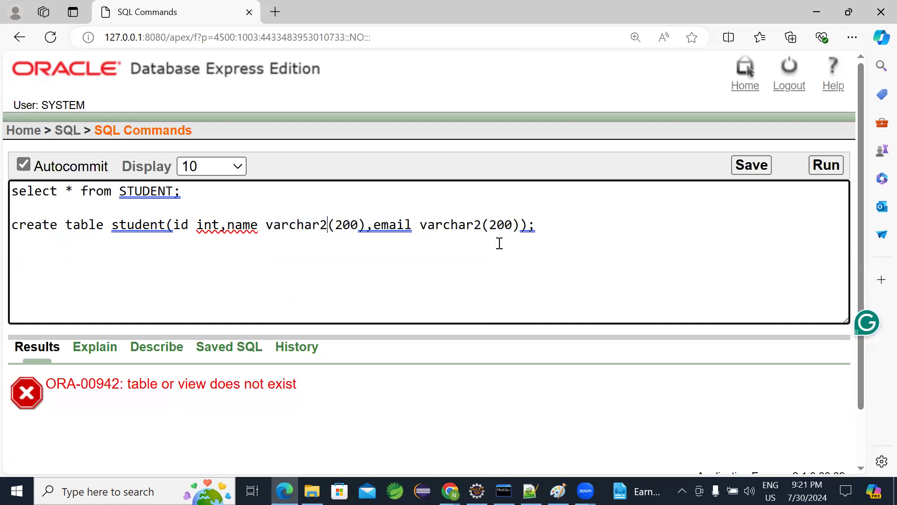
double_click(207, 225)
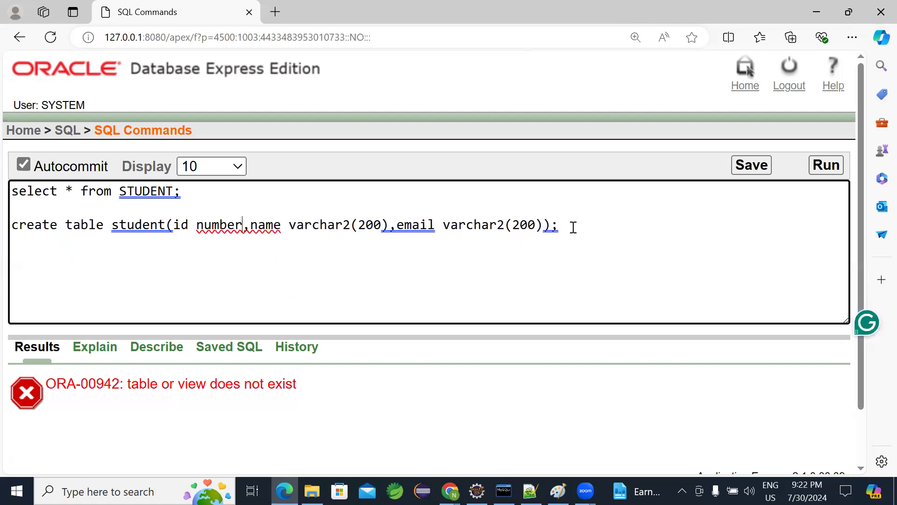
double_click(219, 225)
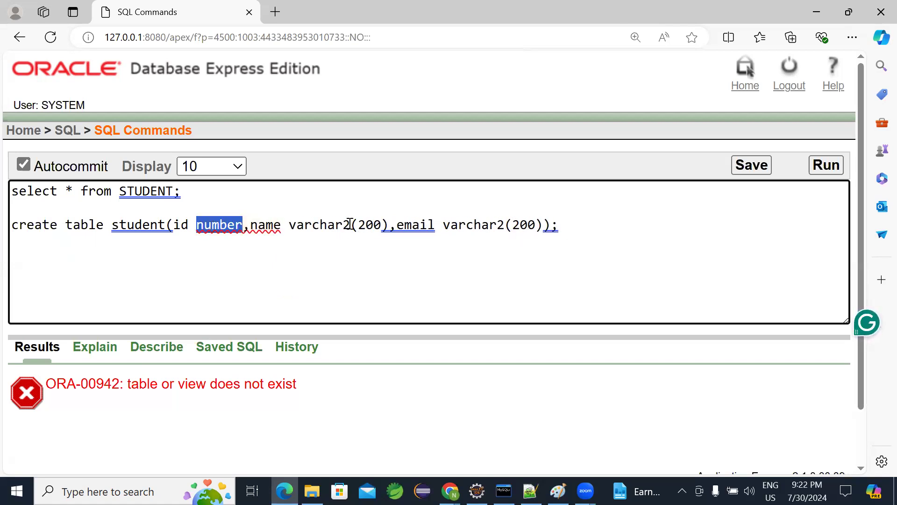
double_click(318, 224)
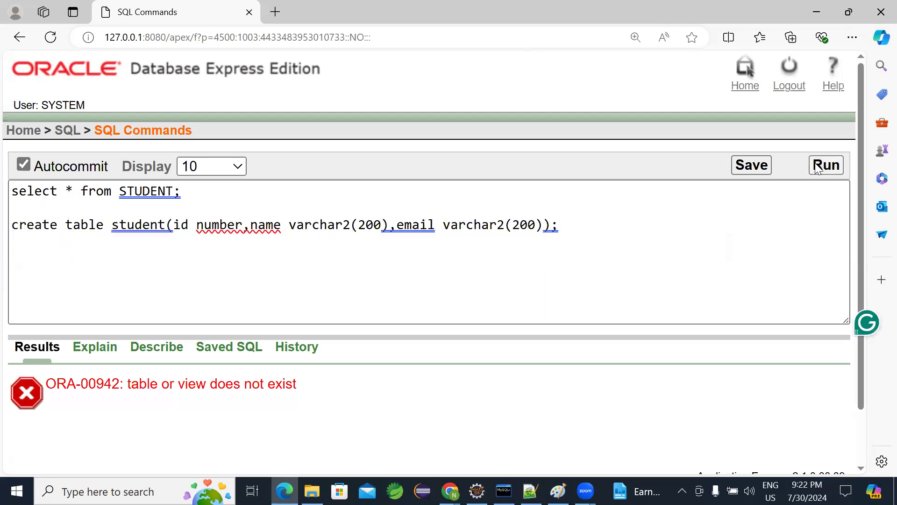
click(826, 165)
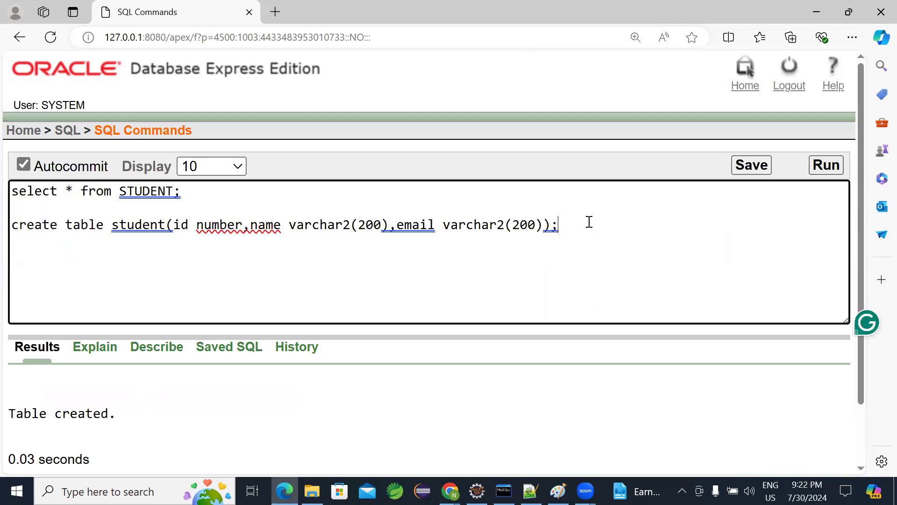
text(insert into student values()
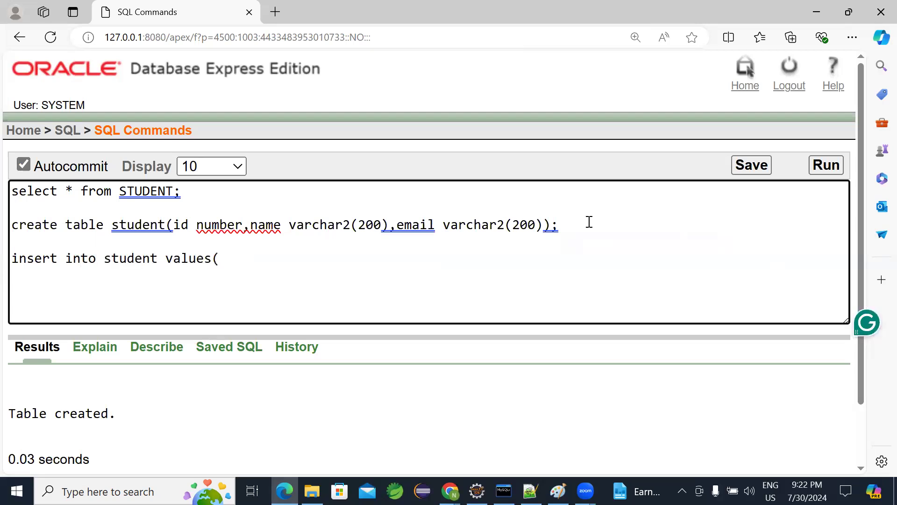
text(1,;))
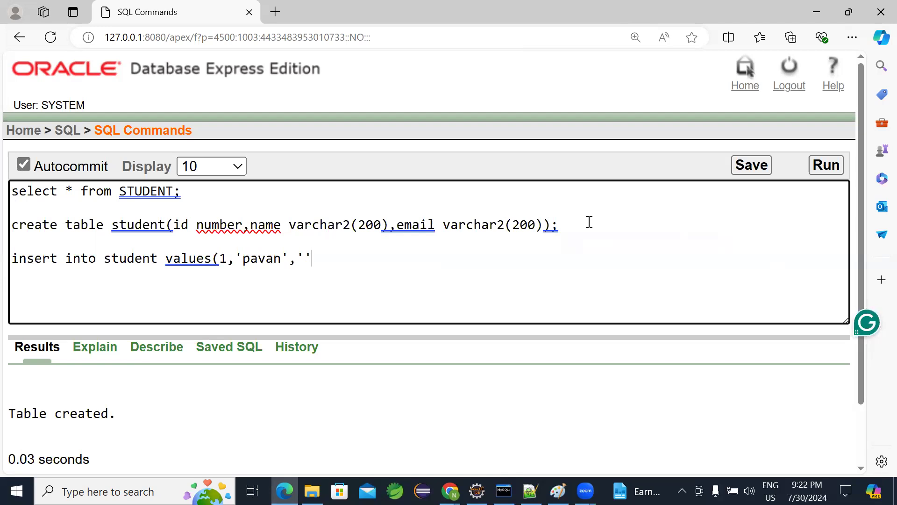
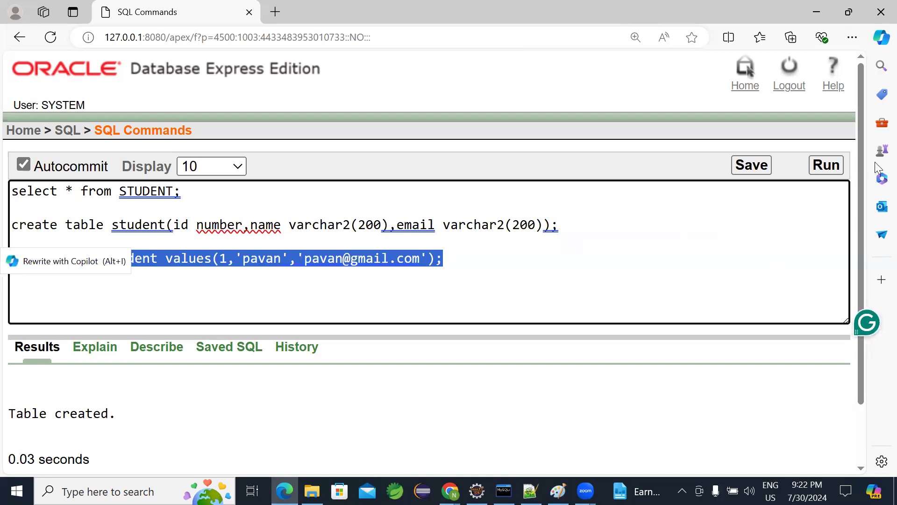
click(826, 164)
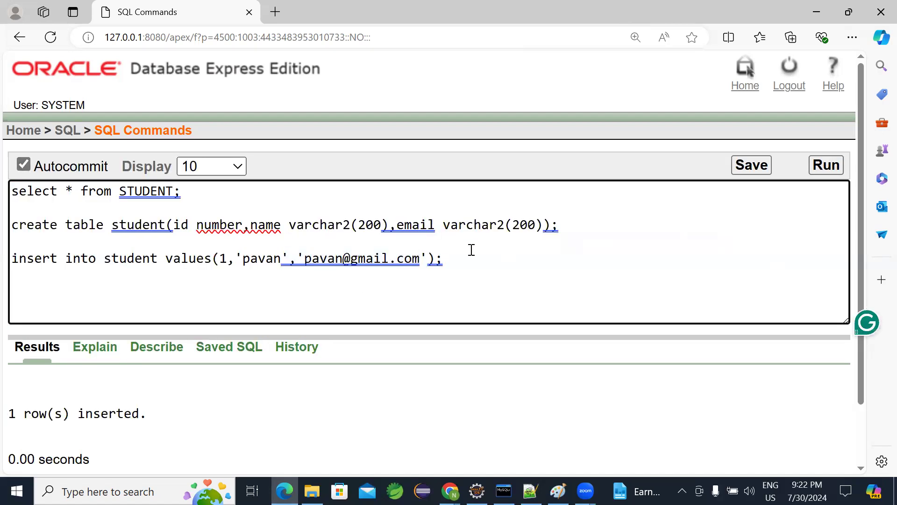
text(commit;)
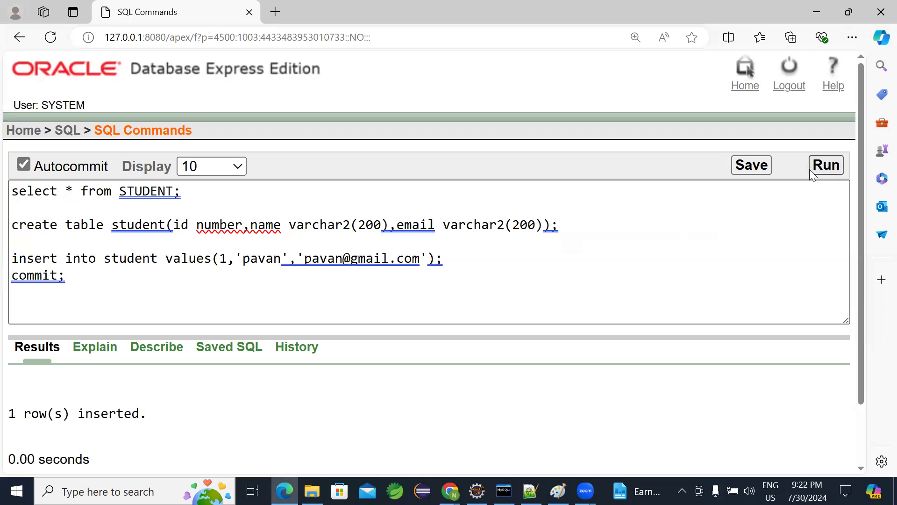
click(825, 165)
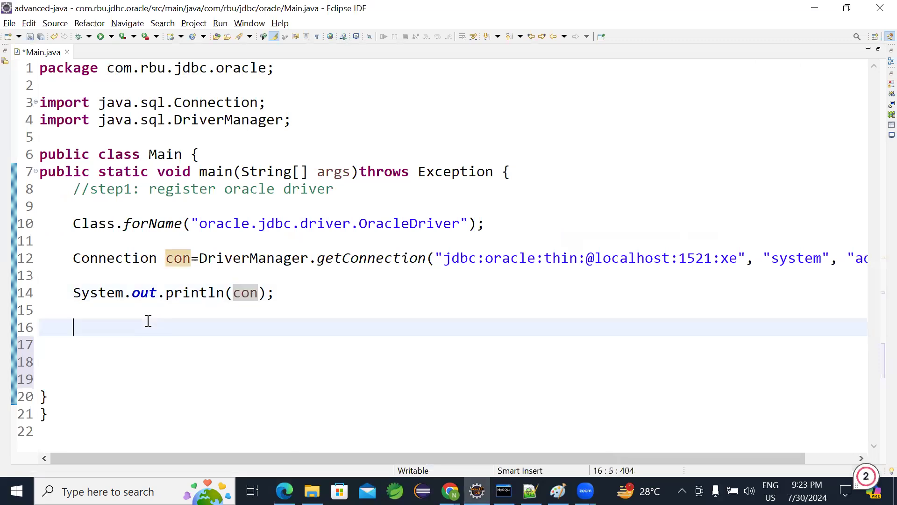
Add createStatement, executeQuery("select * from student") and a rs.next() loop printing three columns.
key(ctrl+s)
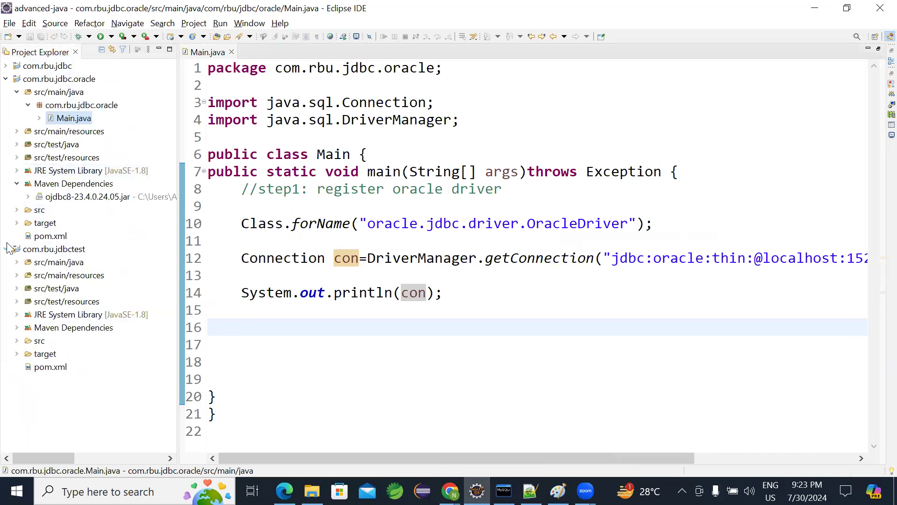
click(17, 262)
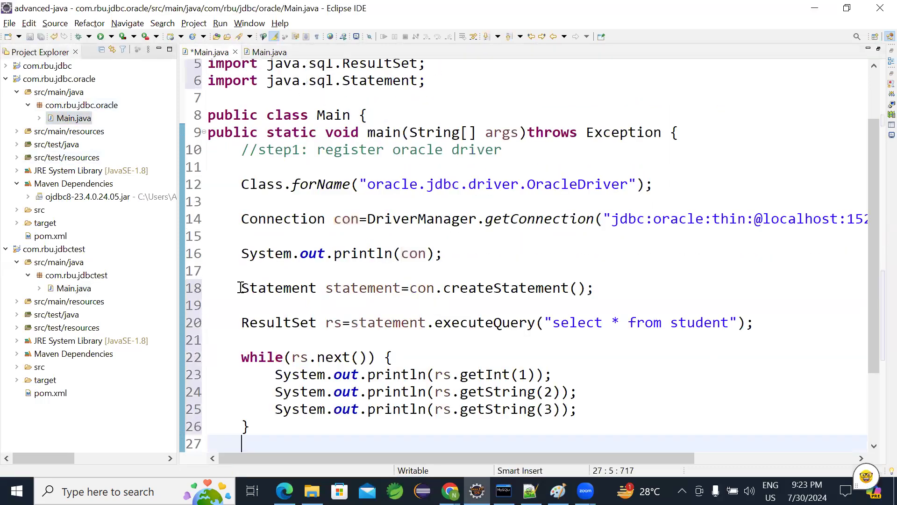
triple_click(400, 287)
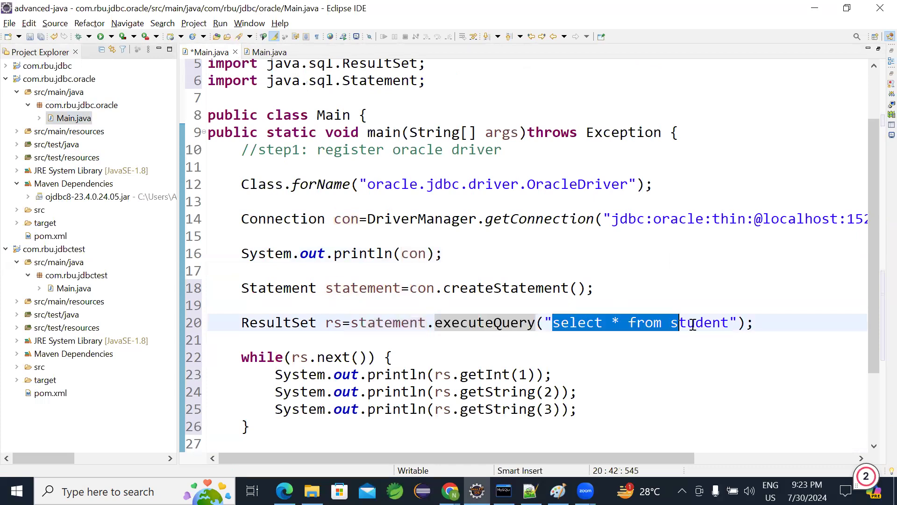
scroll(down, 3)
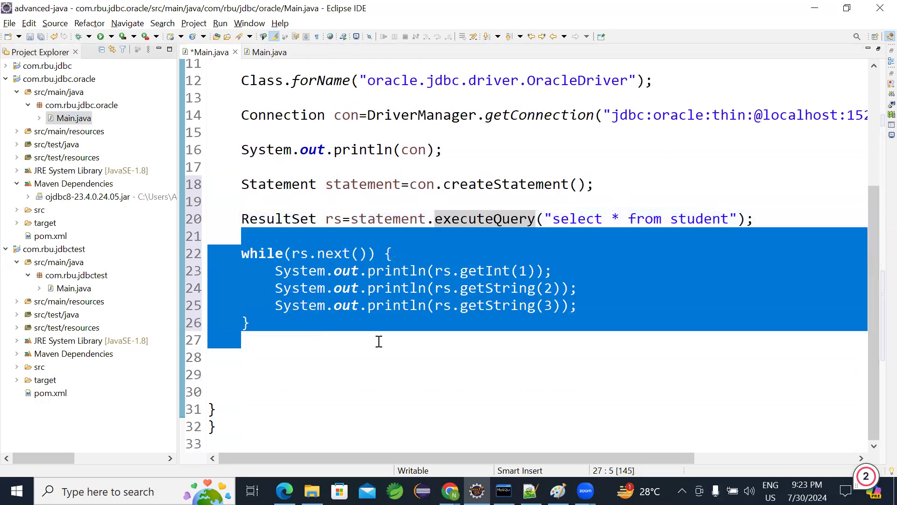
Run Main as a Java Application, saving on launch, and view pavan's record in the console.
right_click(378, 341)
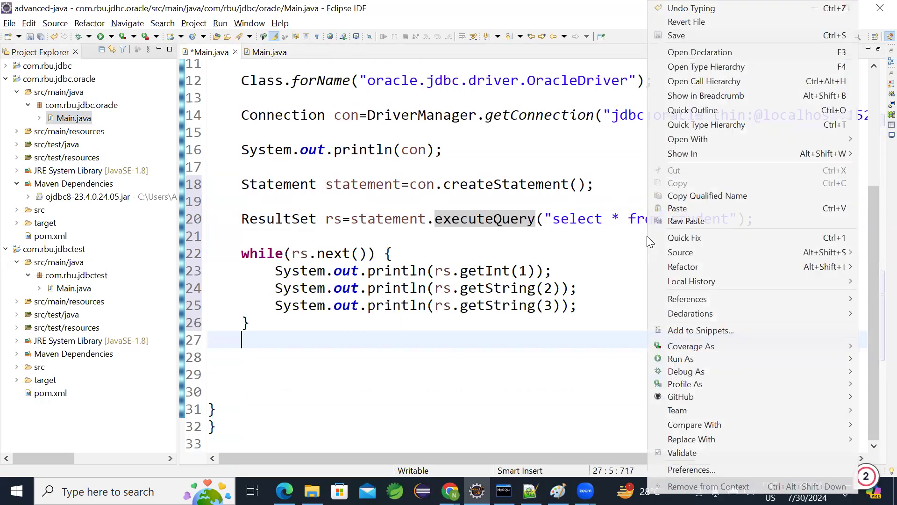
mouse_move(681, 358)
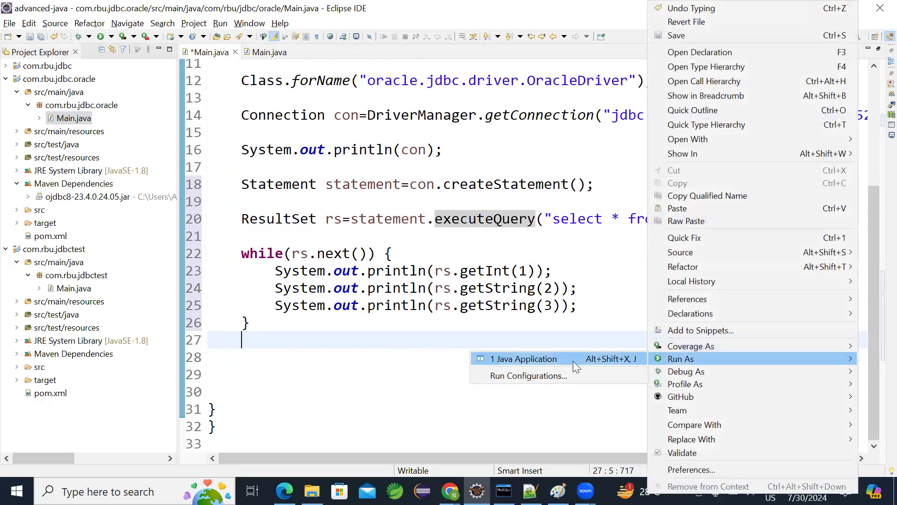
click(522, 359)
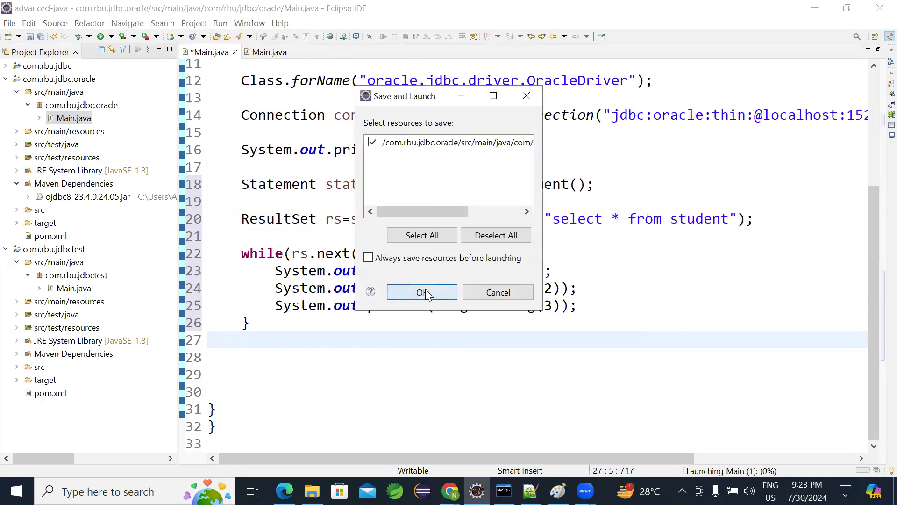
click(421, 292)
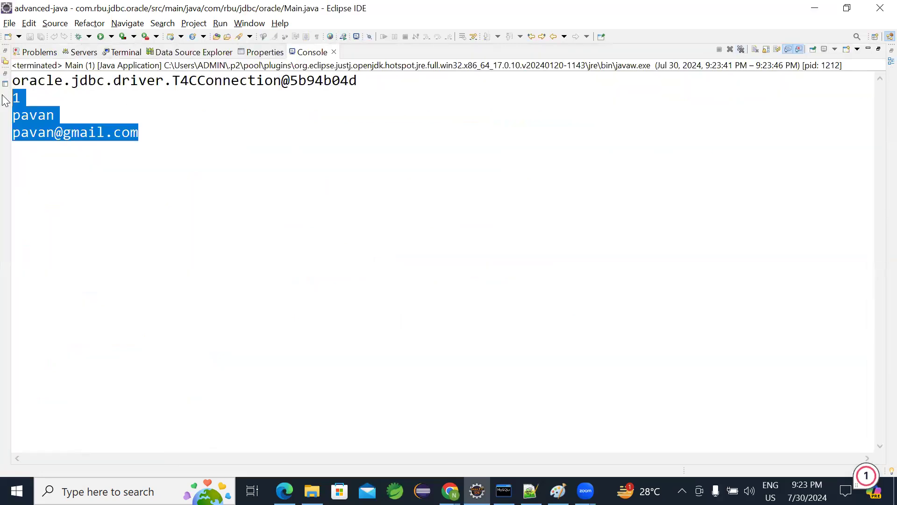
click(154, 132)
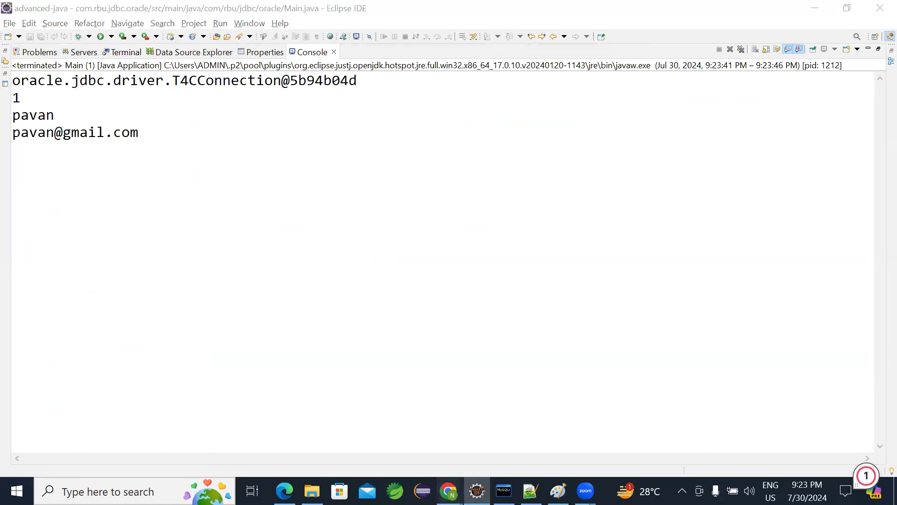
mouse_move(448, 490)
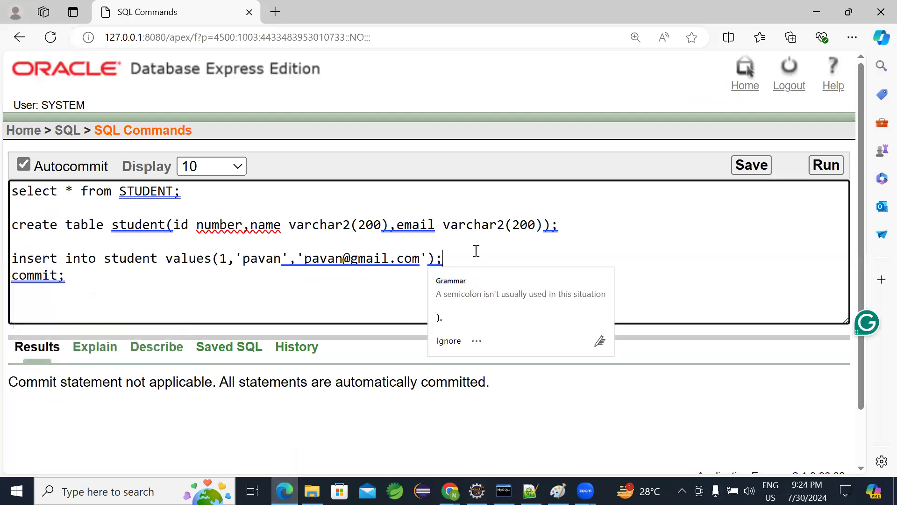
Add inserts for student 2 naveen and 3 yuvansh and run them.
click(67, 258)
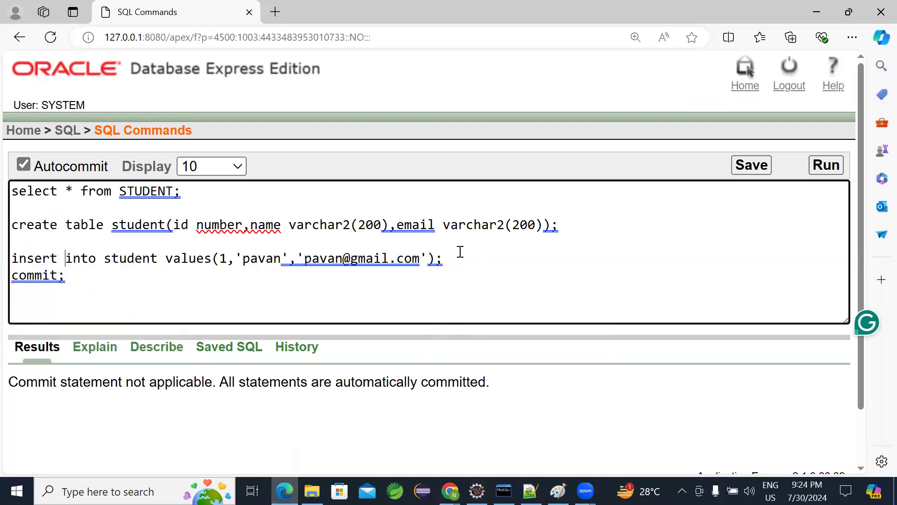
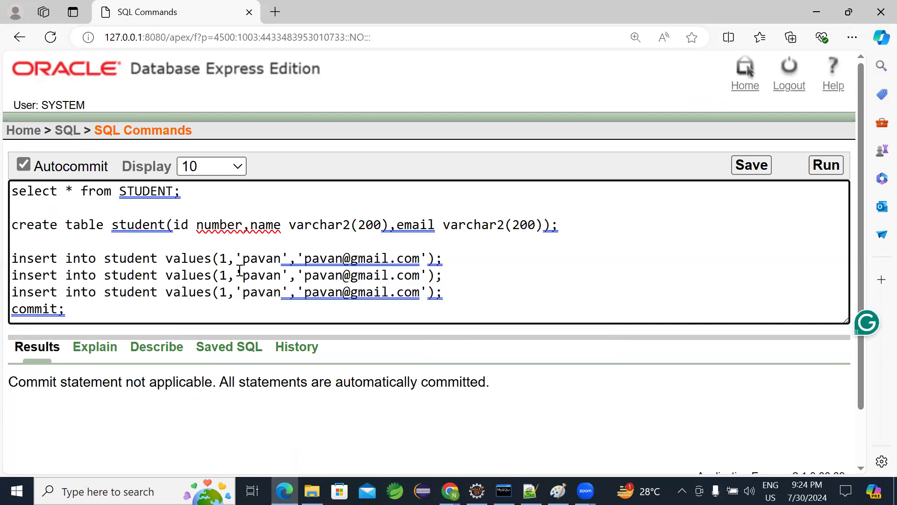
text(2)
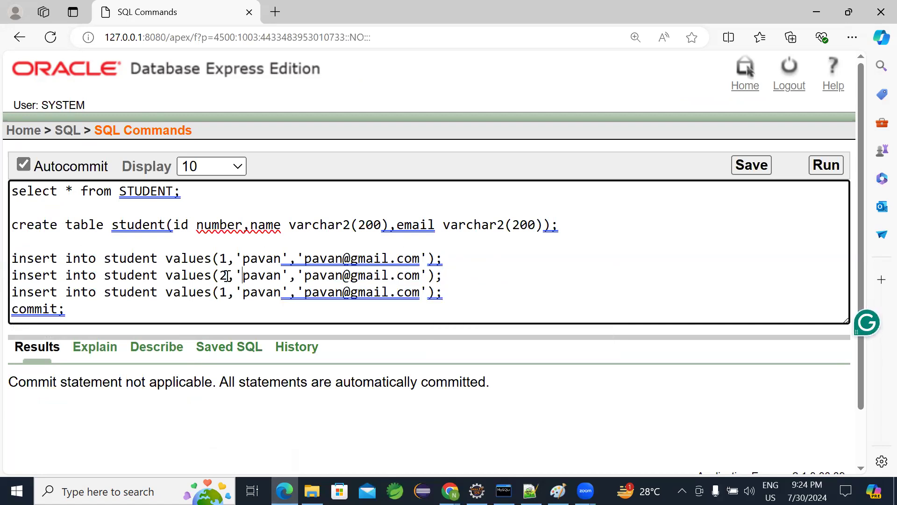
text(naveen)
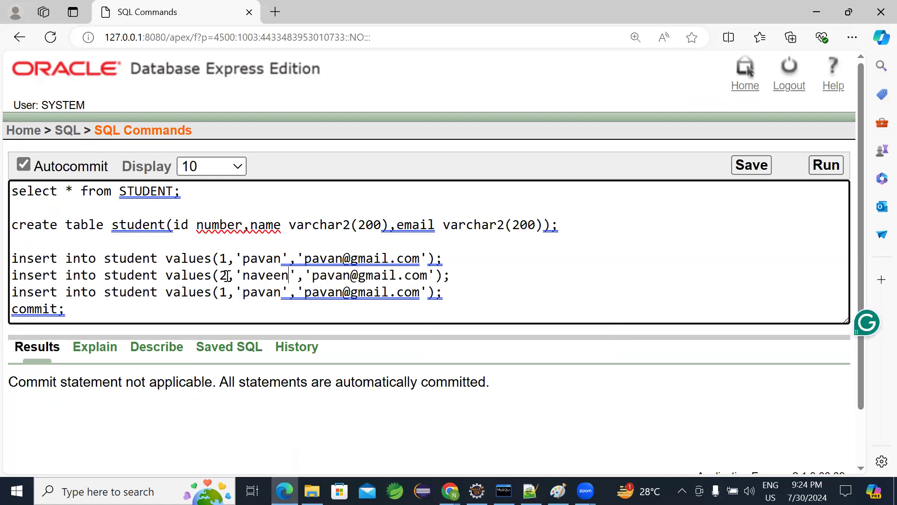
double_click(331, 275)
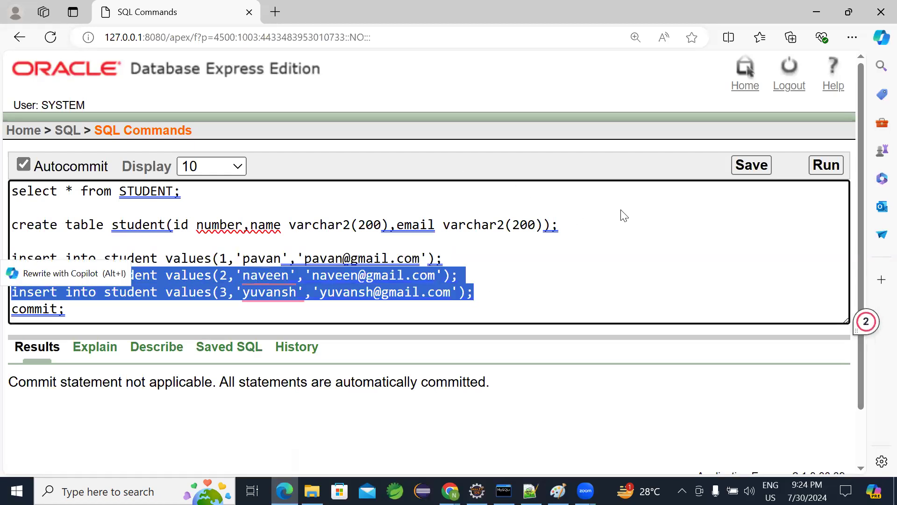
click(826, 165)
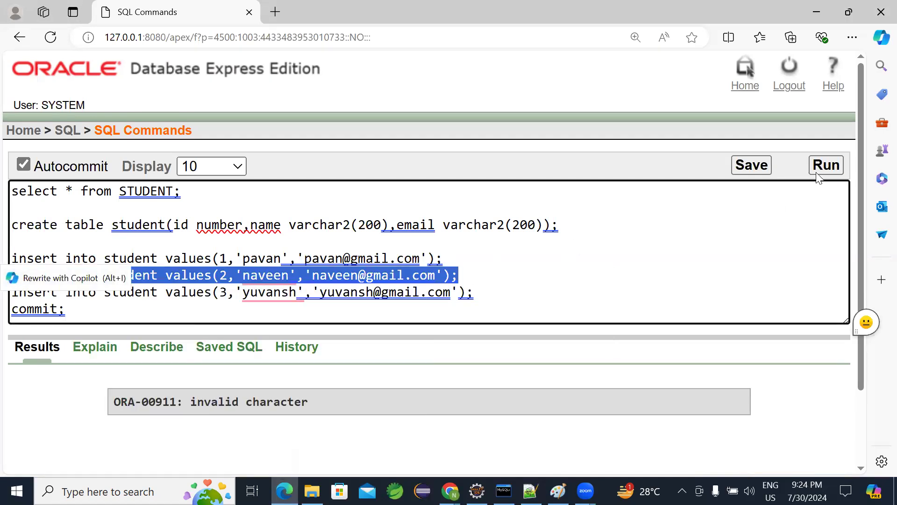
click(825, 165)
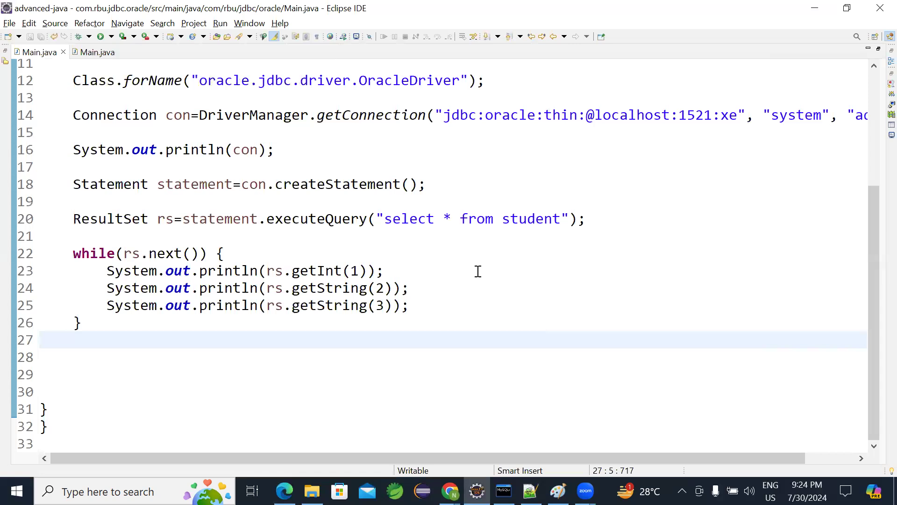
Rerun Main from the toolbar and select the pavan, naveen and yuvansh console lines.
click(98, 36)
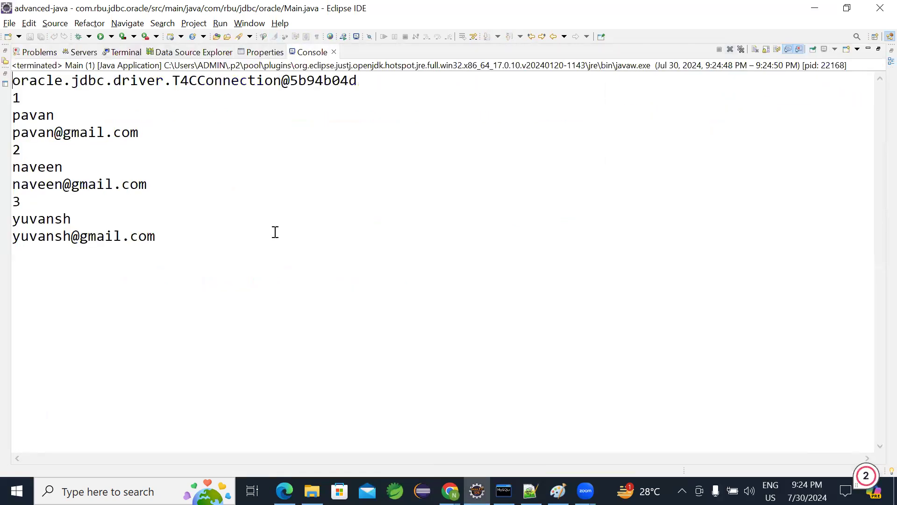
drag(13, 98, 61, 166)
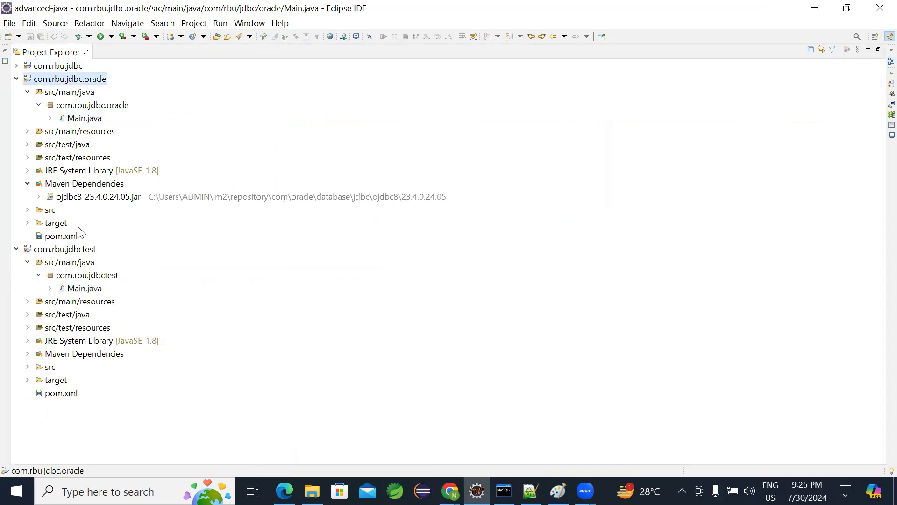
Inspect the jdbctest pom.xml mysql-connector-java dependency and its Maven Dependencies jar.
click(64, 249)
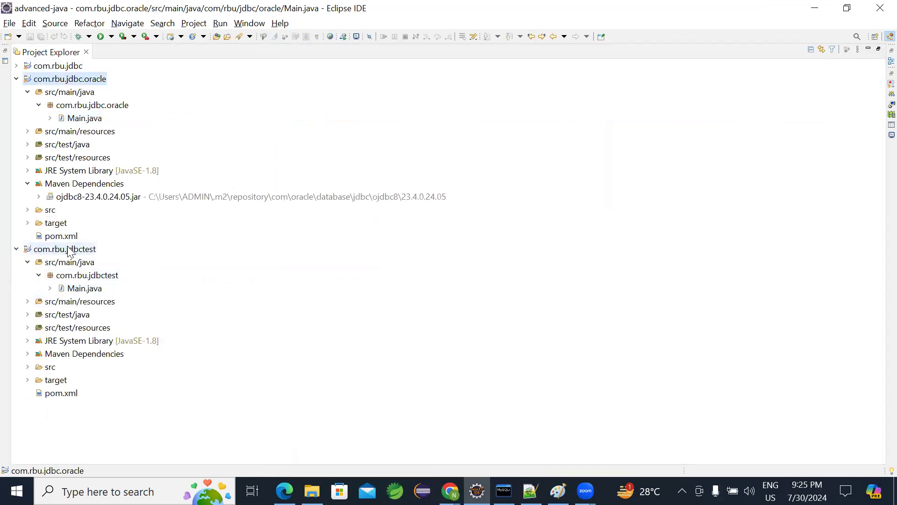
click(64, 248)
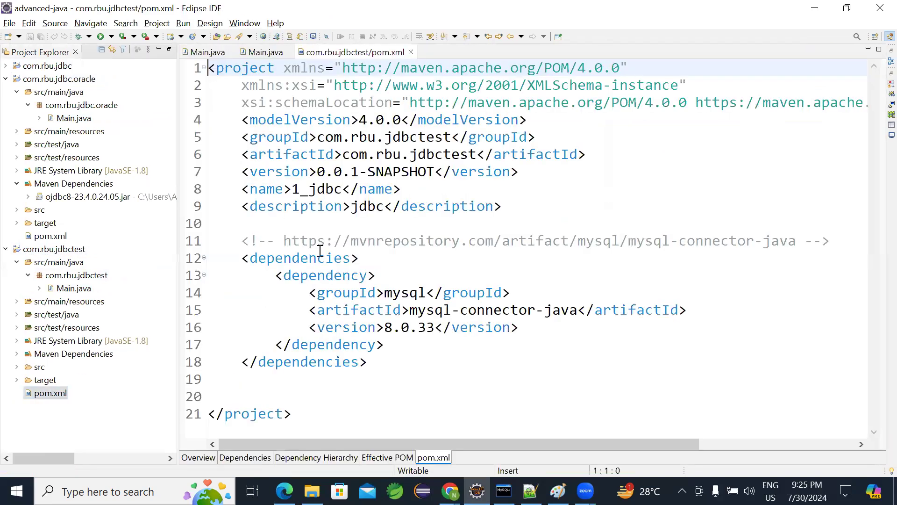
drag(244, 275, 385, 361)
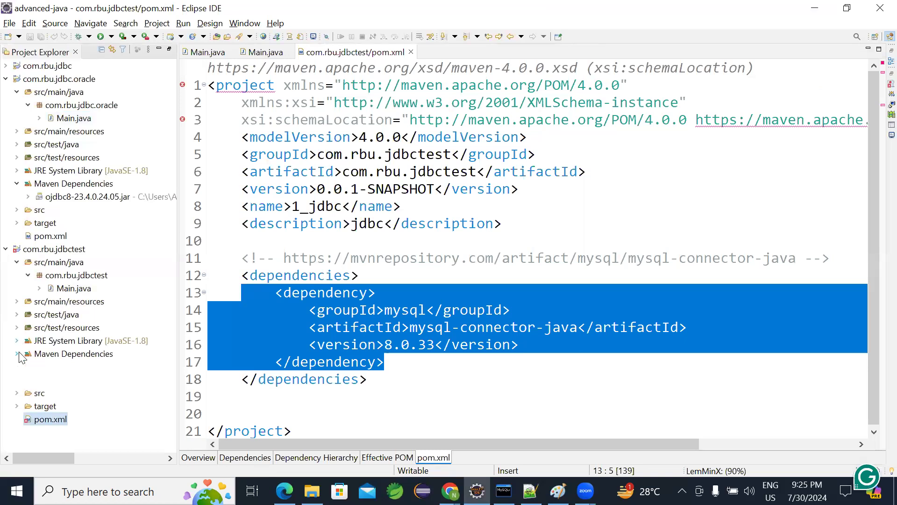
click(17, 353)
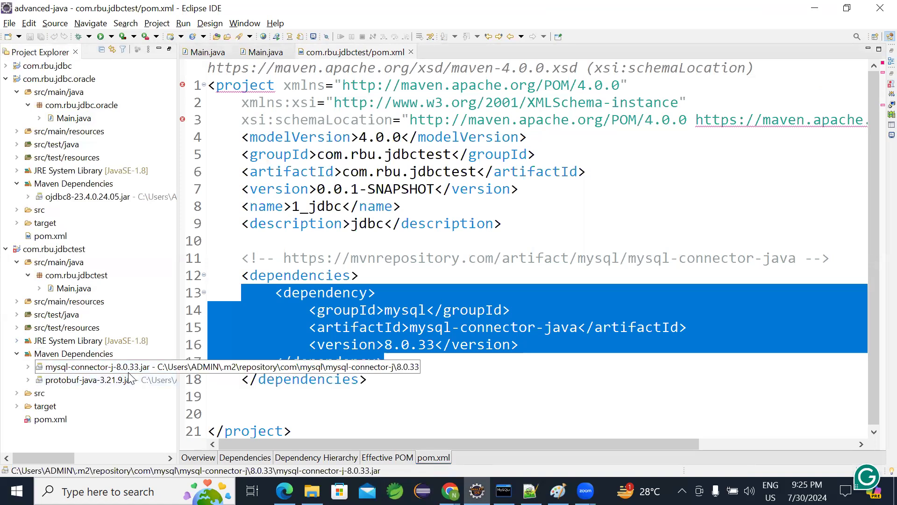
Open jdbctest's Main.java and complete the comment to read DDL,DML,DRL.
click(74, 288)
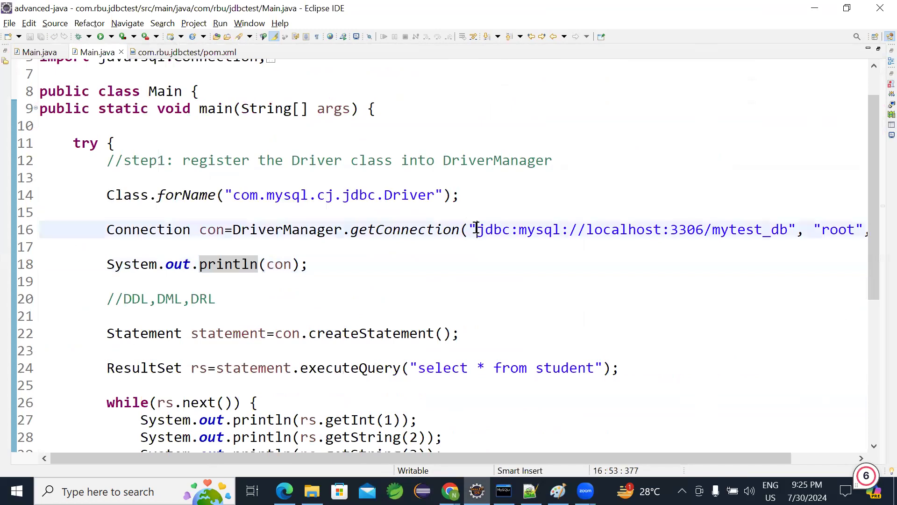
double_click(837, 229)
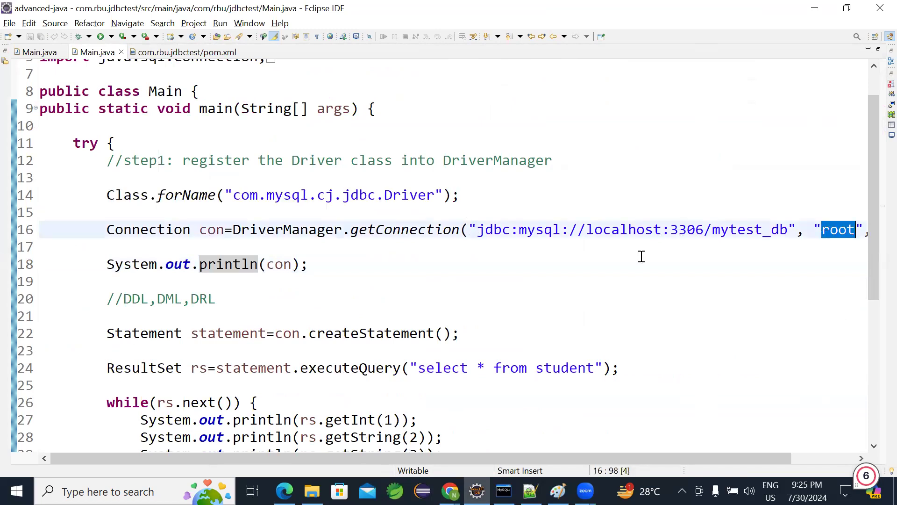
scroll(right, 3)
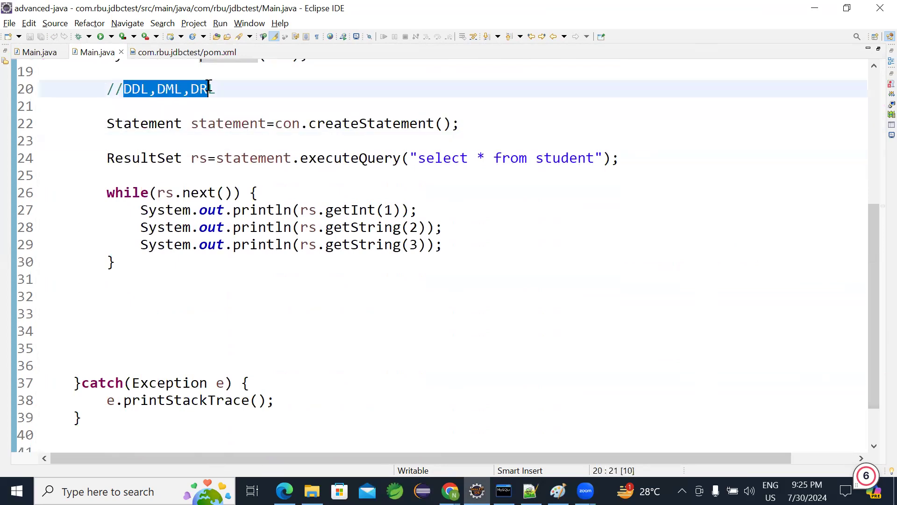
text(L)
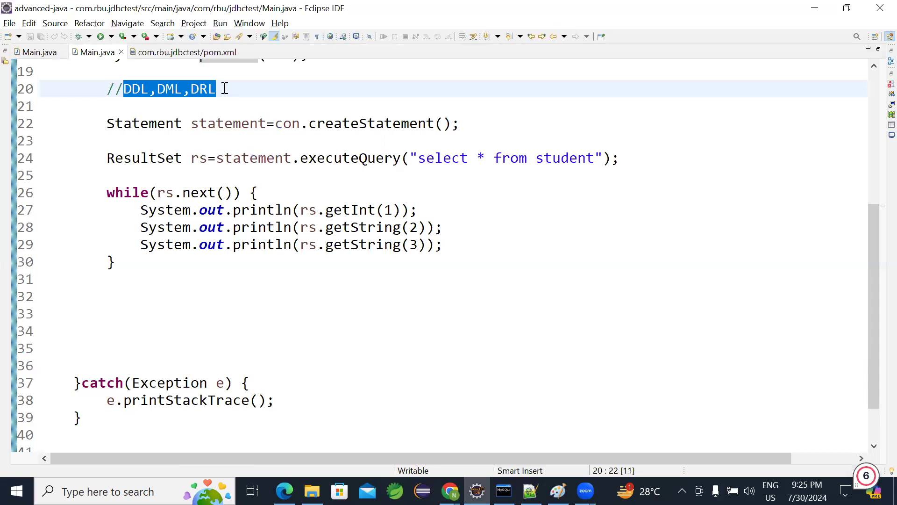
double_click(169, 89)
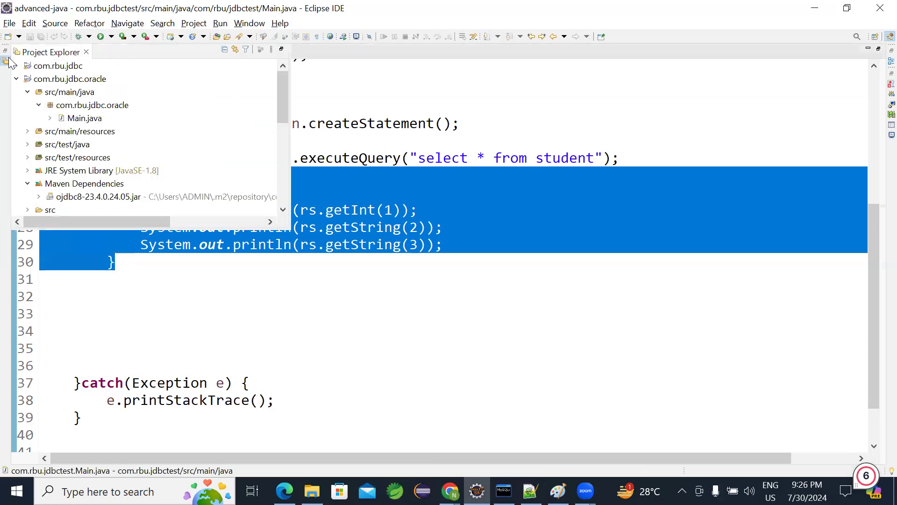
Review the ojdbc8 dependency in com.rbu.jdbc.oracle's pom.xml, then restore Project Explorer beside Main.java.
click(70, 79)
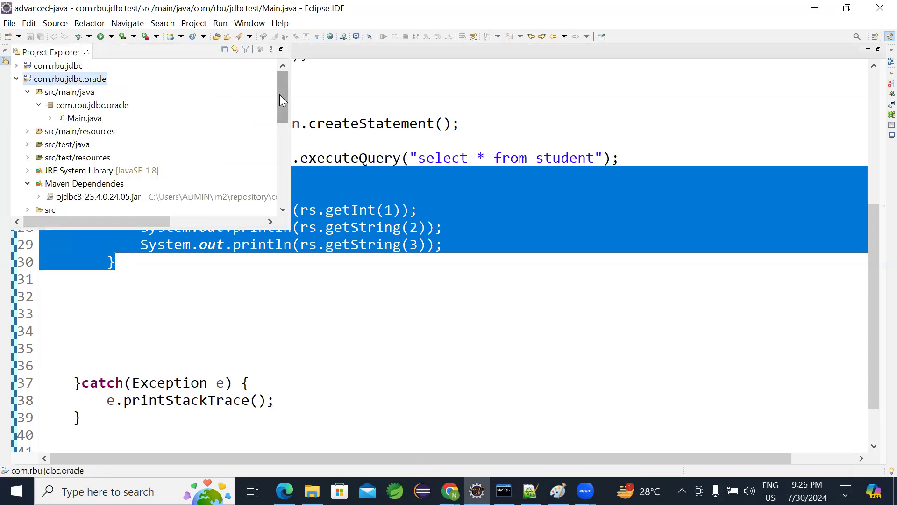
scroll(down, 3)
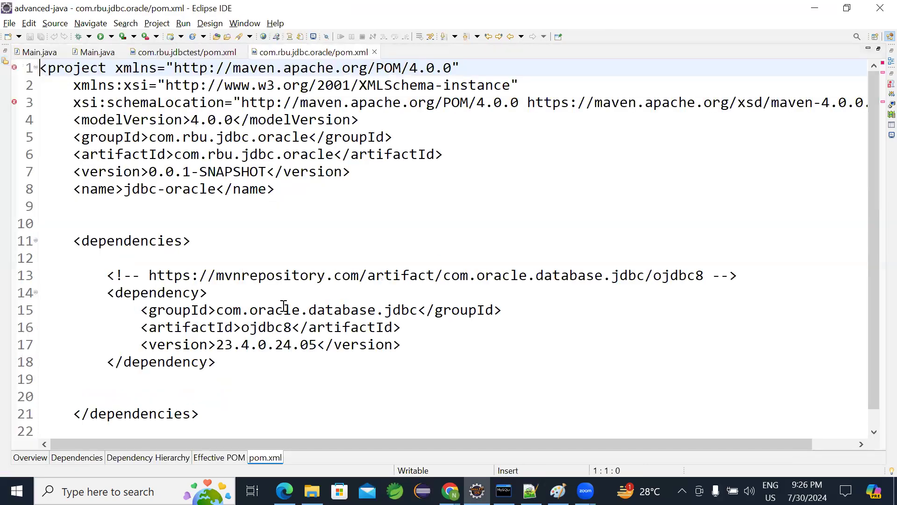
drag(140, 309, 402, 344)
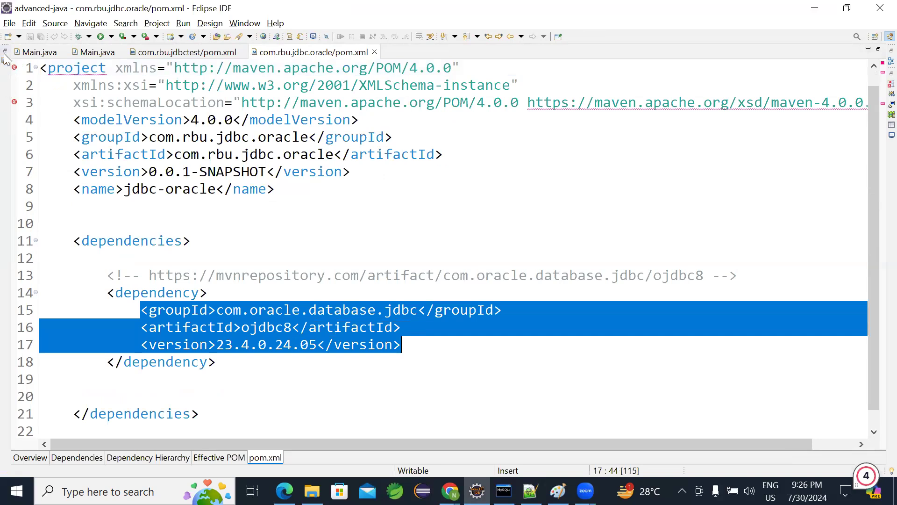
click(5, 52)
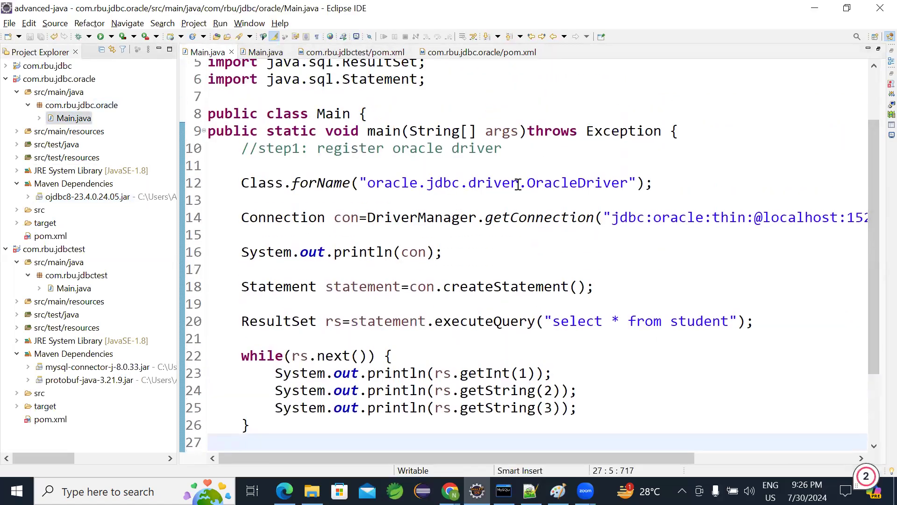
double_click(576, 182)
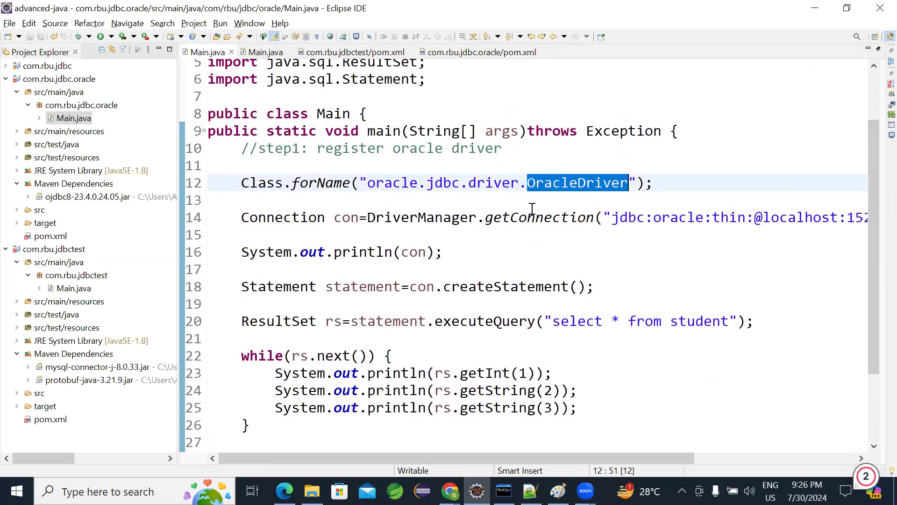
double_click(420, 217)
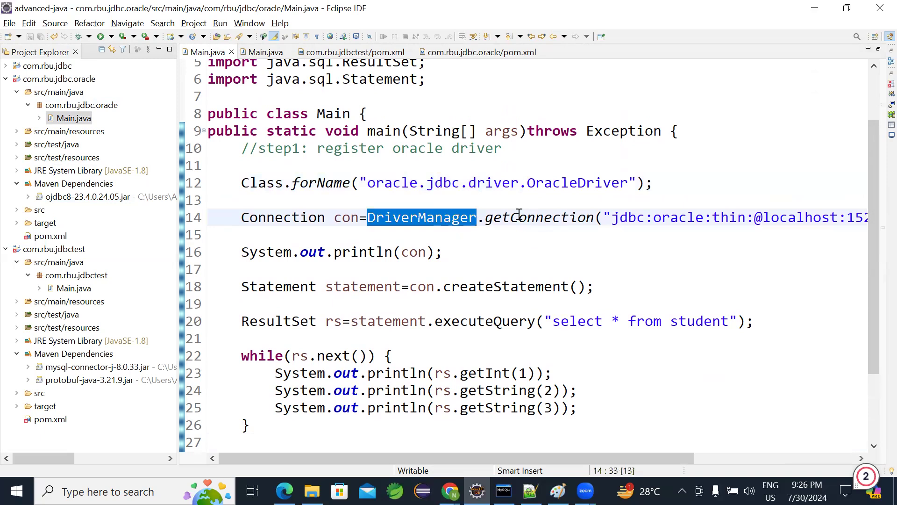
double_click(539, 217)
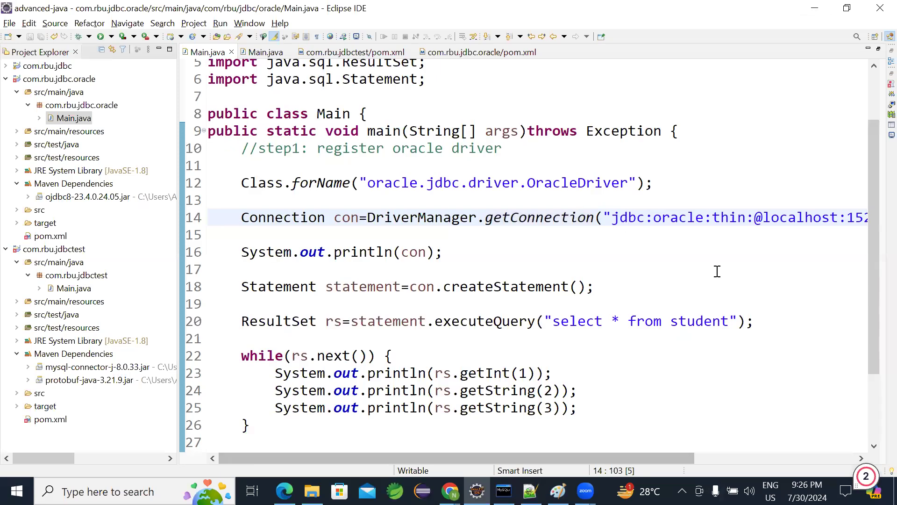
scroll(down, 3)
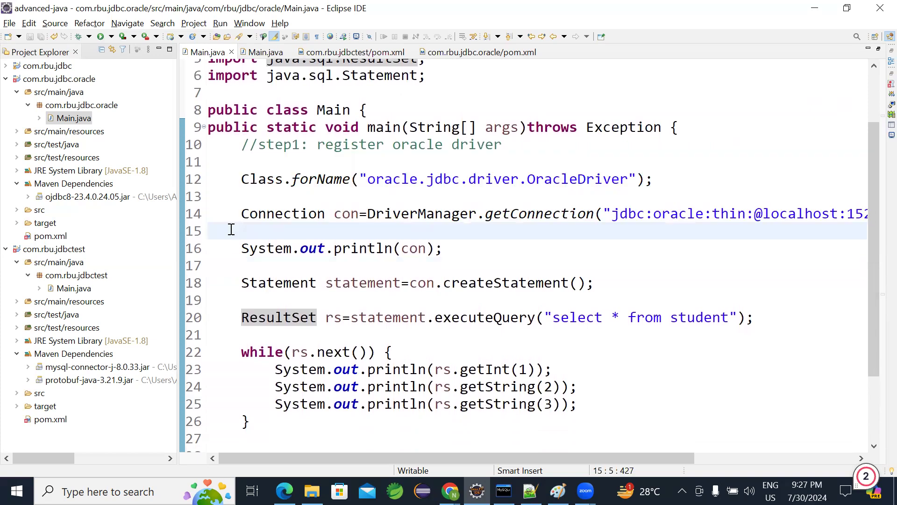
mouse_move(180, 142)
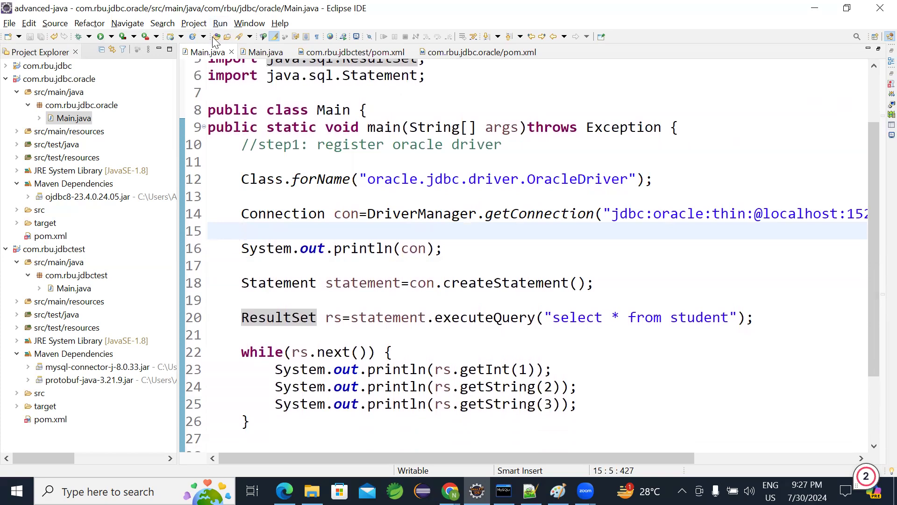
Close all editor tabs via Close All and empty the Console output.
right_click(207, 52)
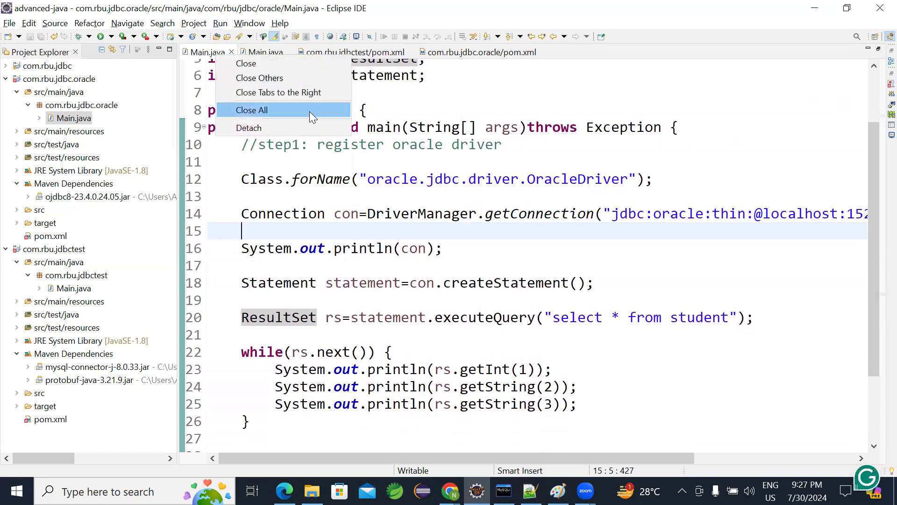
click(252, 110)
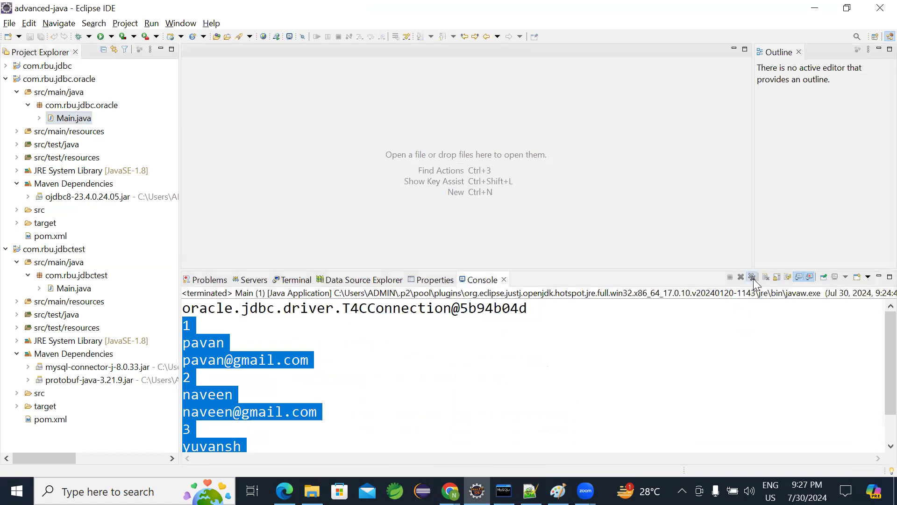
click(752, 277)
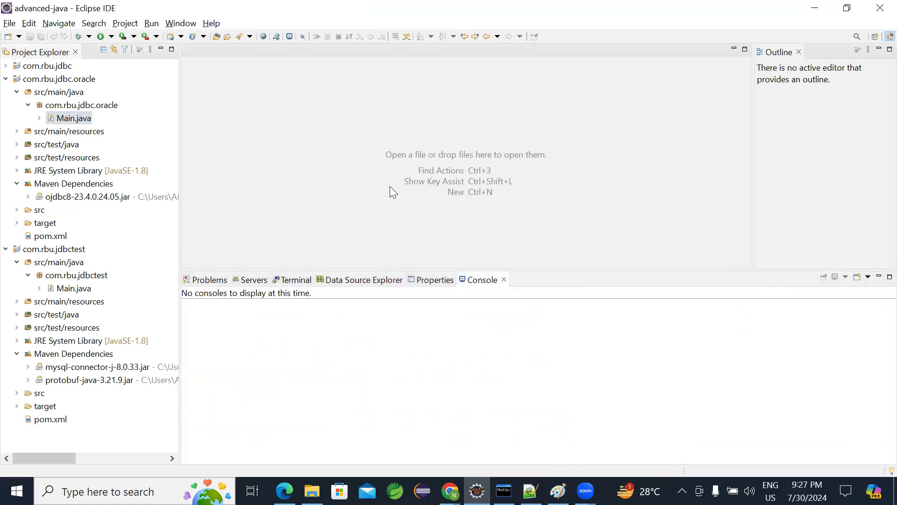